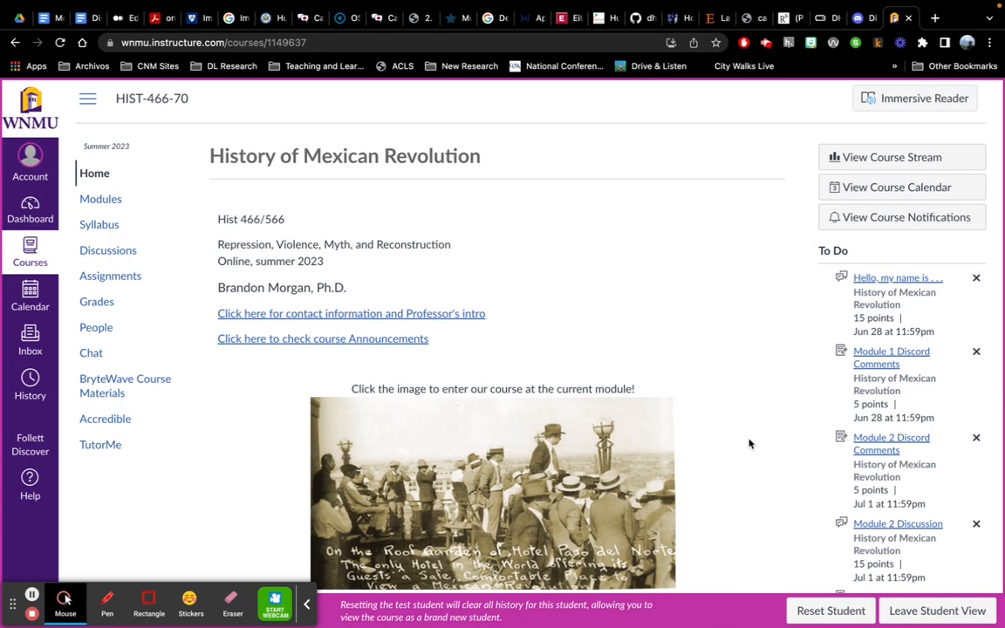
# - Scroll down the course Home page and back up to its header image
pyautogui.scroll(-3)
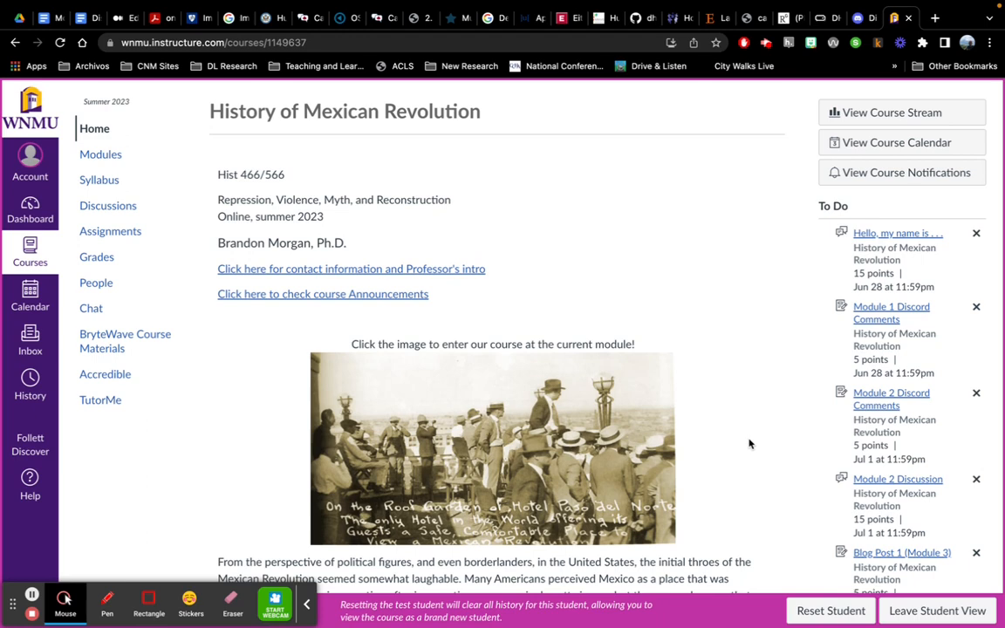
pyautogui.moveTo(500, 437)
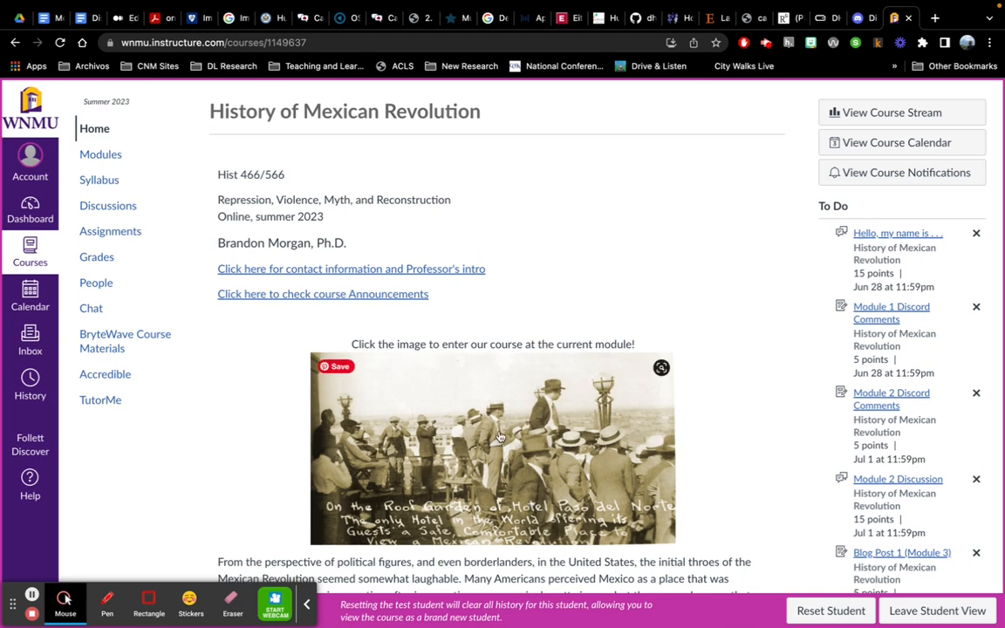
pyautogui.moveTo(603, 249)
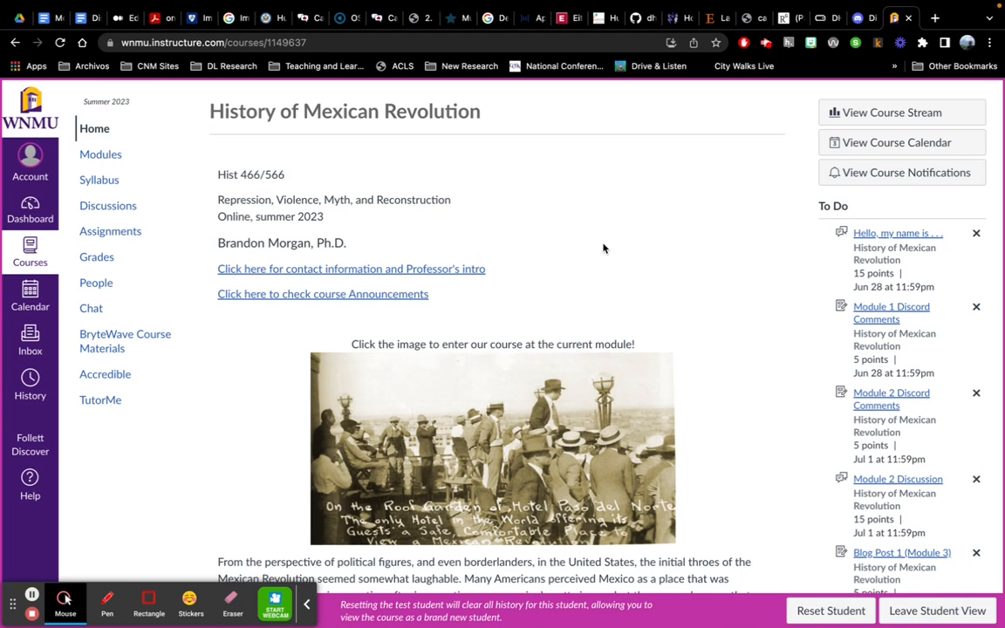
pyautogui.moveTo(635, 264)
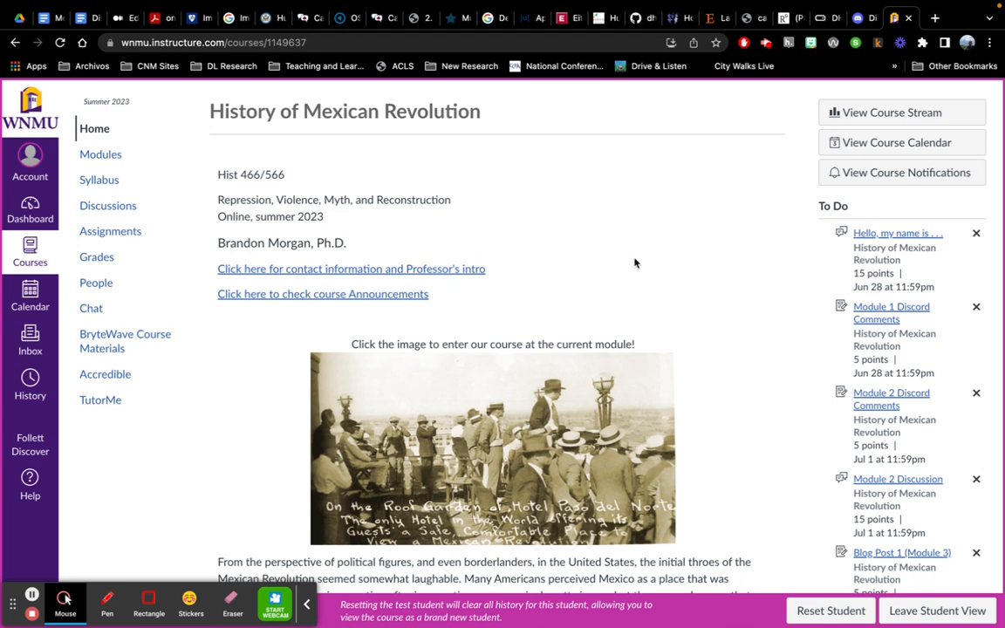
pyautogui.moveTo(705, 295)
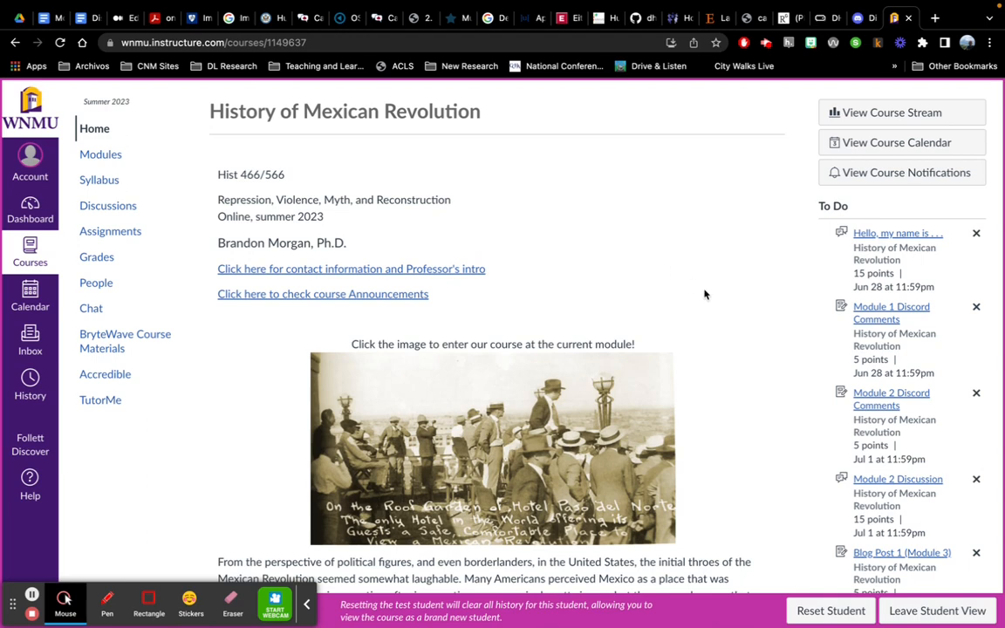
pyautogui.scroll(-3)
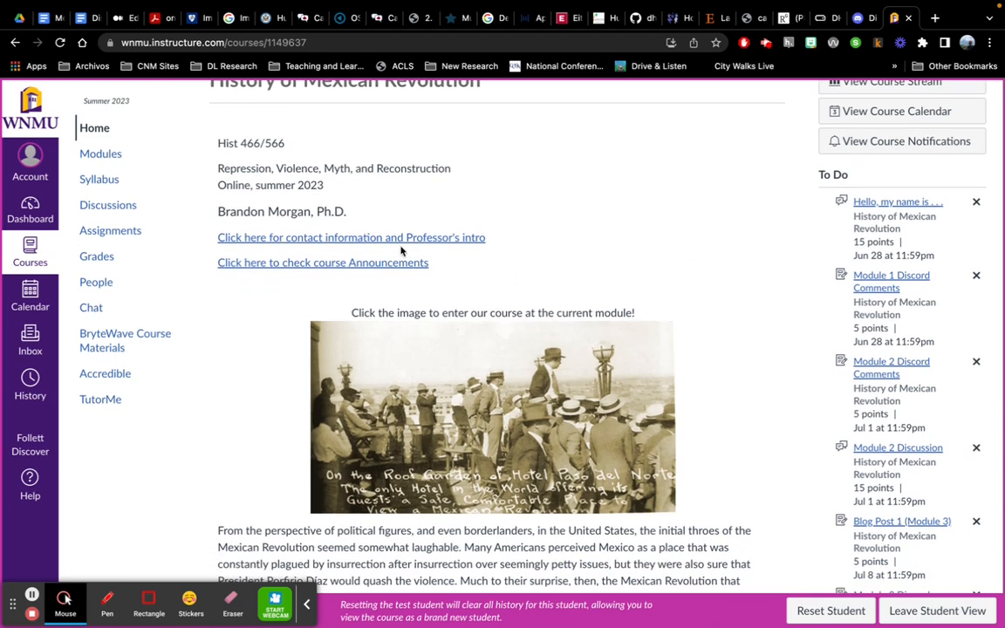
pyautogui.moveTo(450, 248)
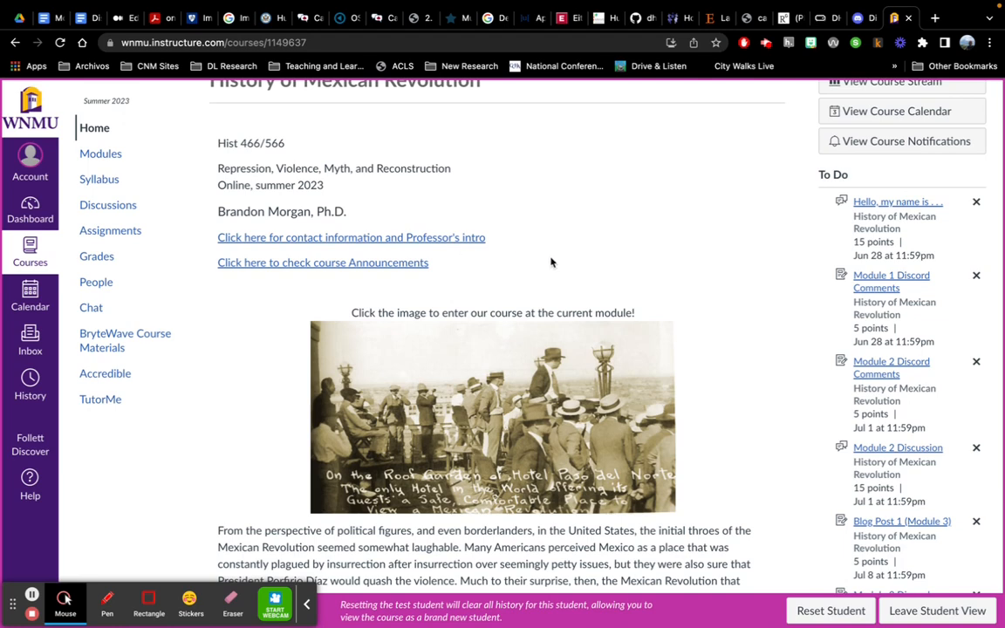
pyautogui.moveTo(650, 325)
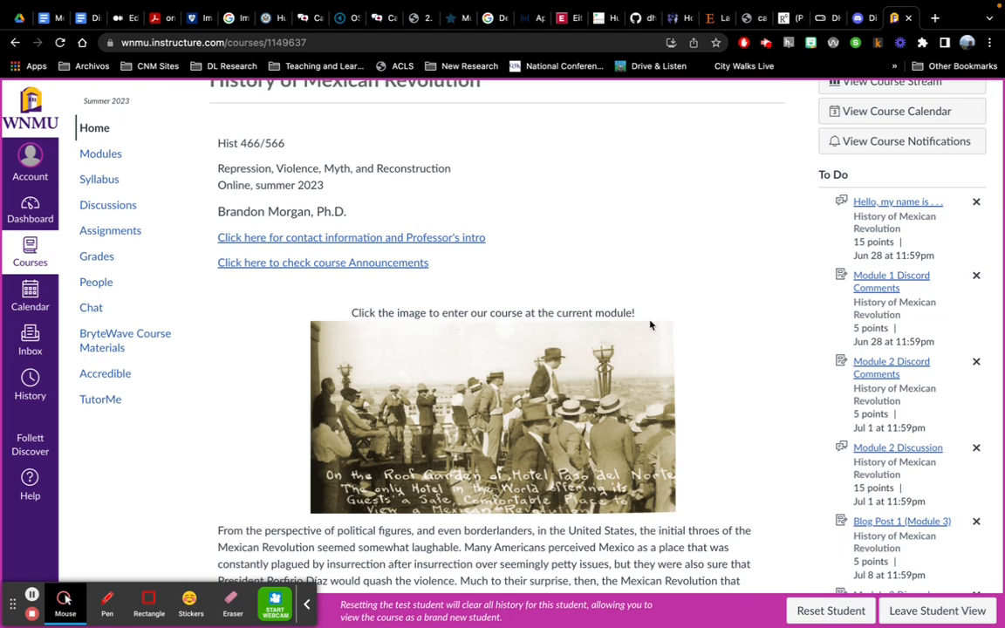
pyautogui.moveTo(713, 330)
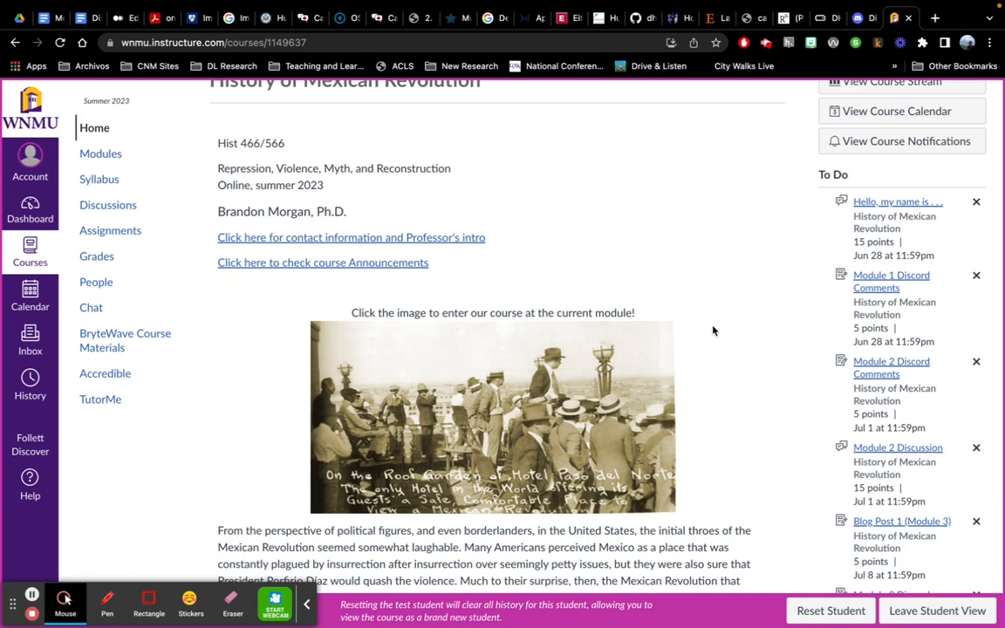
pyautogui.scroll(-3)
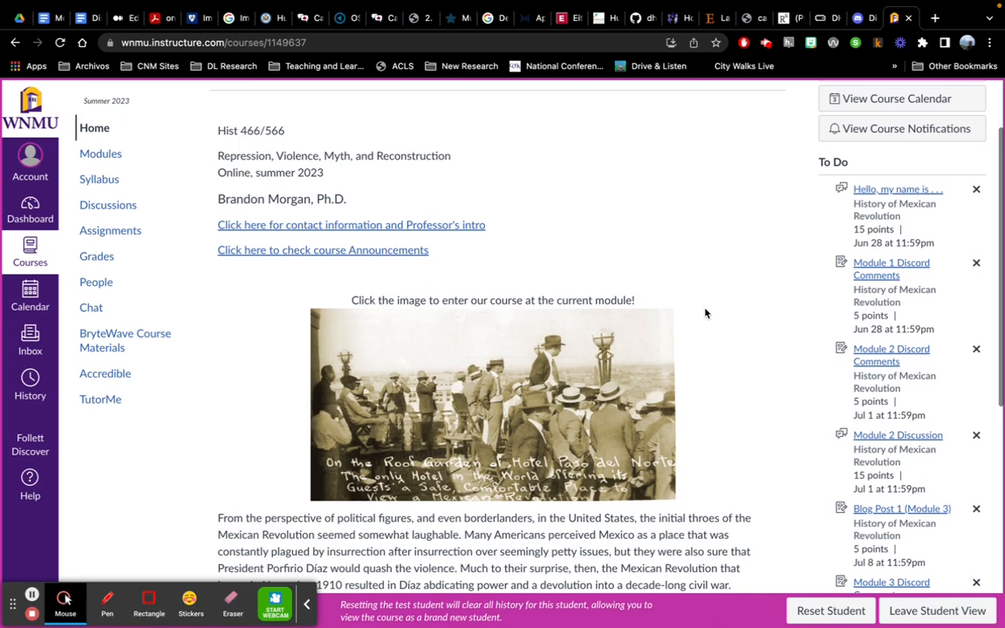
pyautogui.moveTo(282, 253)
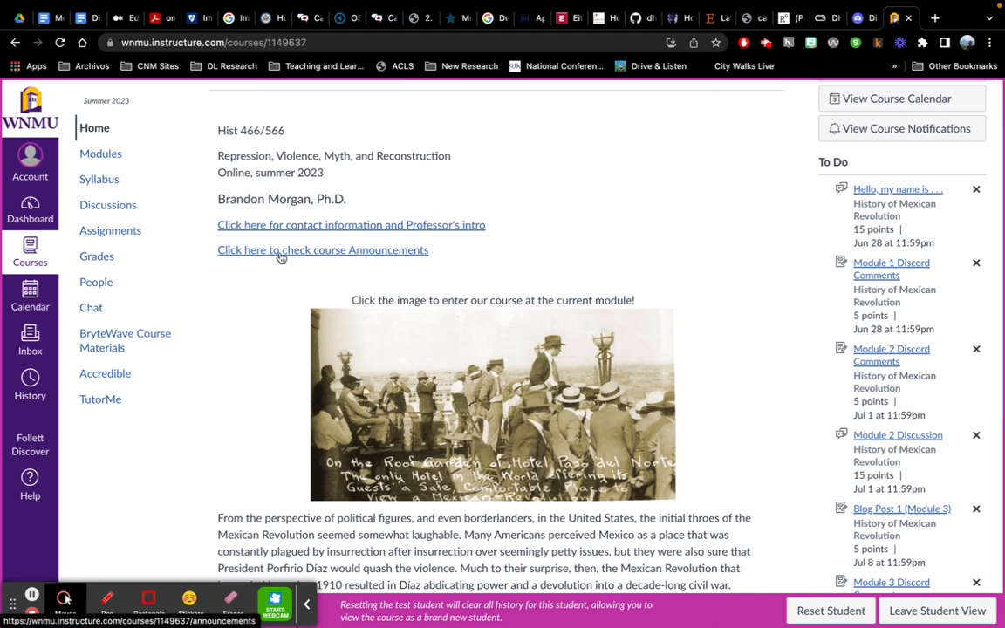
pyautogui.moveTo(565, 274)
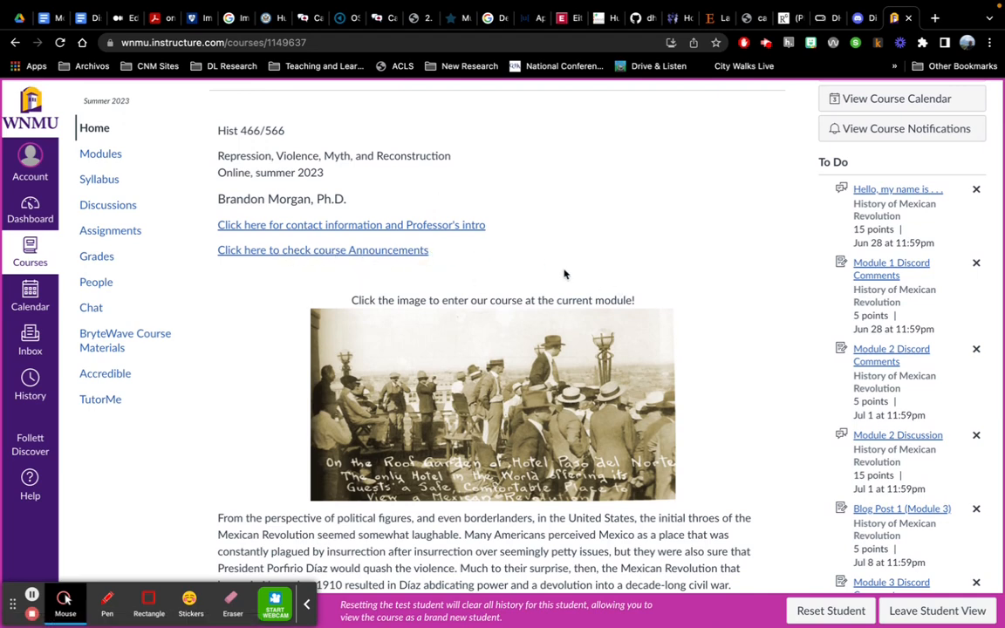
pyautogui.moveTo(283, 292)
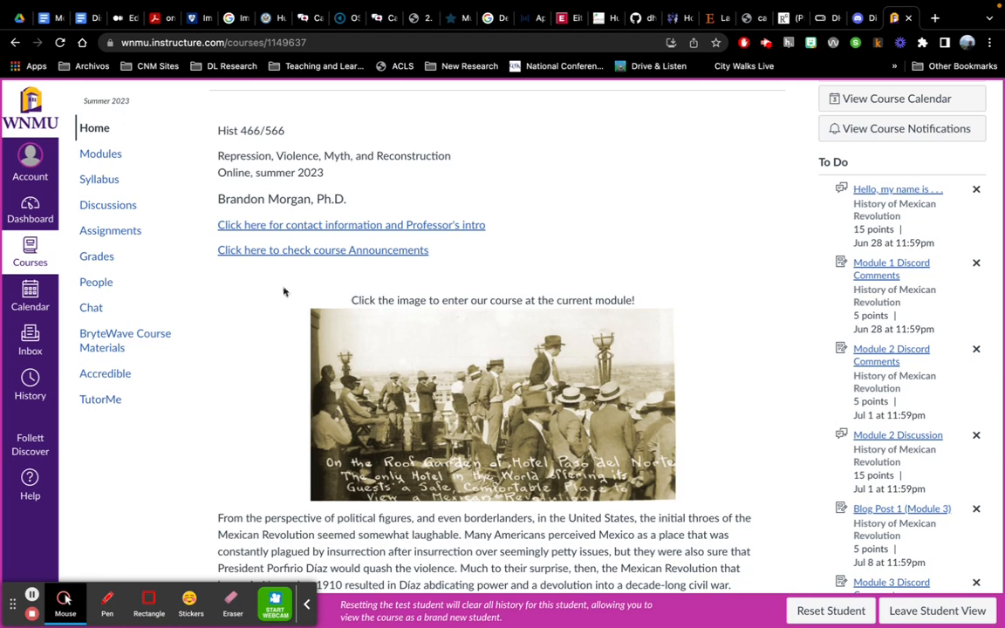
pyautogui.moveTo(231, 260)
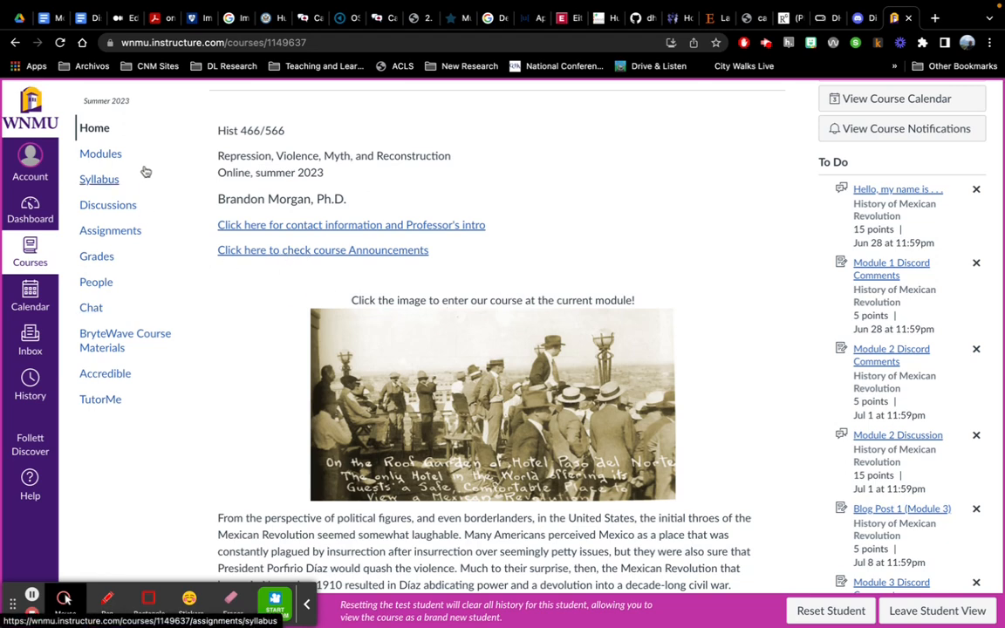
pyautogui.moveTo(97, 255)
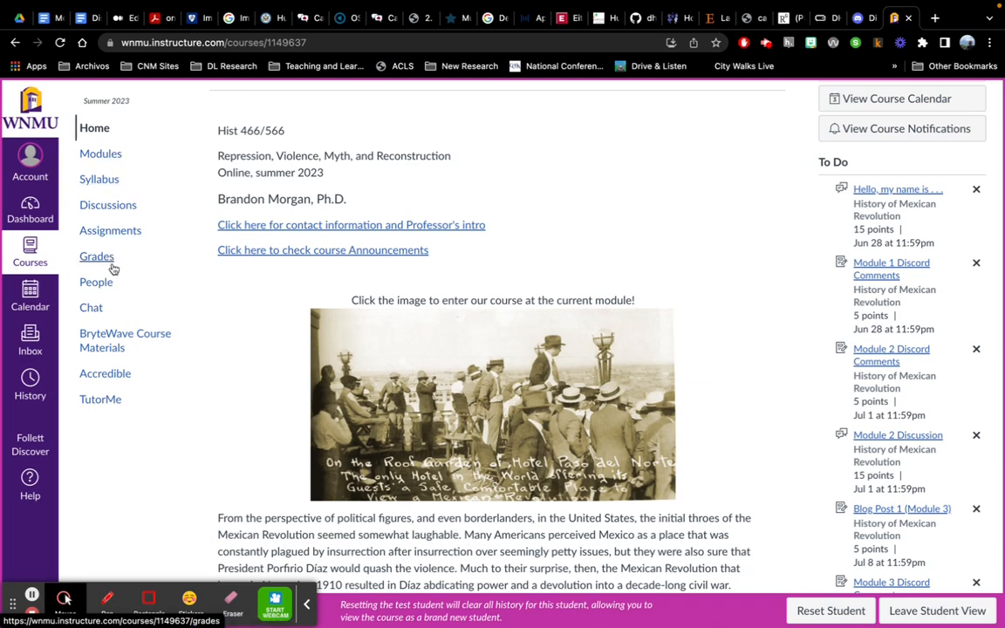
pyautogui.moveTo(805, 313)
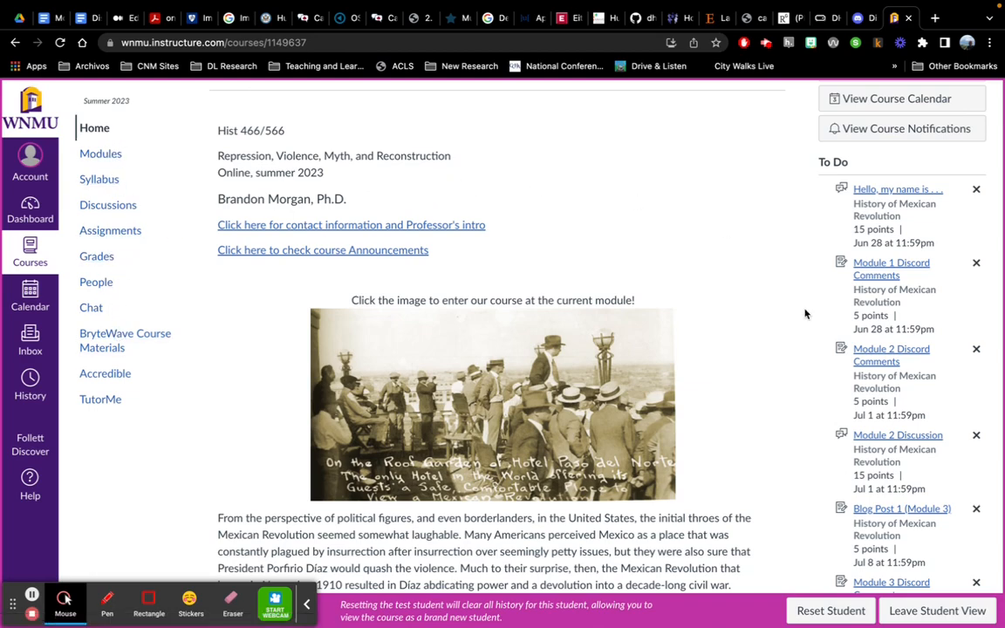
pyautogui.scroll(-3)
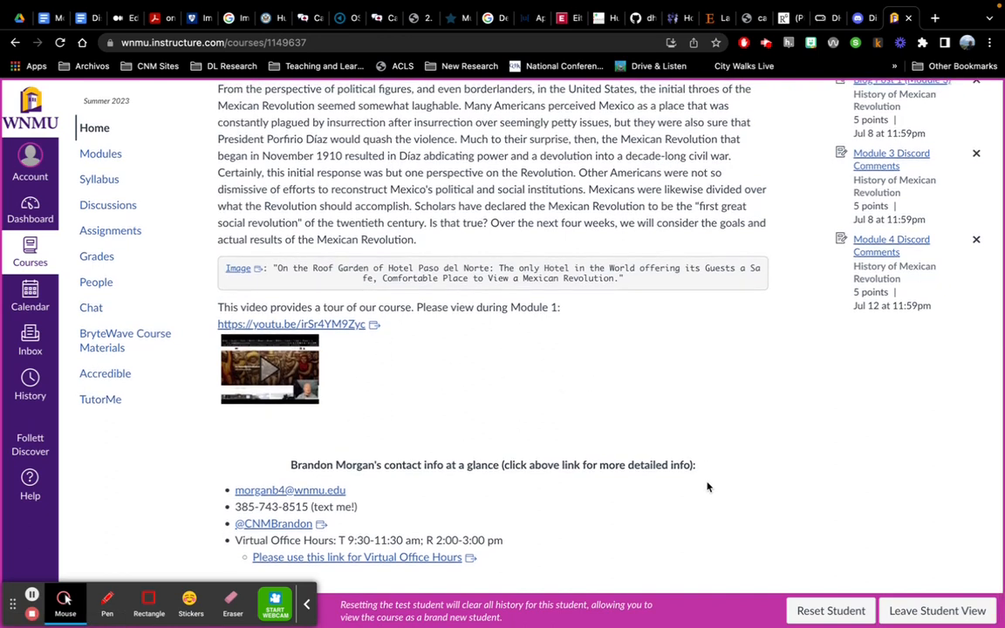
pyautogui.moveTo(613, 464)
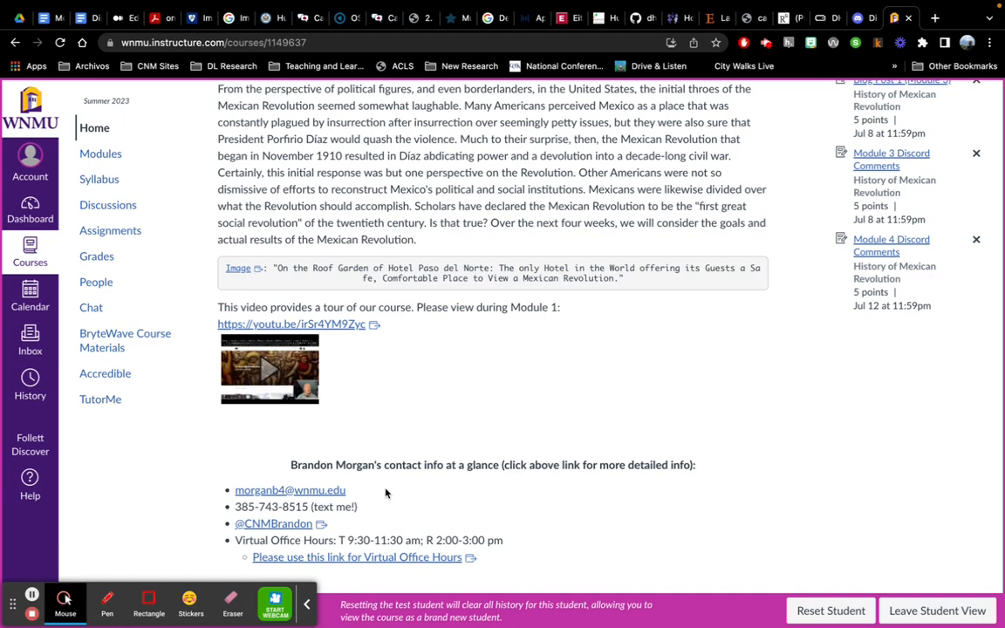
pyautogui.moveTo(504, 412)
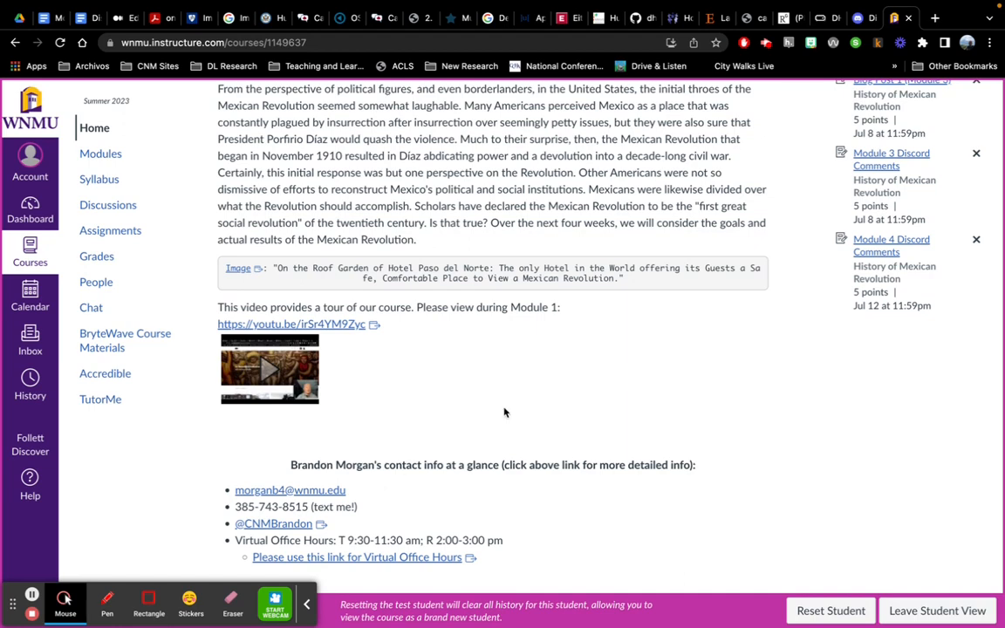
pyautogui.scroll(3)
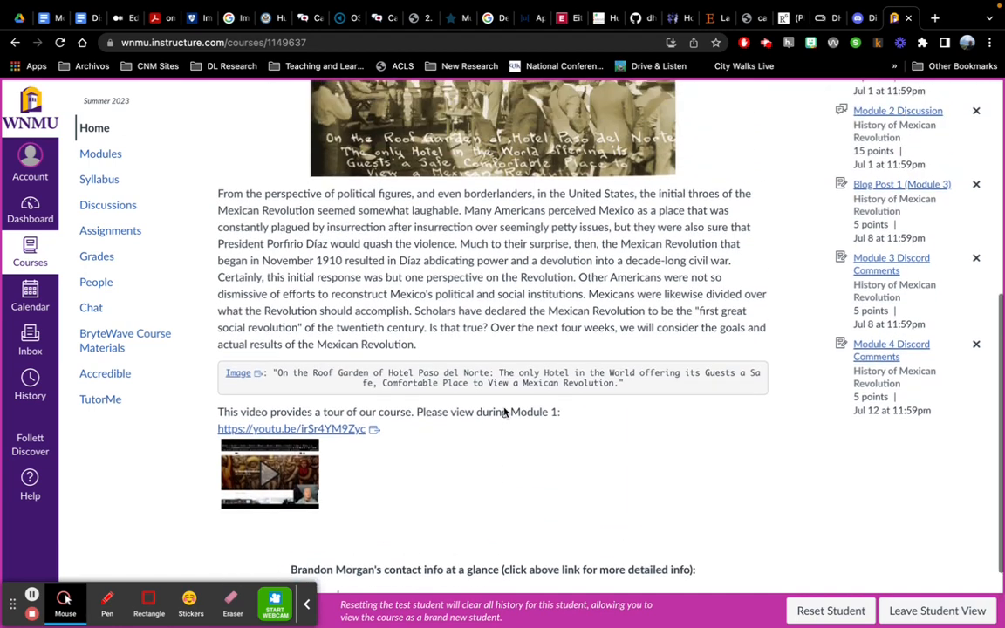
pyautogui.scroll(3)
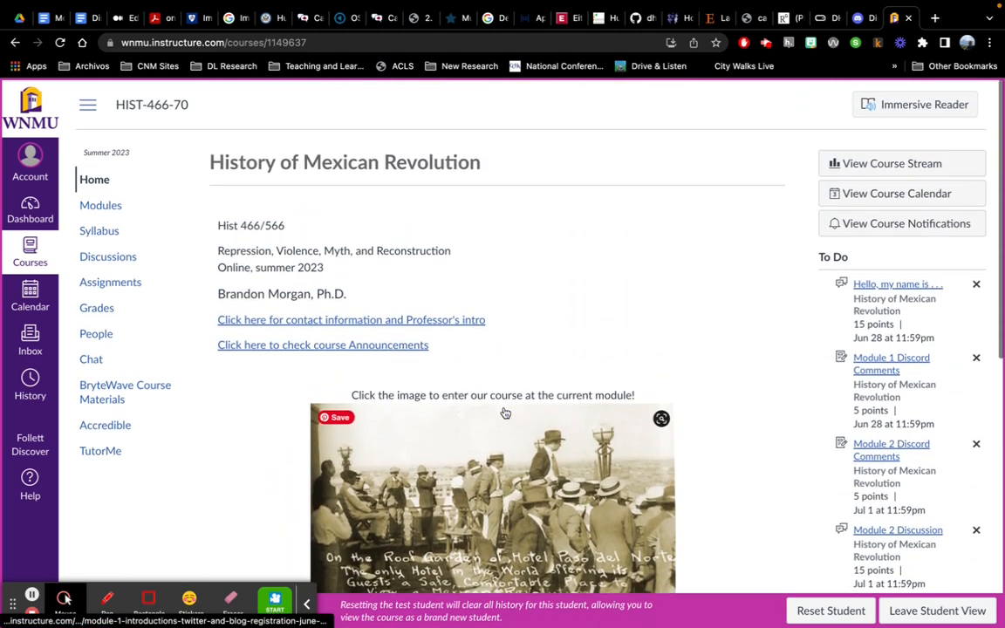
# - Enter Module 1 Introductions via the header image and read to the syllabus and guideline links
pyautogui.click(492, 489)
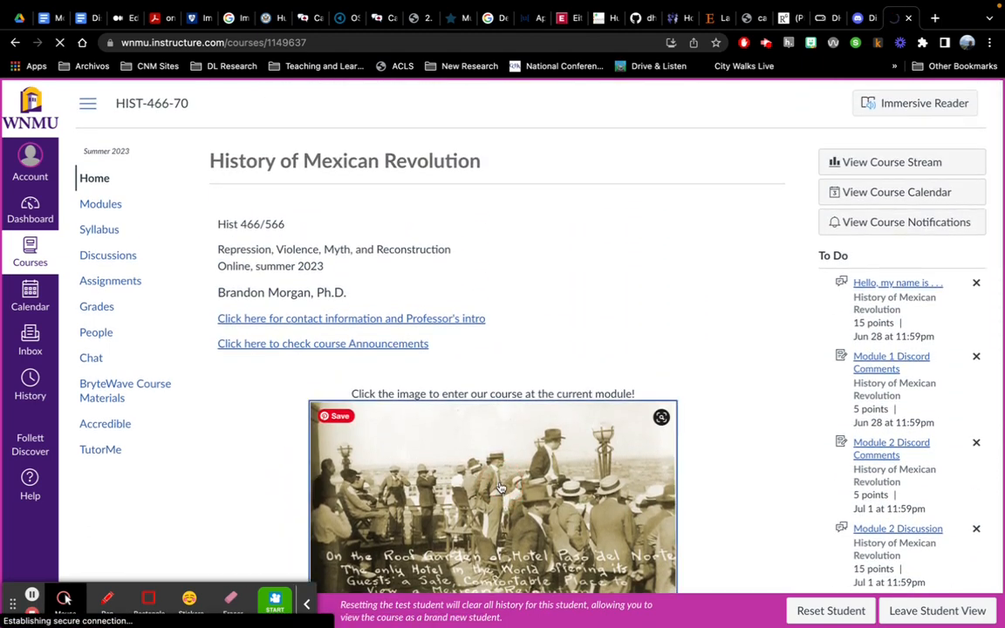
pyautogui.click(492, 488)
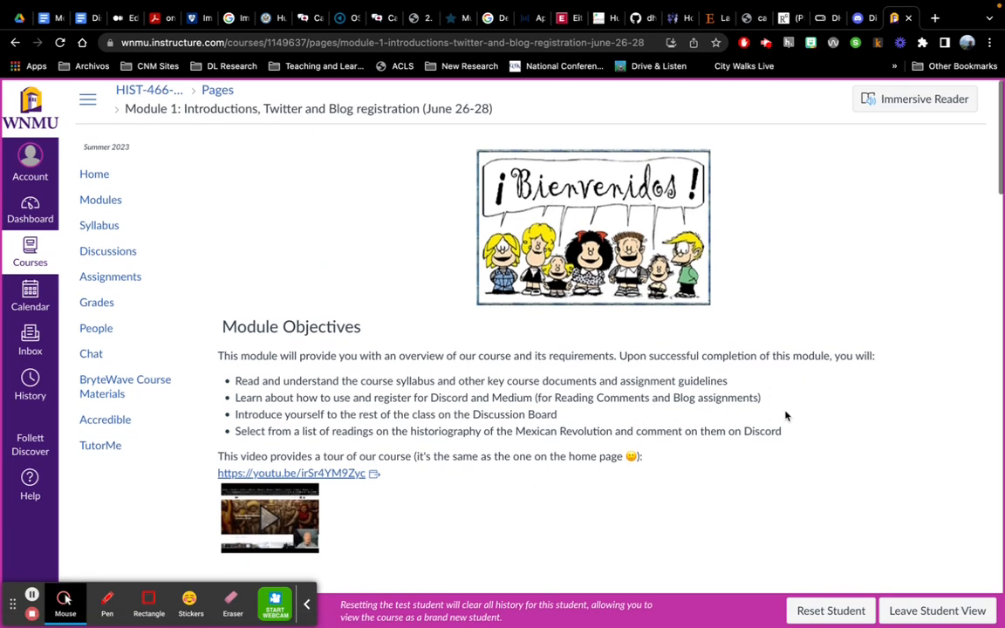
pyautogui.scroll(-3)
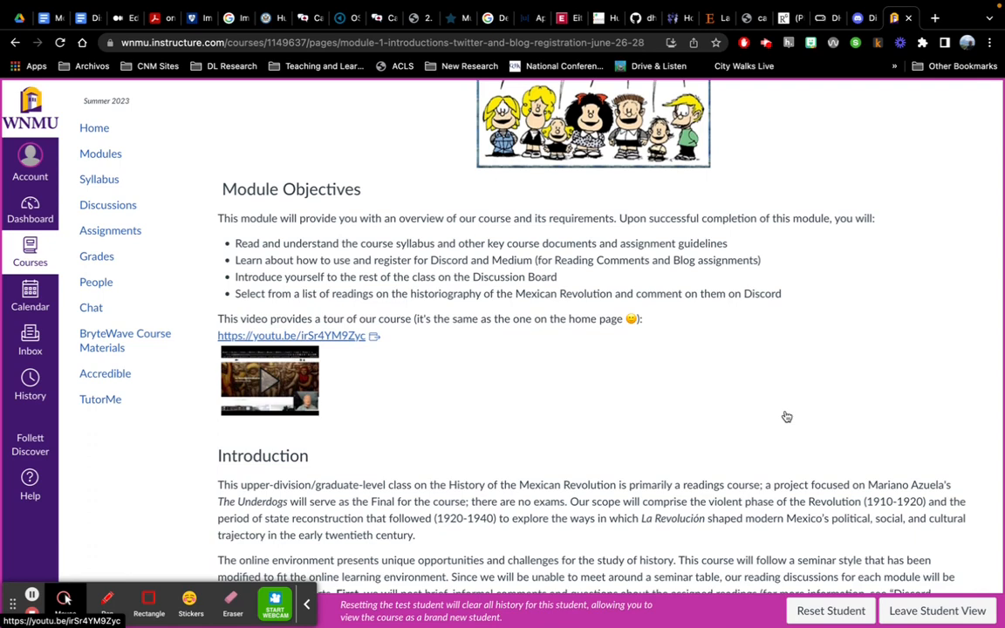
pyautogui.scroll(-3)
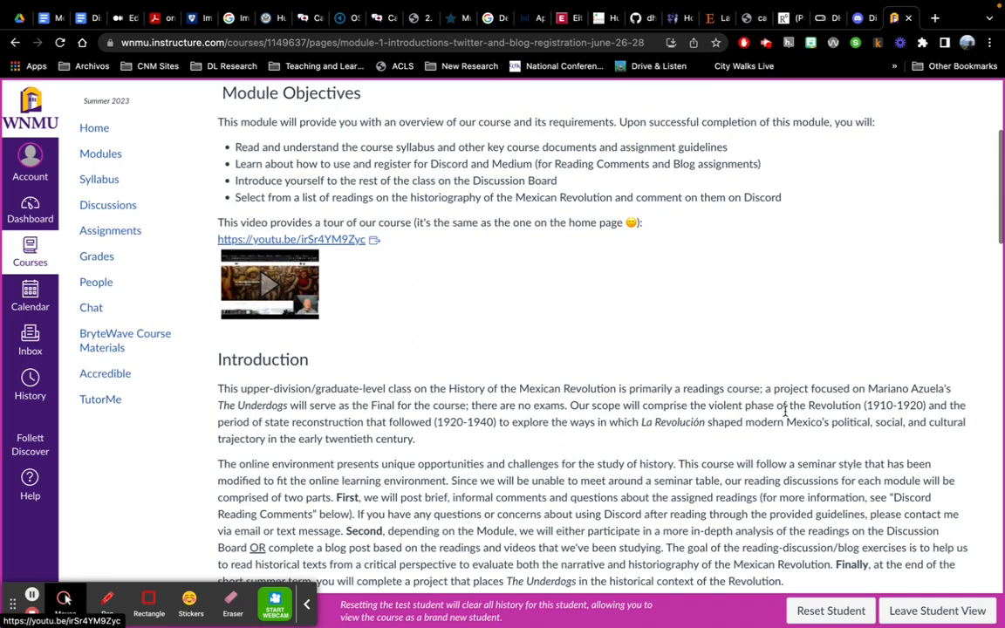
pyautogui.scroll(-3)
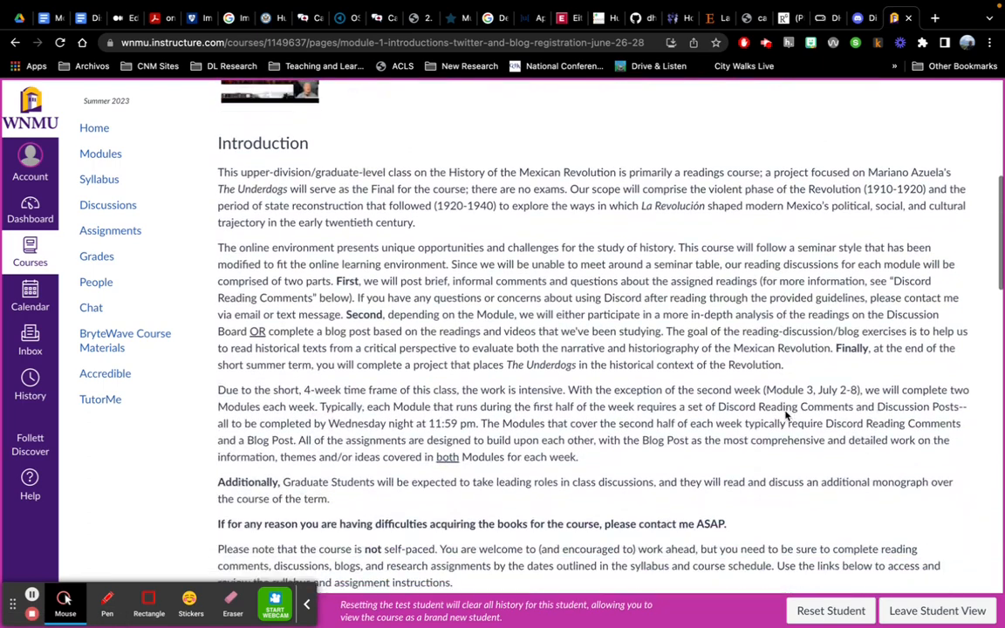
pyautogui.scroll(-3)
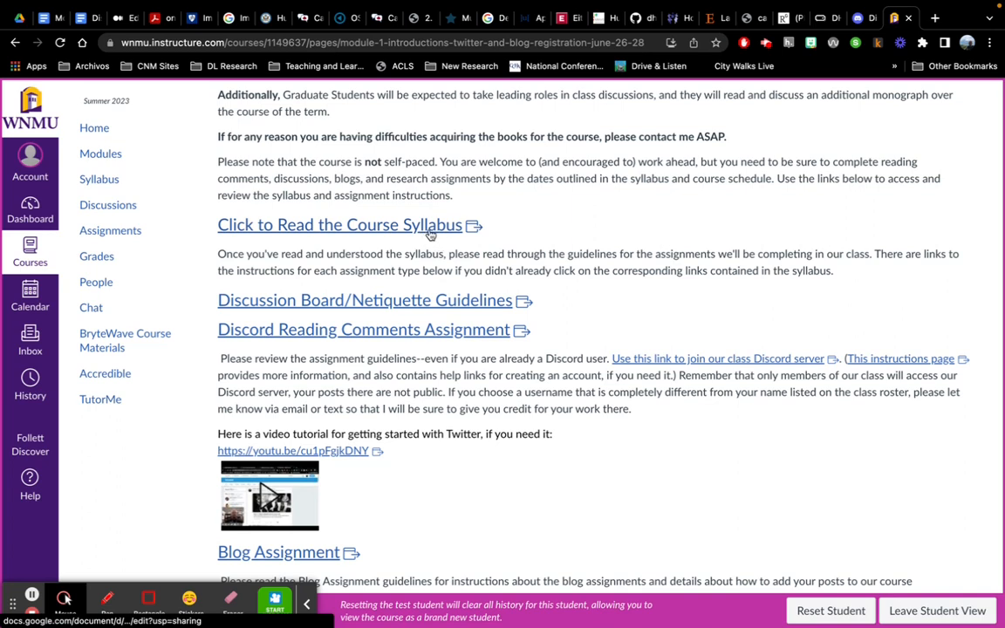
pyautogui.moveTo(99, 179)
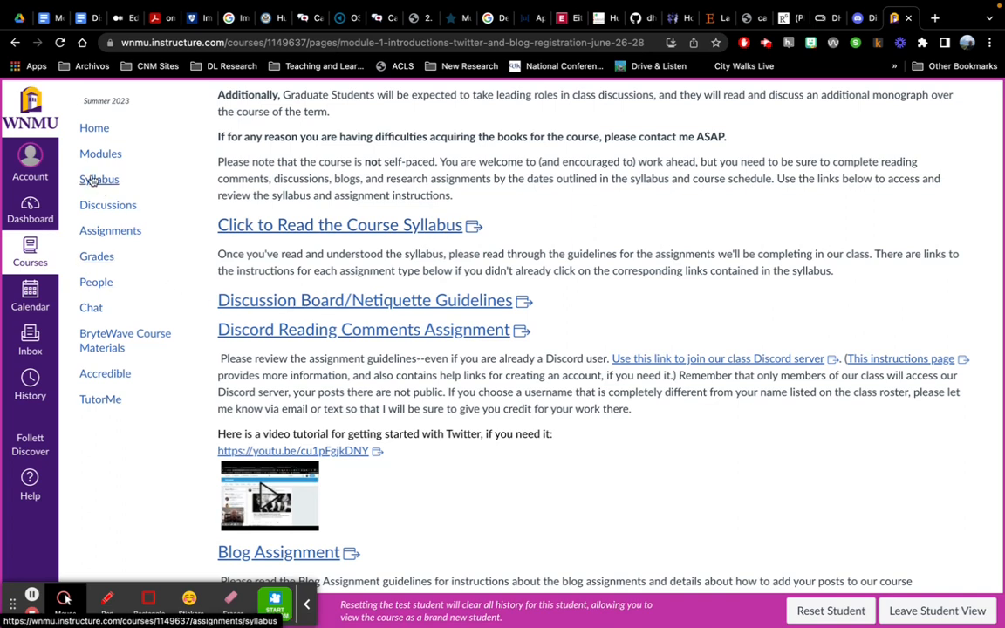
pyautogui.click(98, 179)
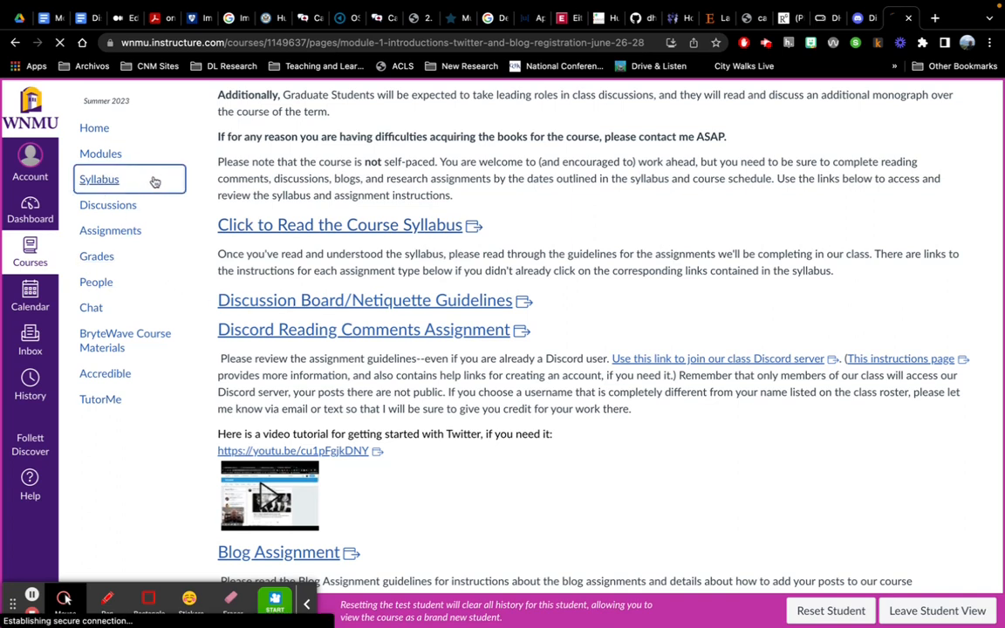
pyautogui.click(98, 179)
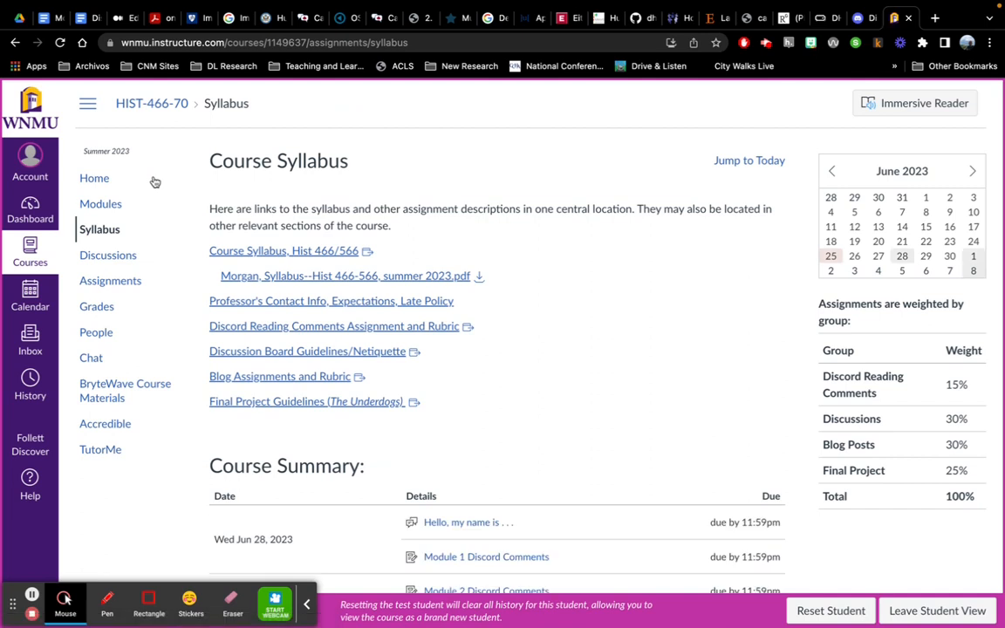
pyautogui.moveTo(283, 259)
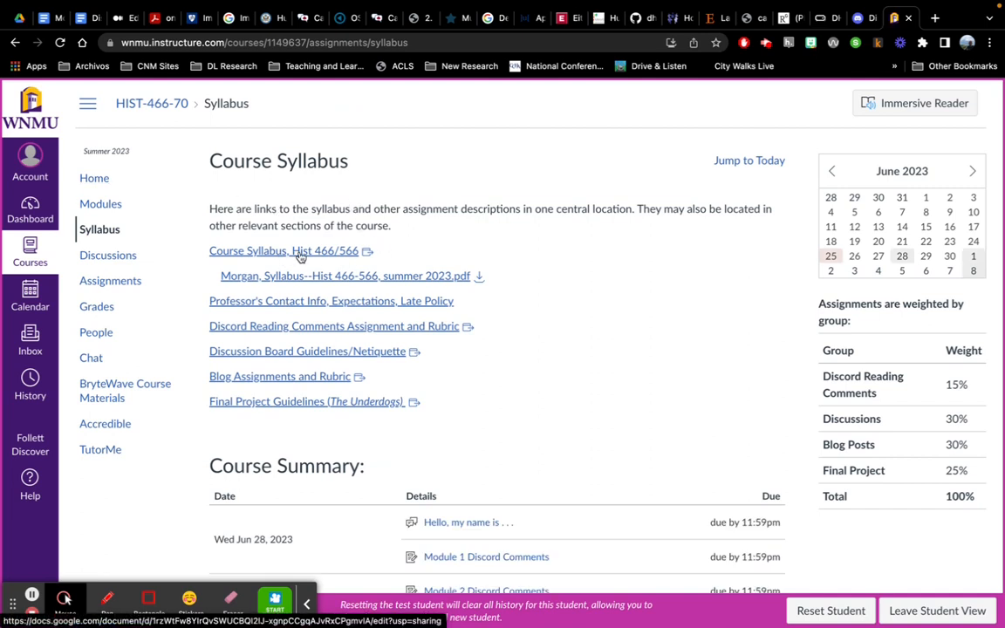
pyautogui.moveTo(336, 282)
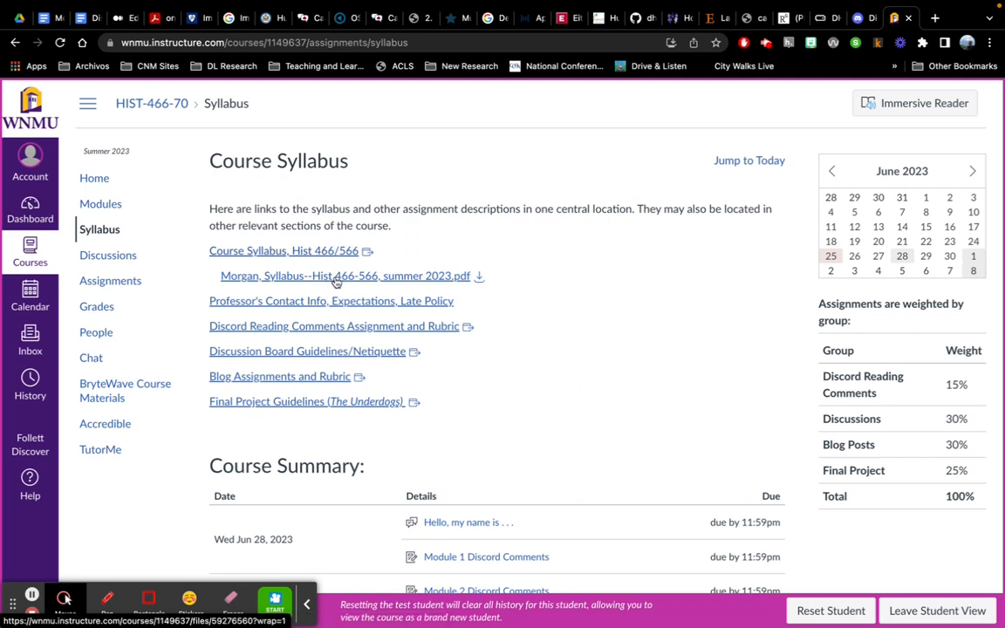
pyautogui.moveTo(526, 263)
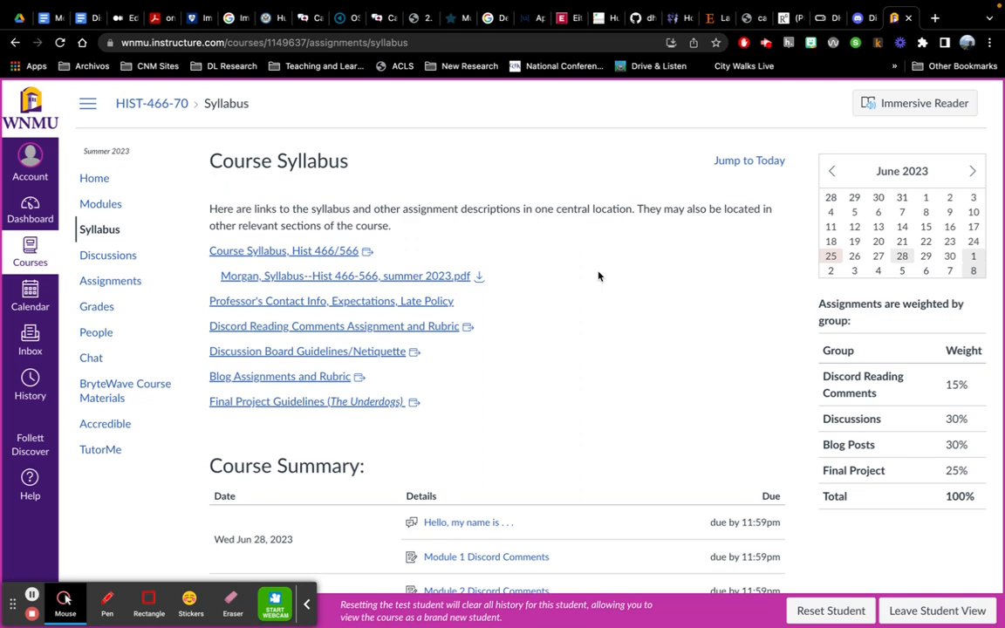
pyautogui.moveTo(391, 301)
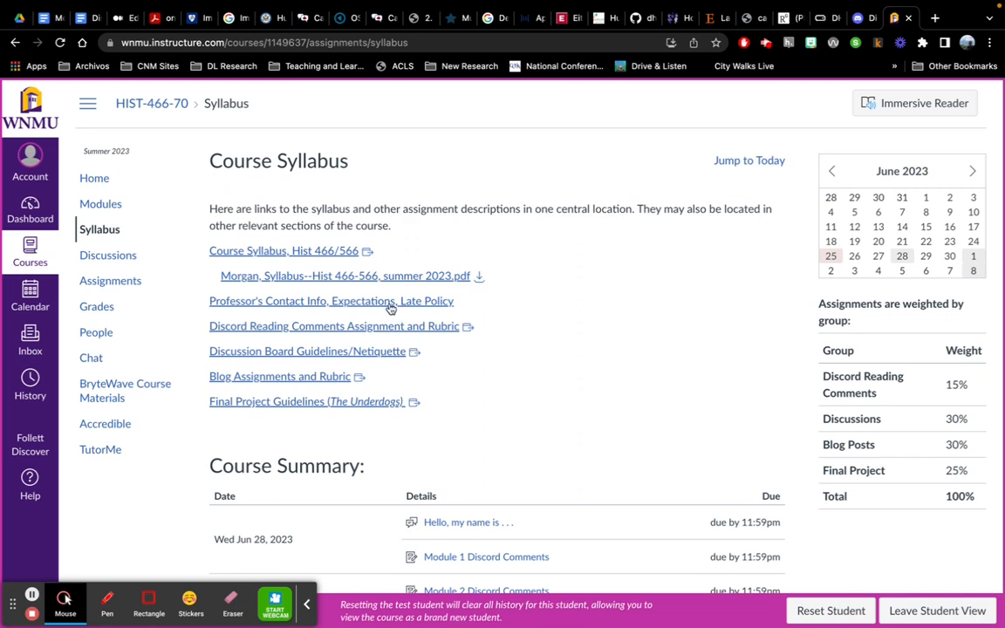
pyautogui.moveTo(375, 402)
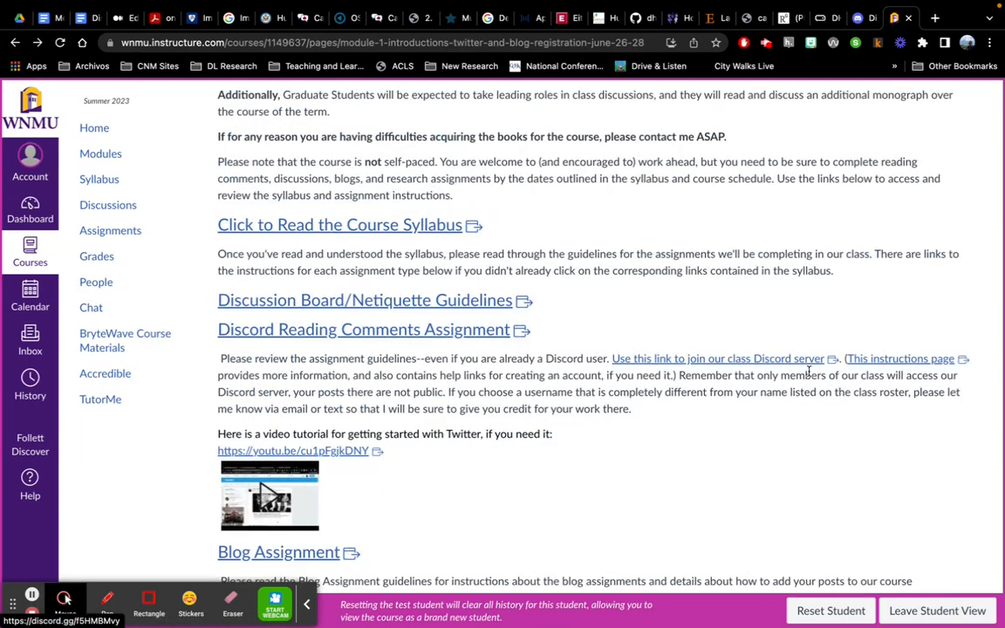
# - Read the Discord Reading Comments, Blog Assignment and personal introduction instructions on Module 1
pyautogui.scroll(-3)
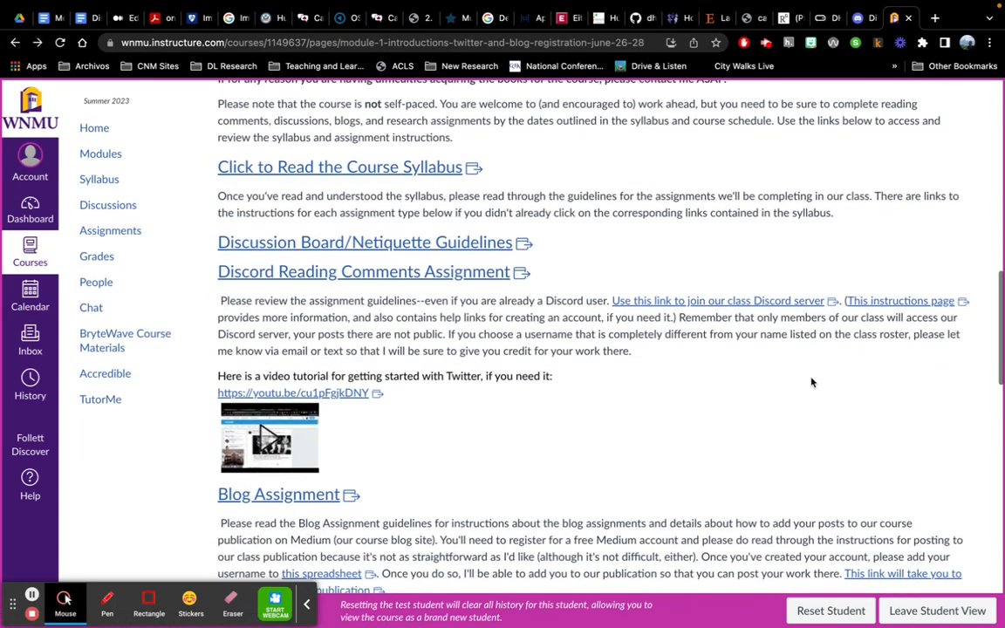
pyautogui.scroll(-3)
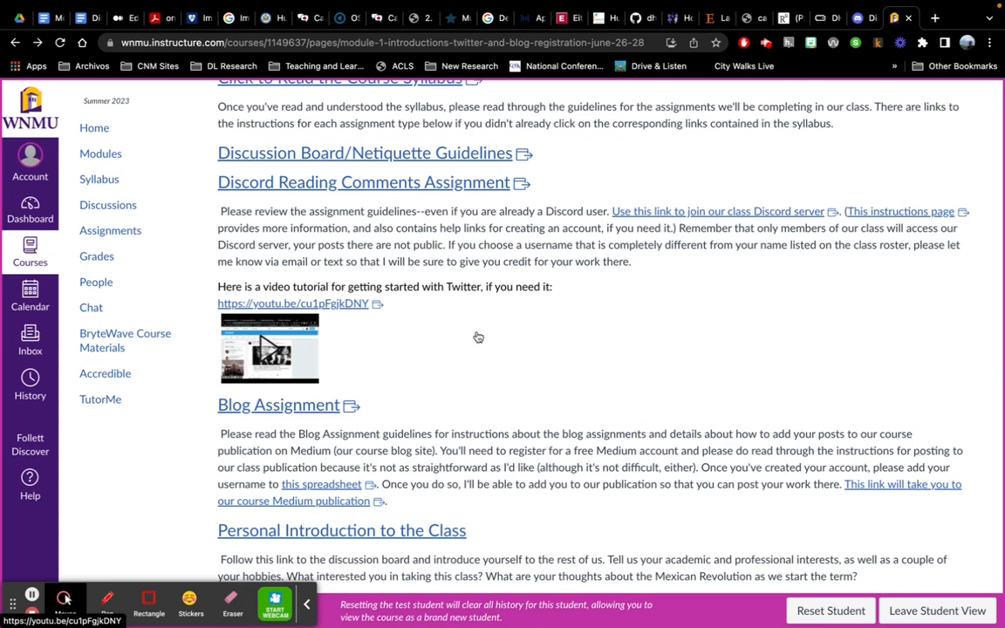
pyautogui.moveTo(599, 305)
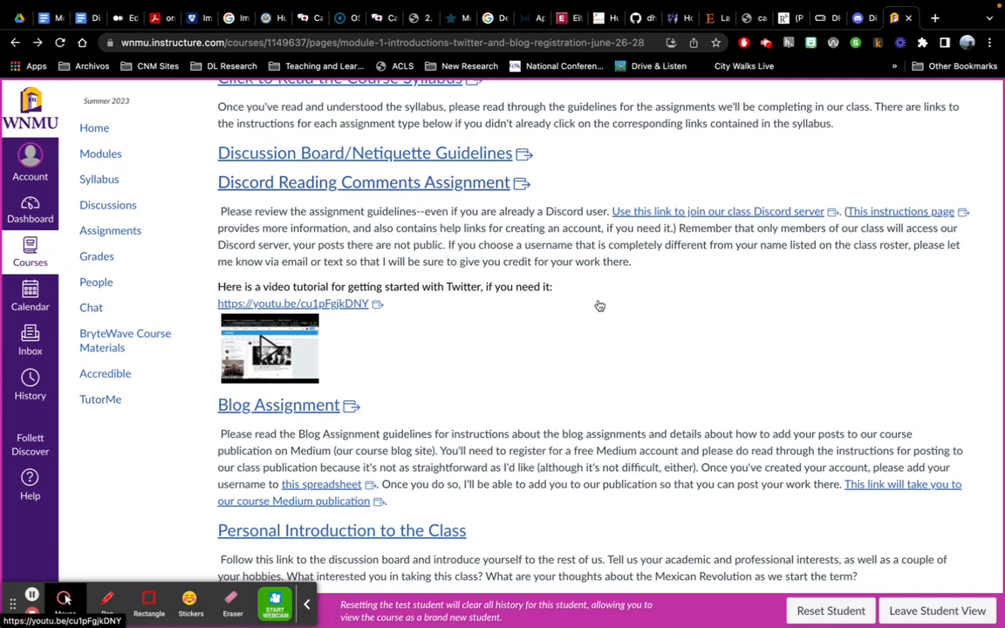
pyautogui.moveTo(688, 270)
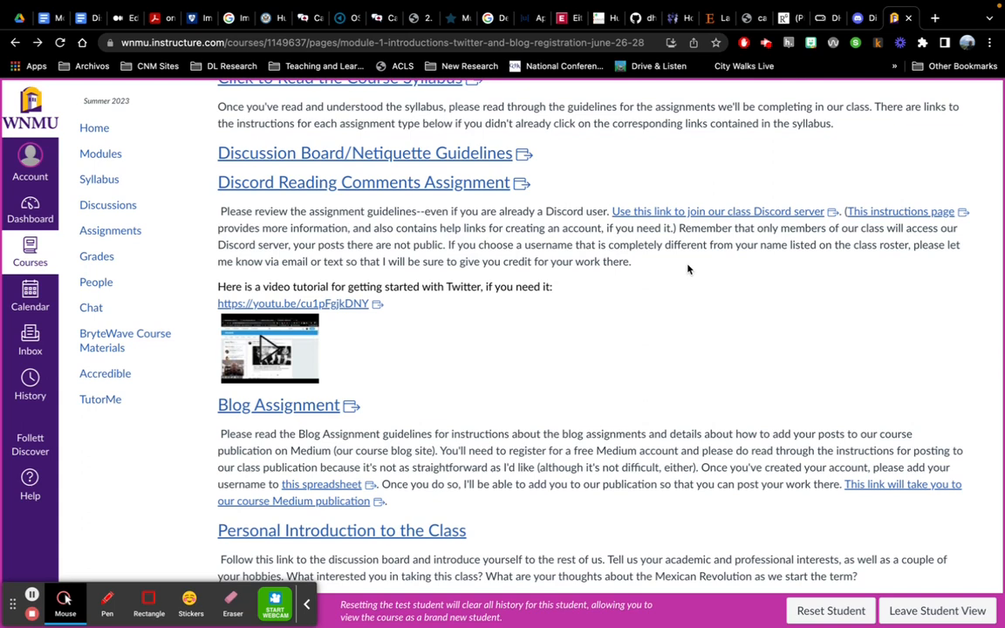
pyautogui.moveTo(754, 271)
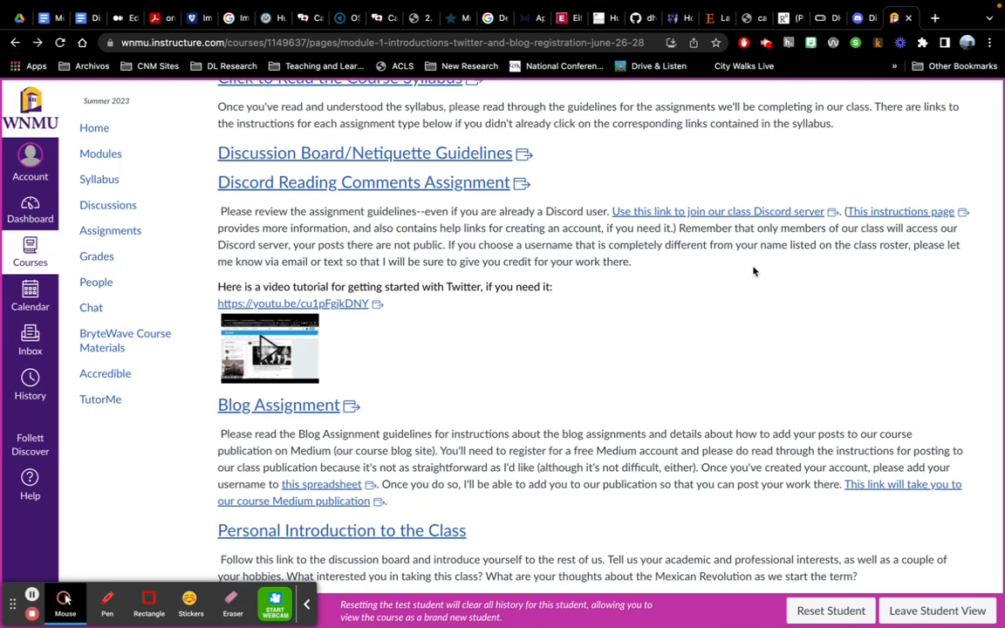
pyautogui.moveTo(748, 361)
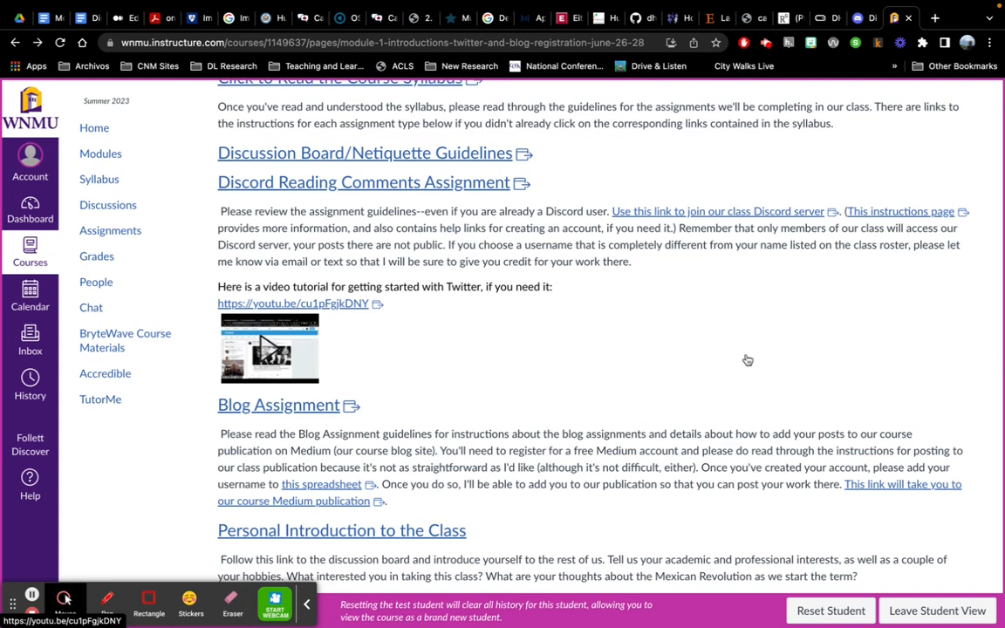
pyautogui.scroll(-3)
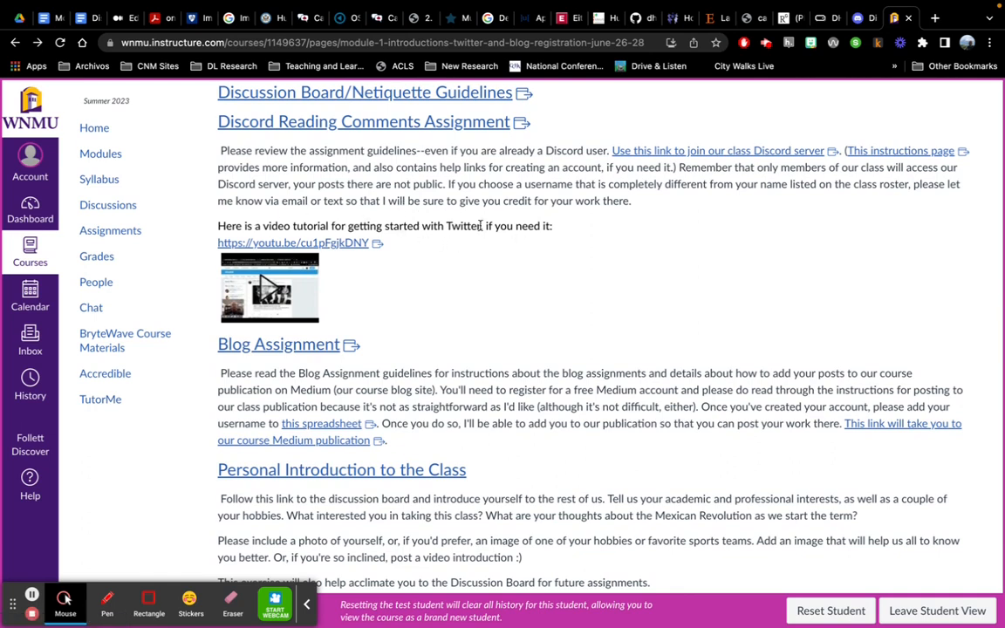
pyautogui.moveTo(662, 276)
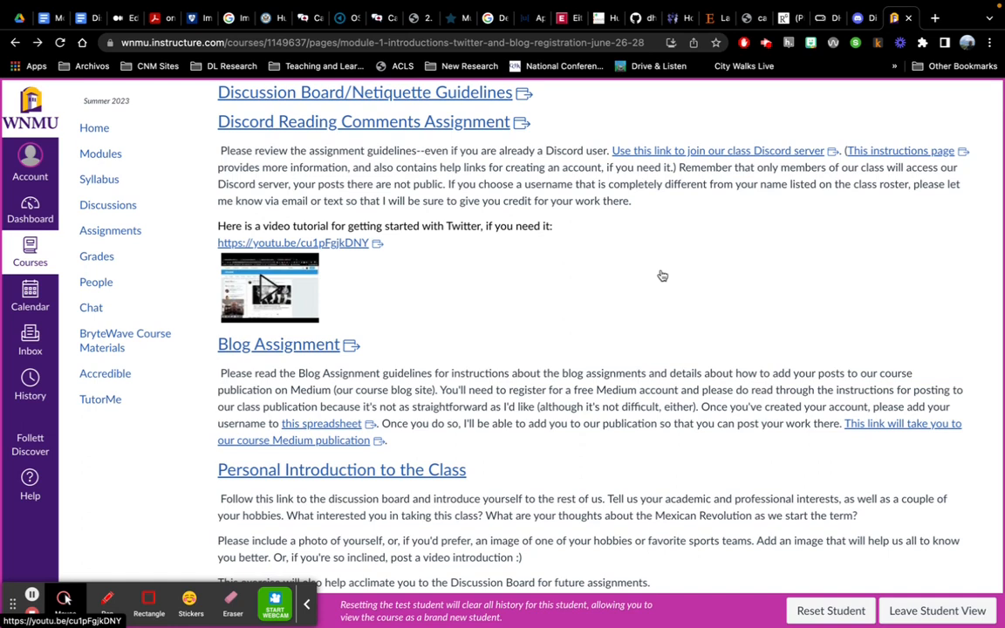
pyautogui.moveTo(575, 287)
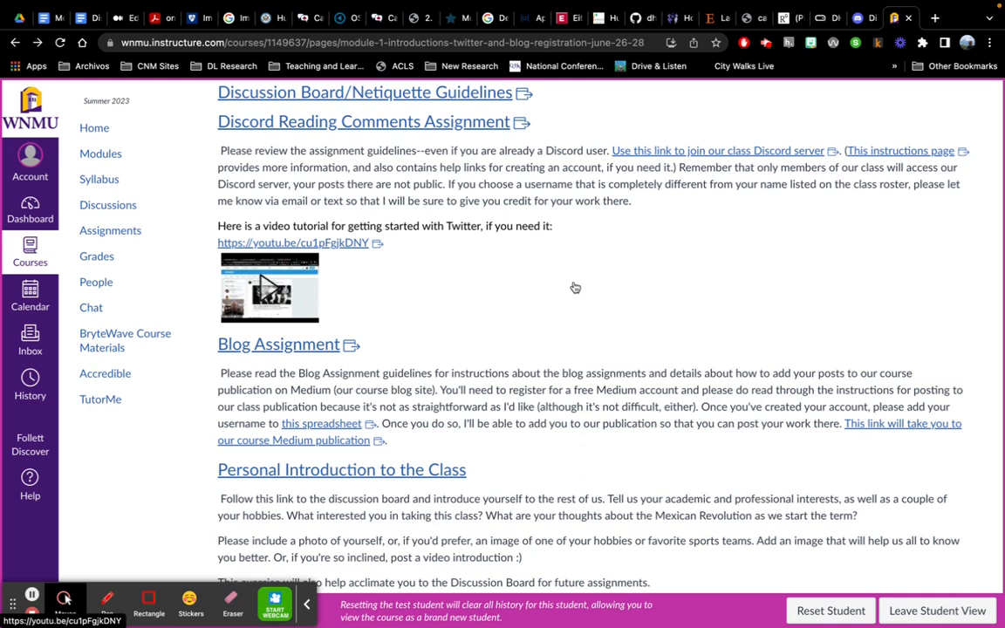
pyautogui.moveTo(569, 251)
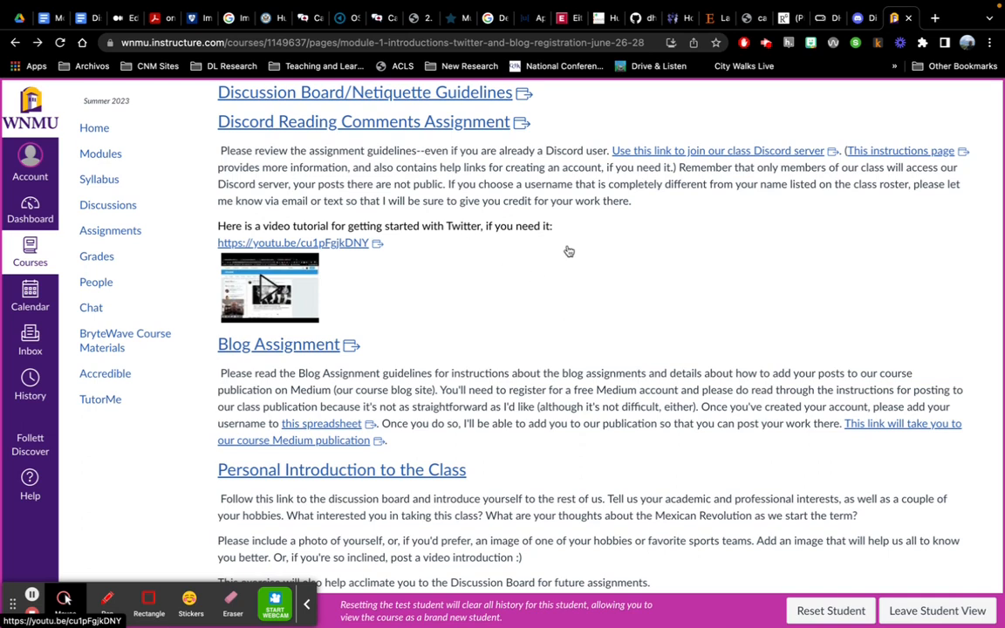
# - Scroll to 'Intro to the History of the Mexican Revolution' with its reading-guidelines video and readings
pyautogui.scroll(-3)
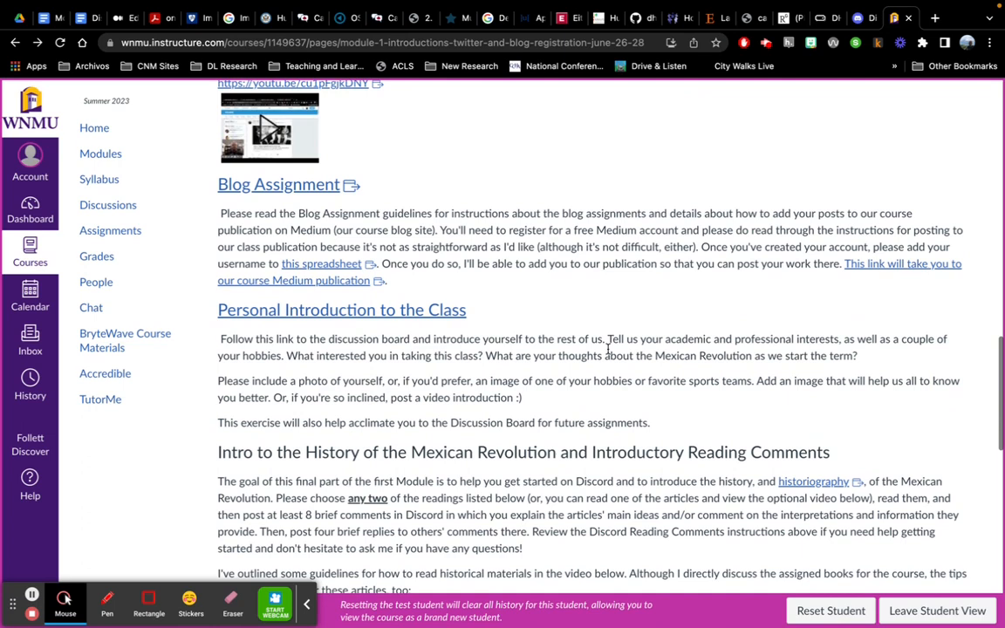
pyautogui.scroll(-3)
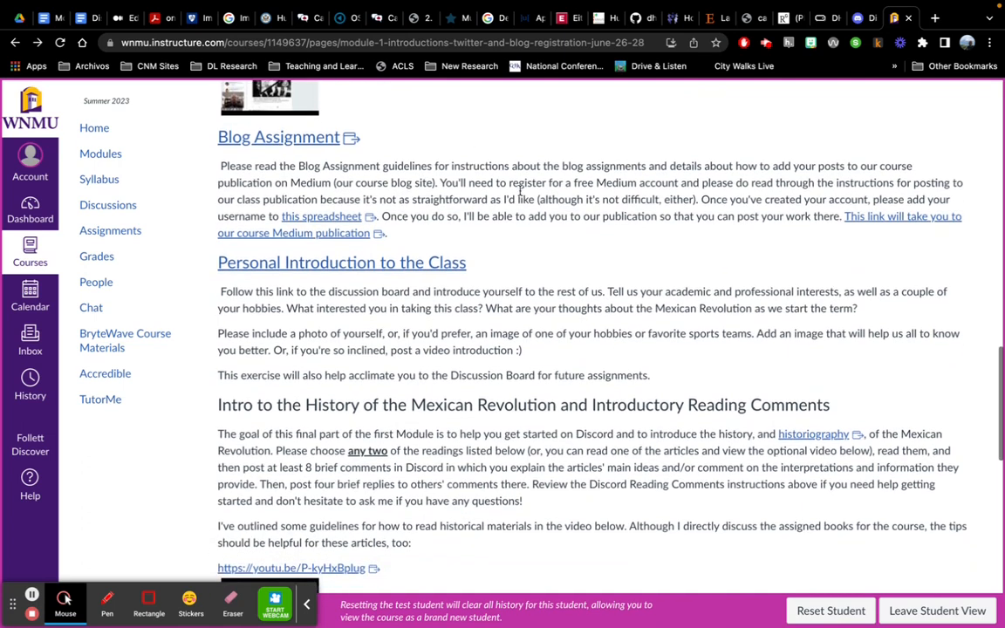
pyautogui.moveTo(513, 290)
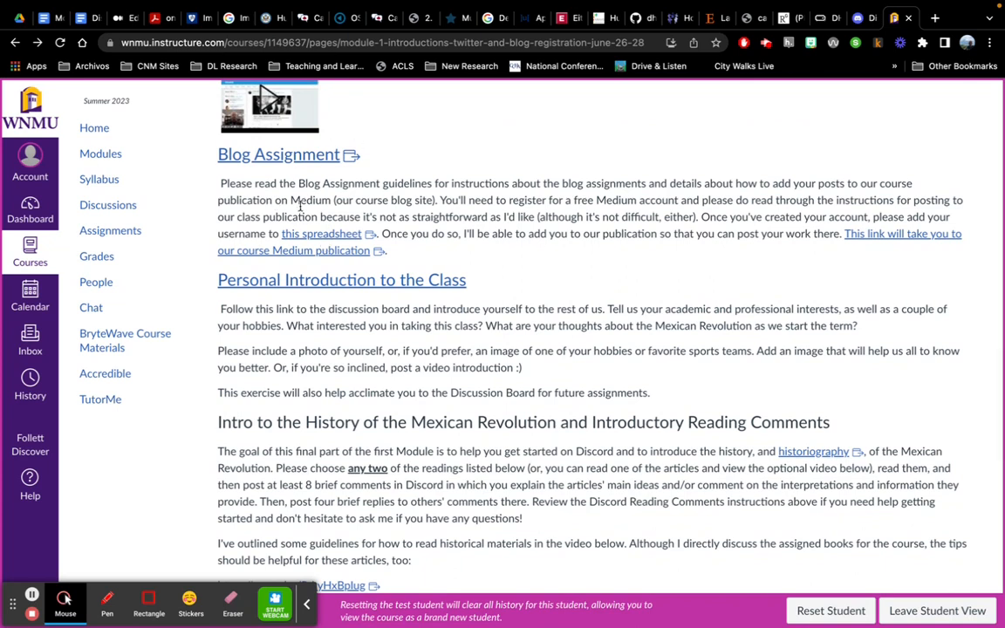
pyautogui.moveTo(619, 248)
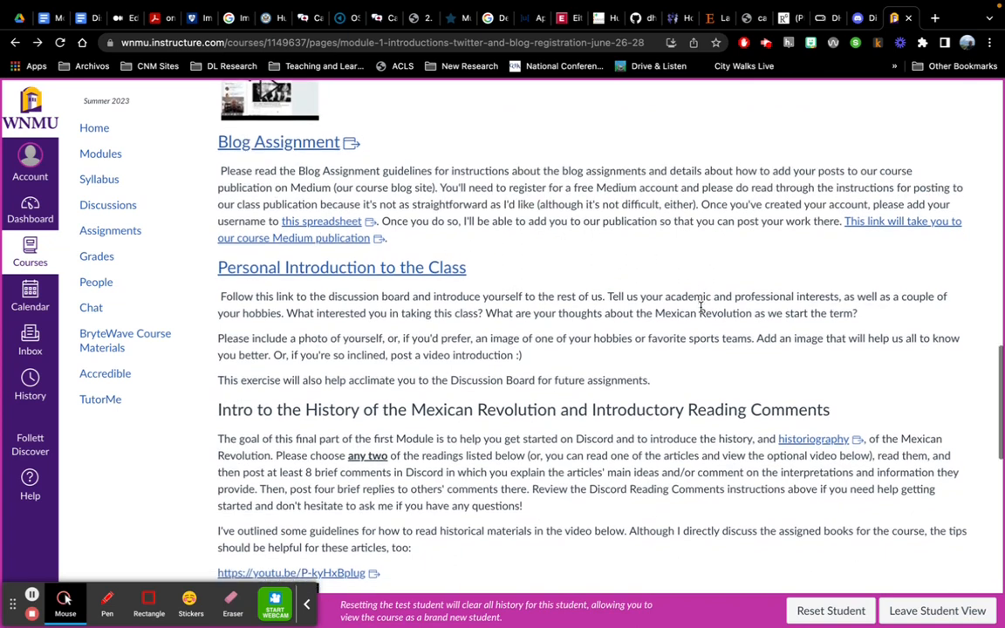
pyautogui.scroll(-3)
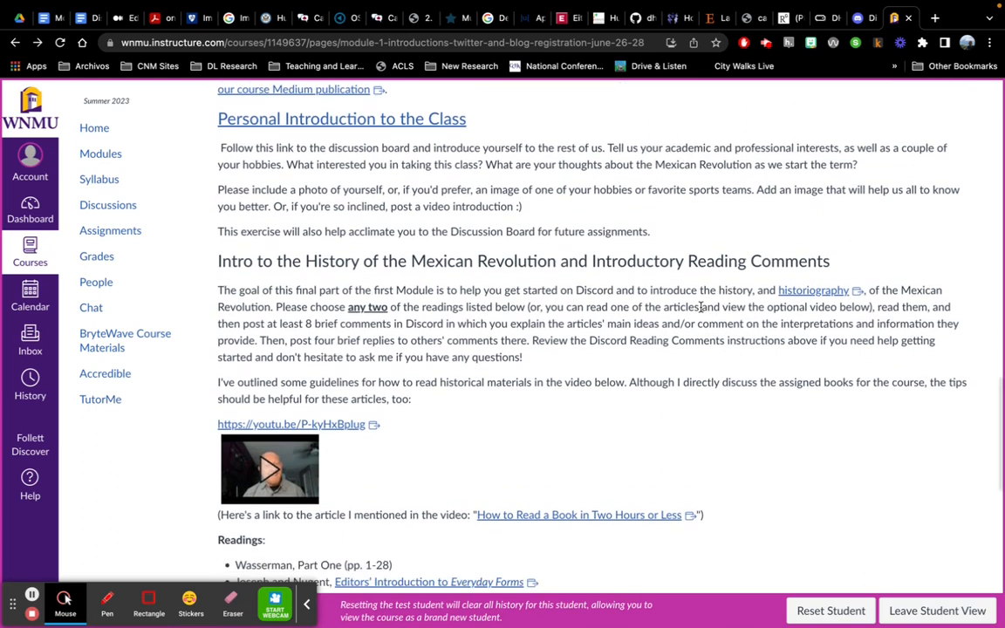
pyautogui.moveTo(382, 126)
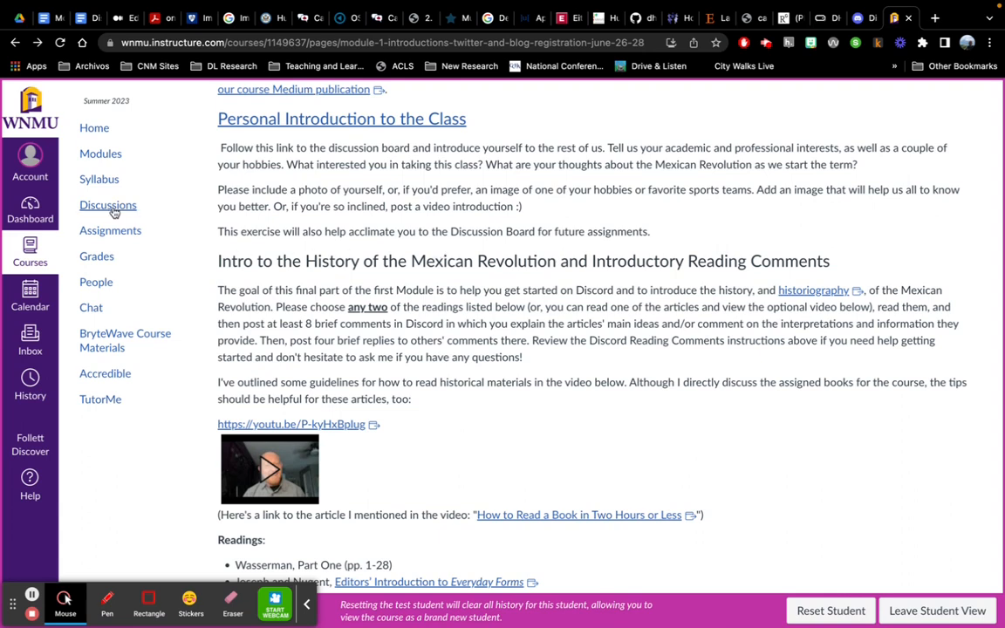
pyautogui.moveTo(685, 317)
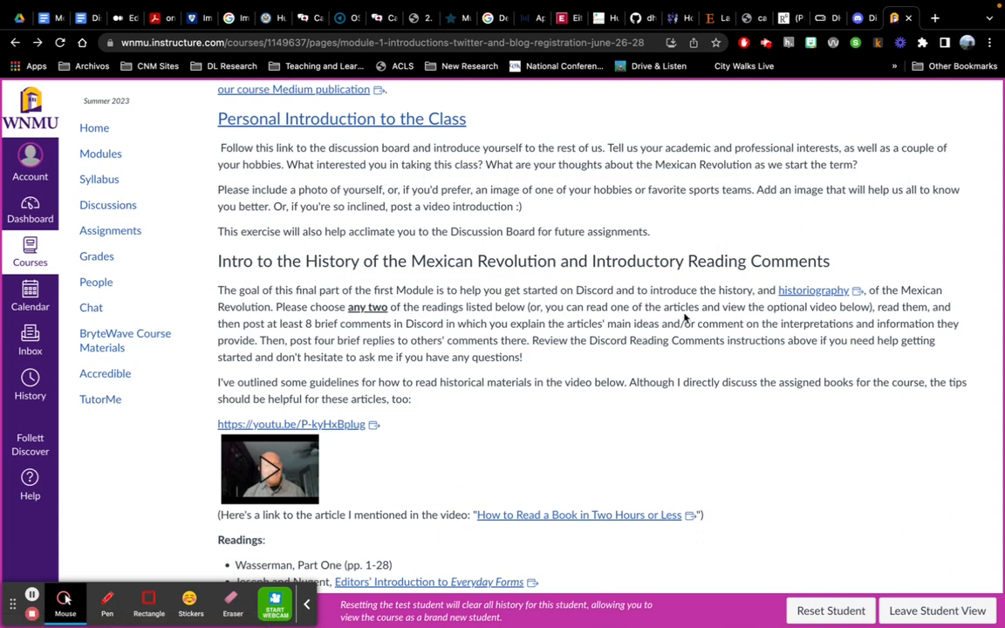
pyautogui.scroll(-3)
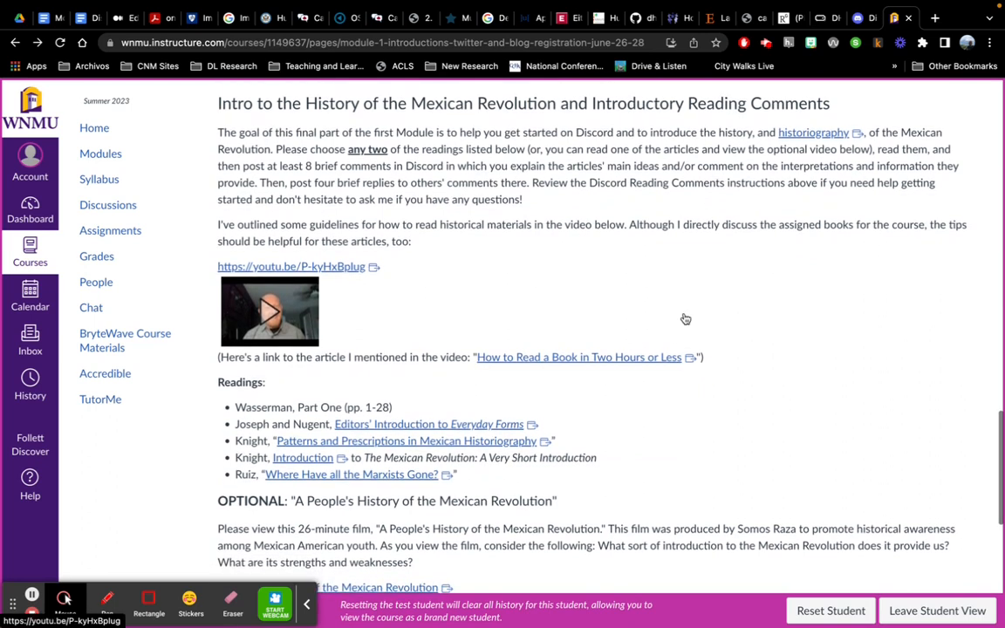
pyautogui.moveTo(737, 318)
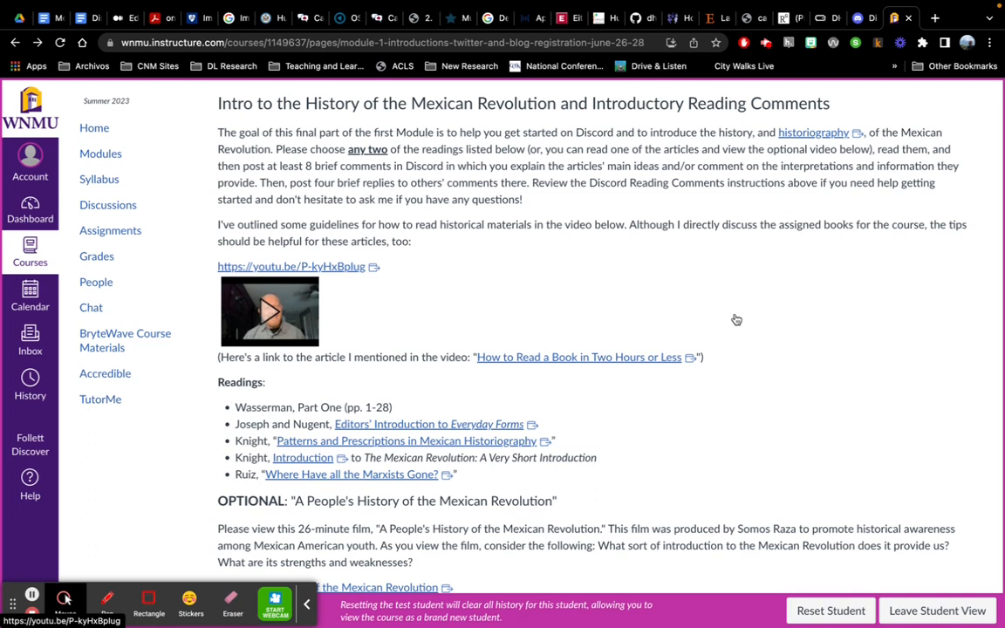
pyautogui.scroll(-3)
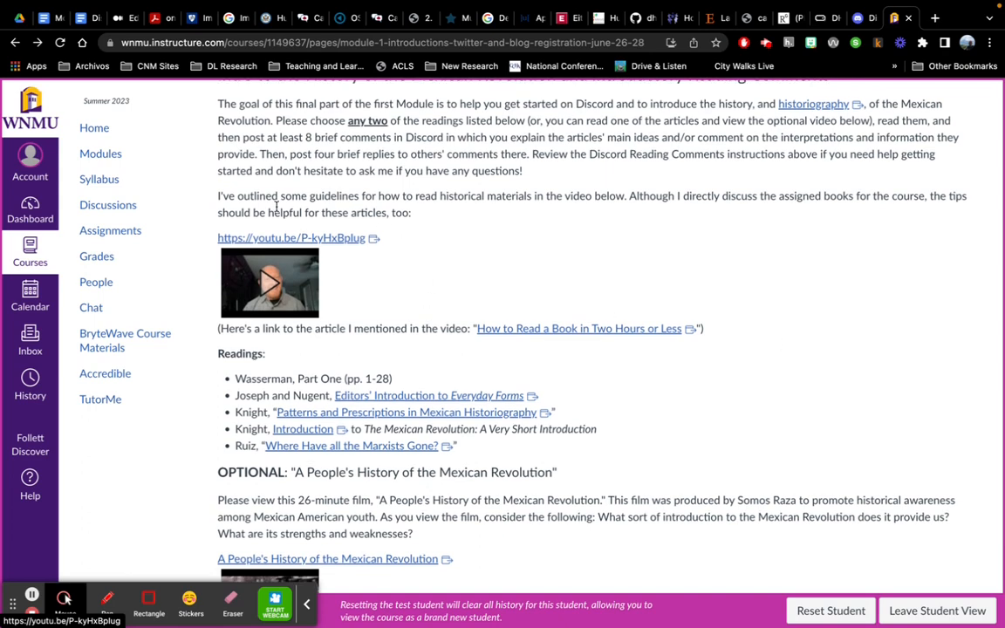
pyautogui.moveTo(512, 236)
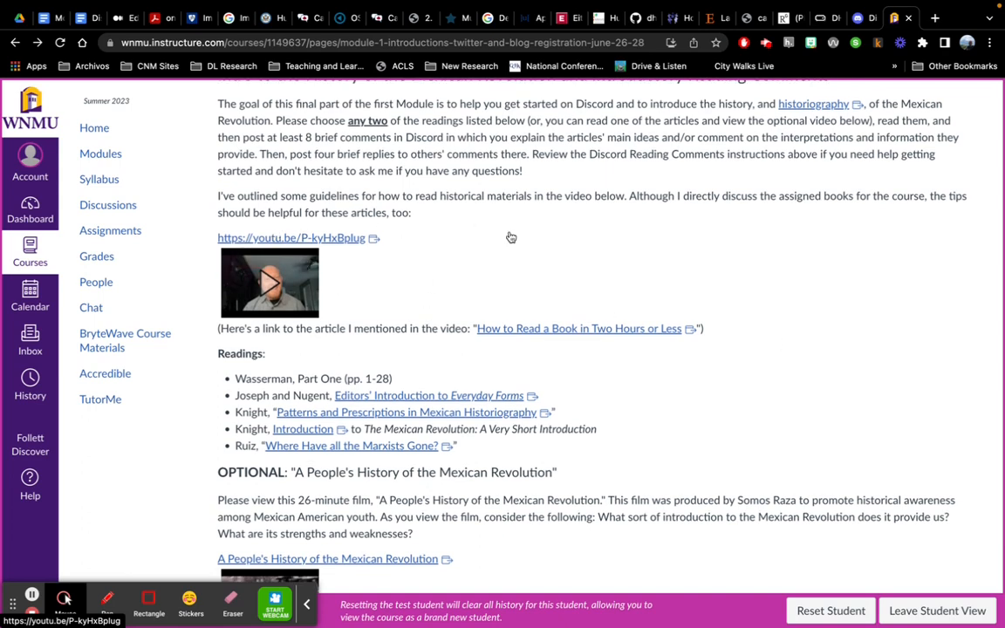
pyautogui.moveTo(613, 241)
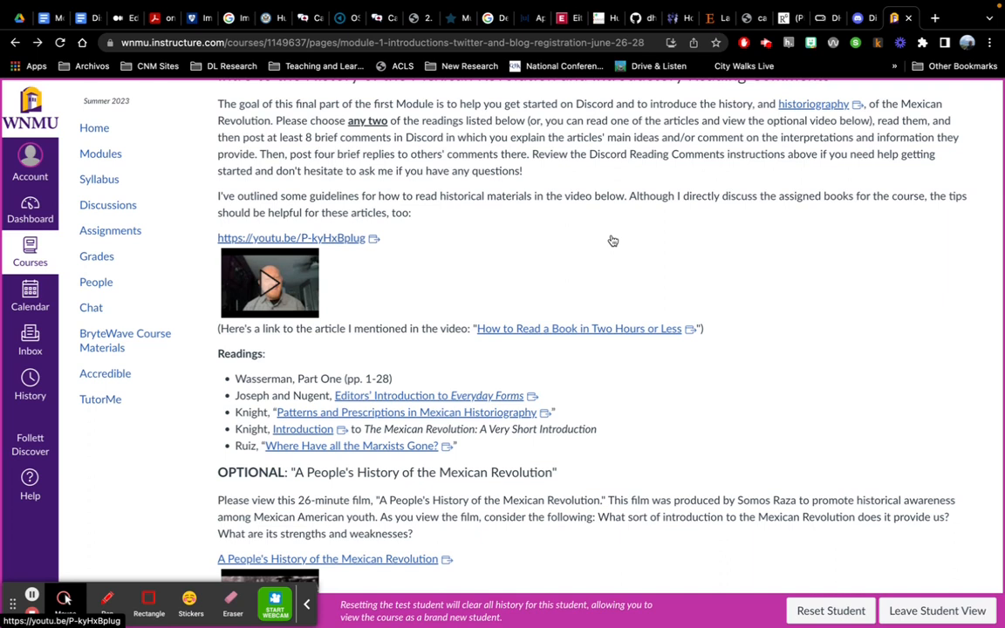
pyautogui.moveTo(392, 302)
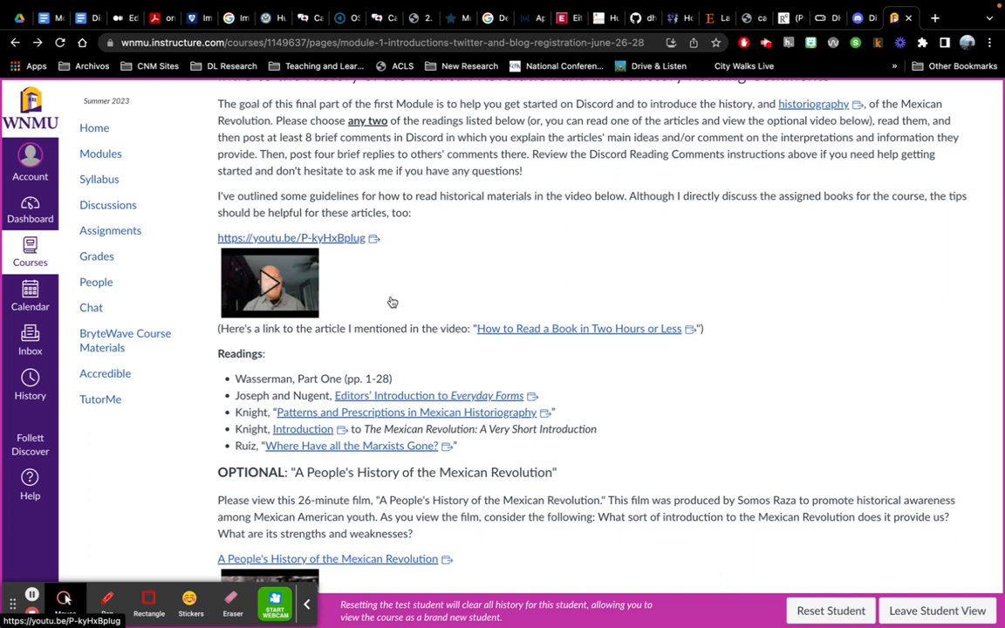
pyautogui.moveTo(531, 299)
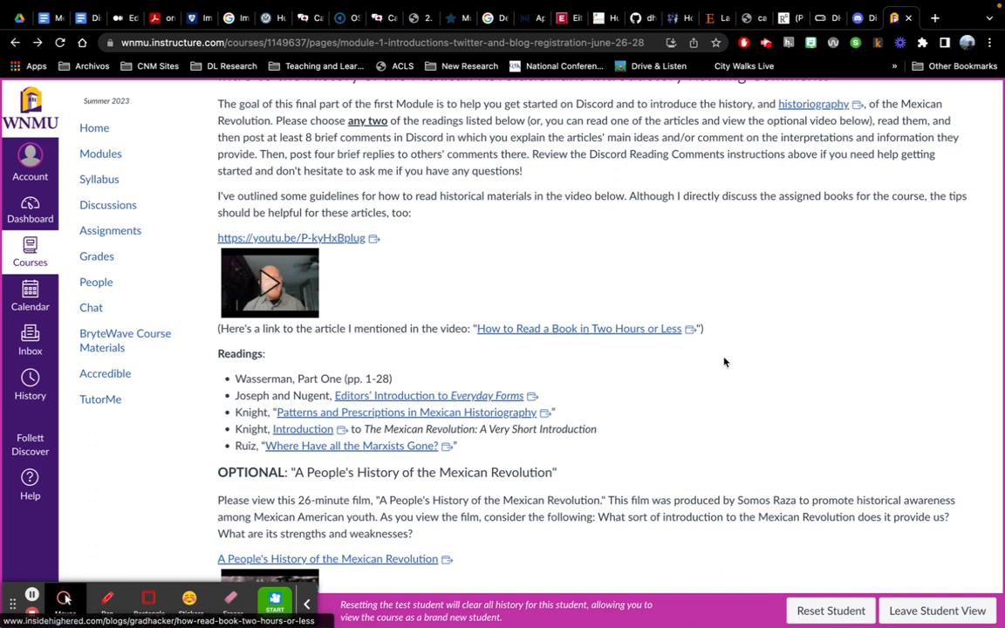
pyautogui.scroll(-3)
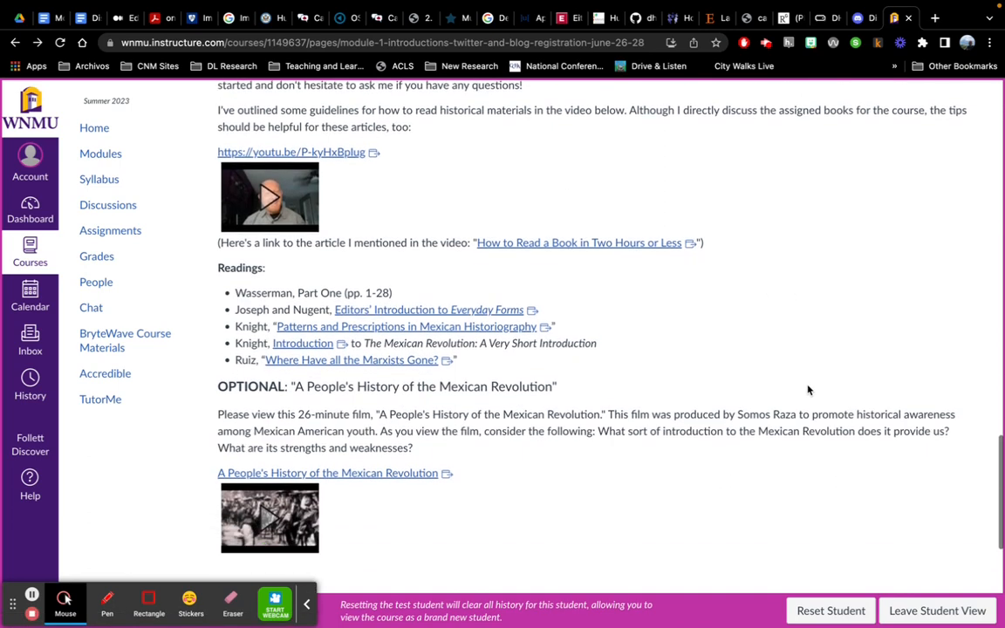
pyautogui.scroll(3)
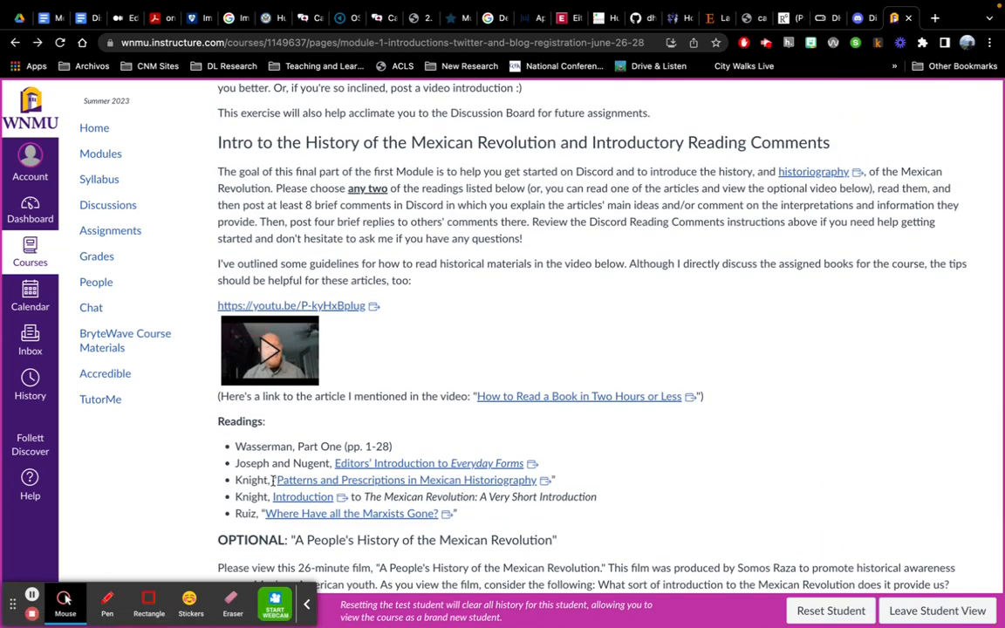
pyautogui.scroll(-3)
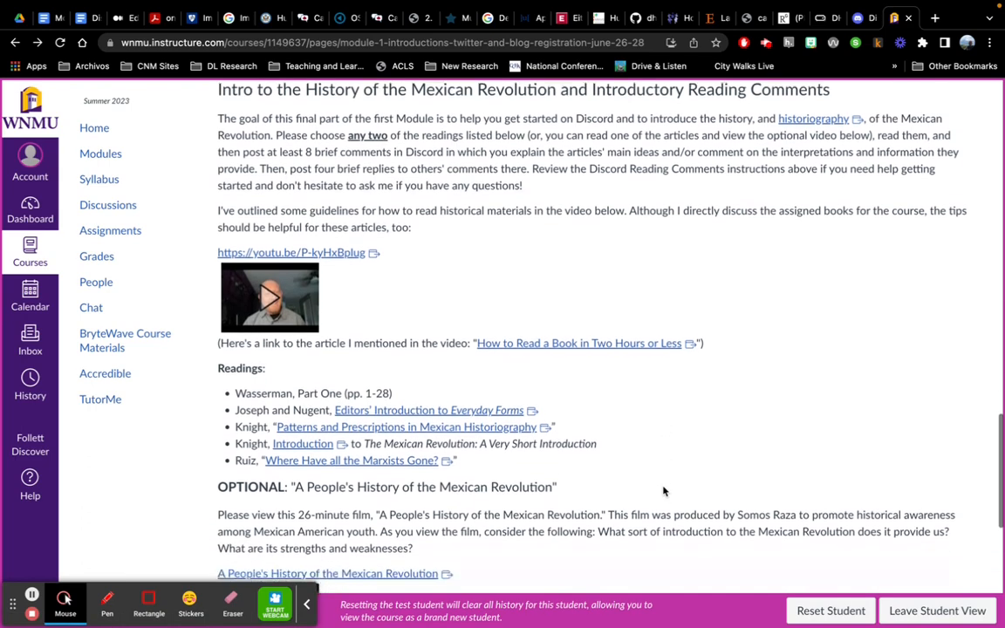
pyautogui.scroll(-3)
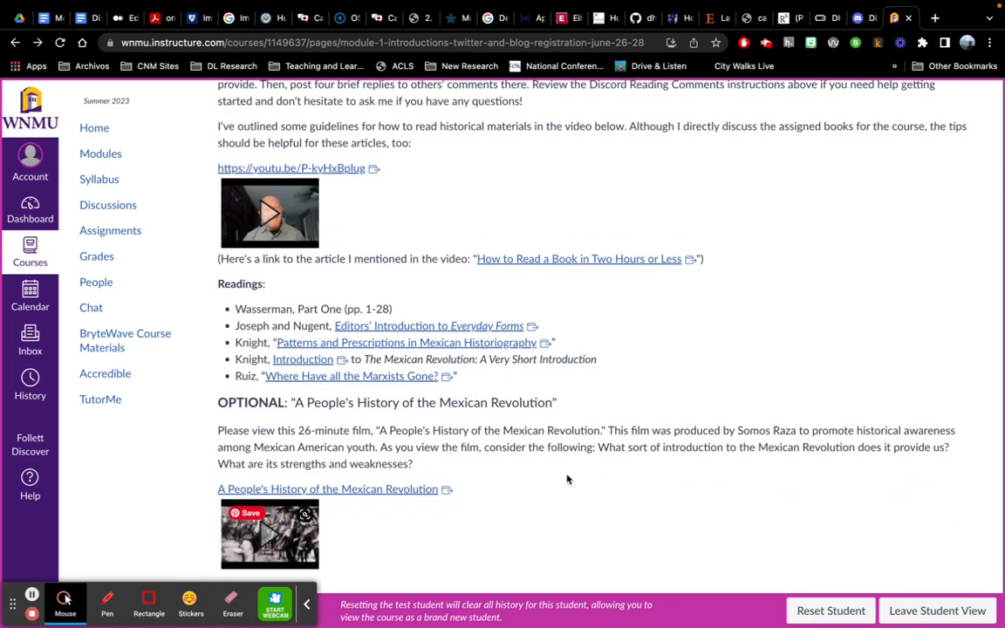
pyautogui.scroll(-3)
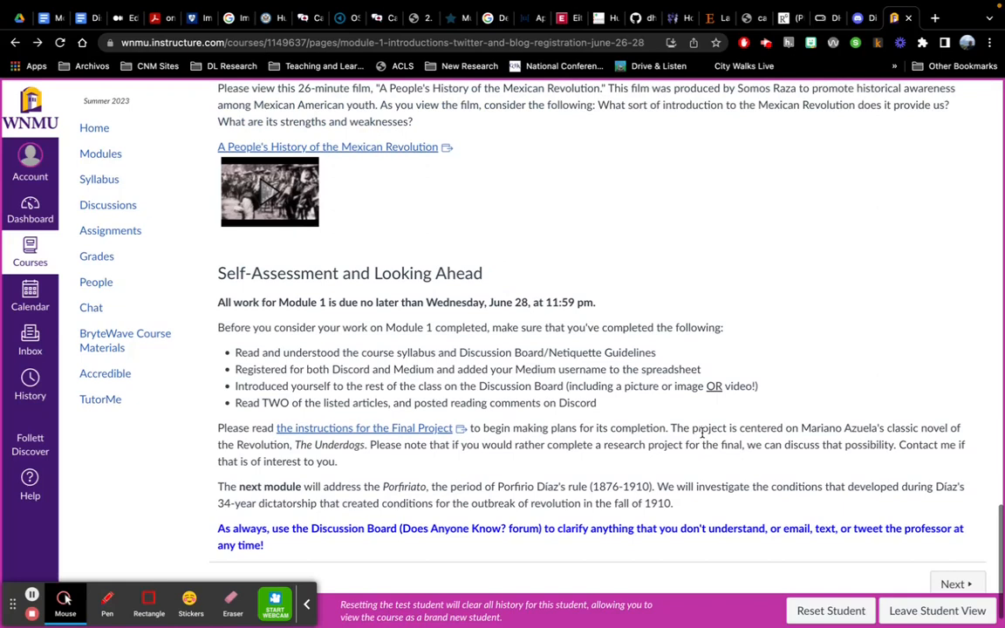
pyautogui.scroll(3)
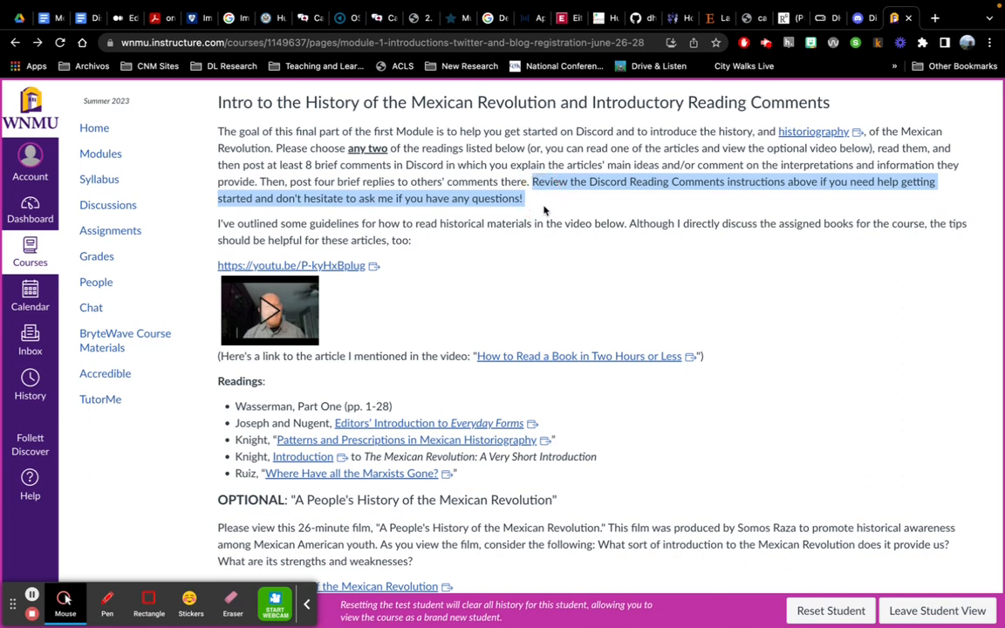
pyautogui.moveTo(623, 341)
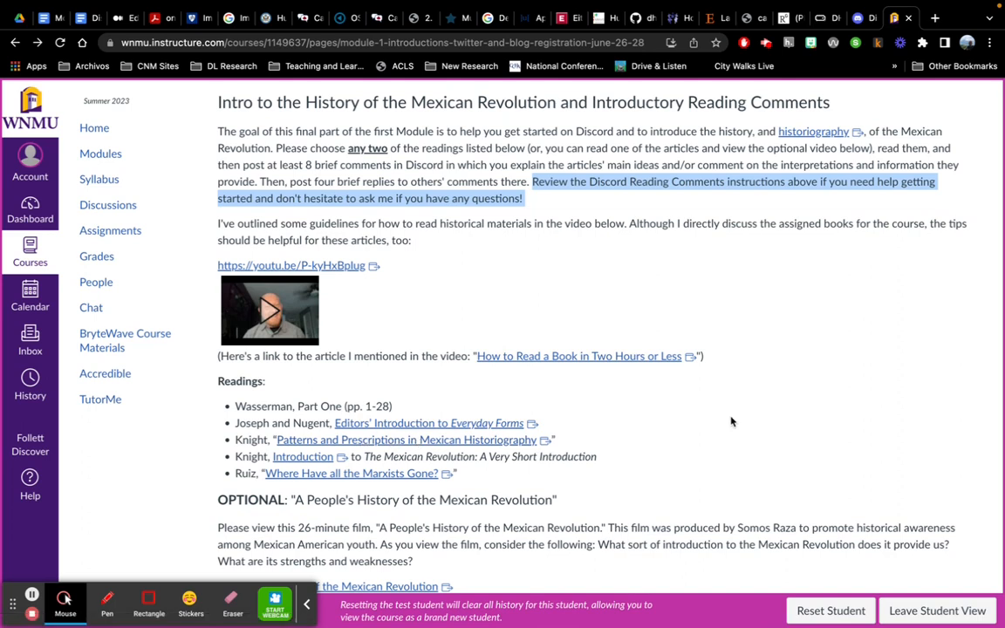
pyautogui.moveTo(777, 451)
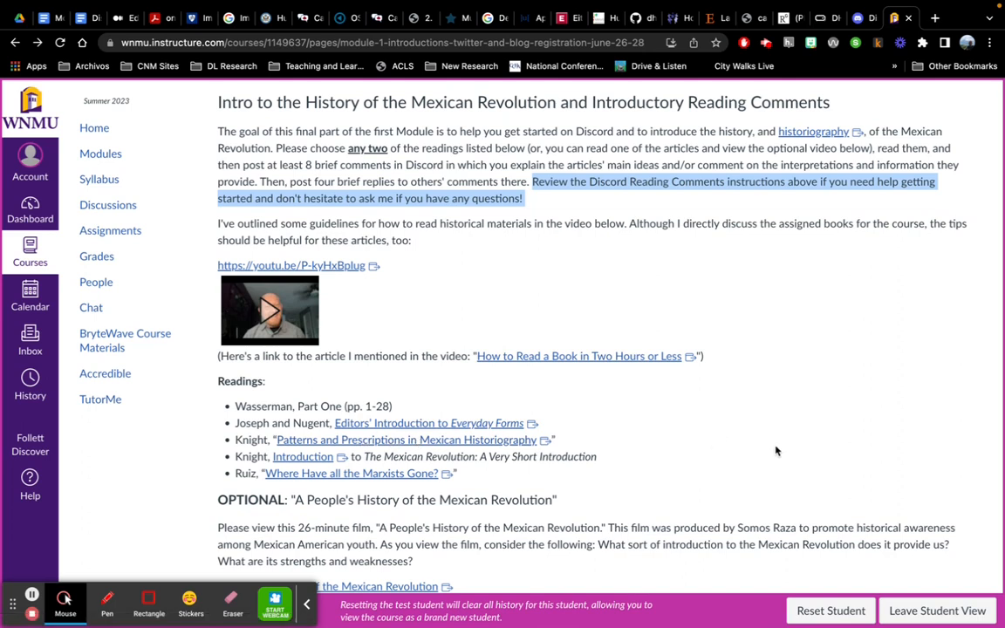
pyautogui.scroll(-3)
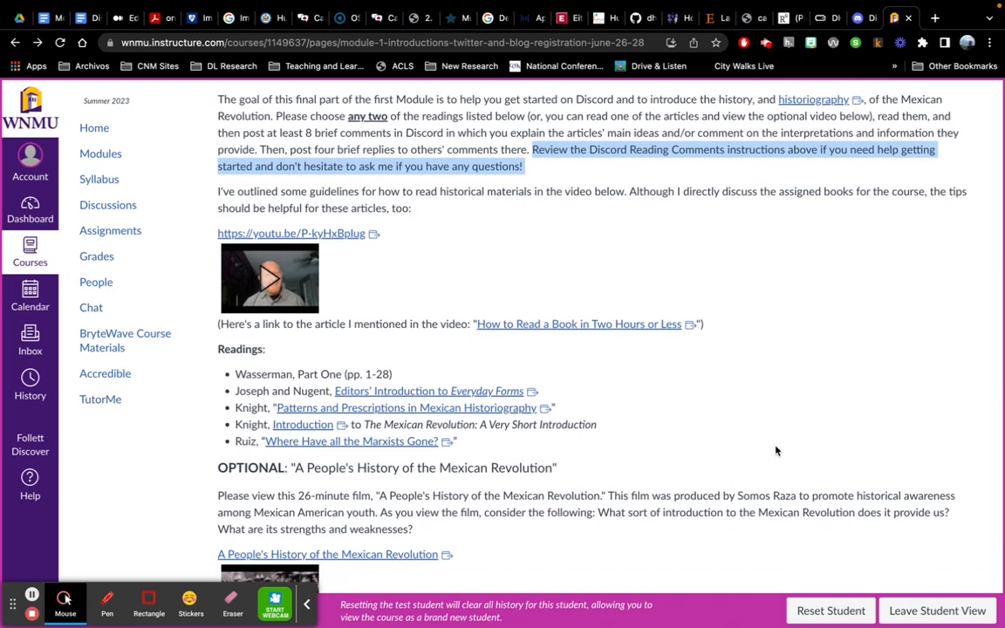
pyautogui.scroll(-3)
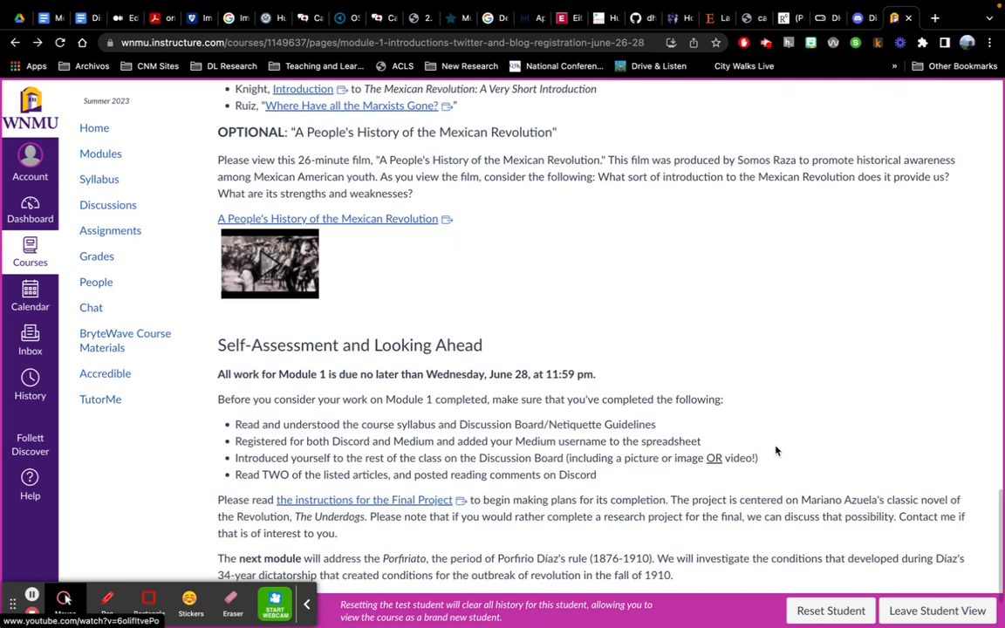
pyautogui.scroll(-3)
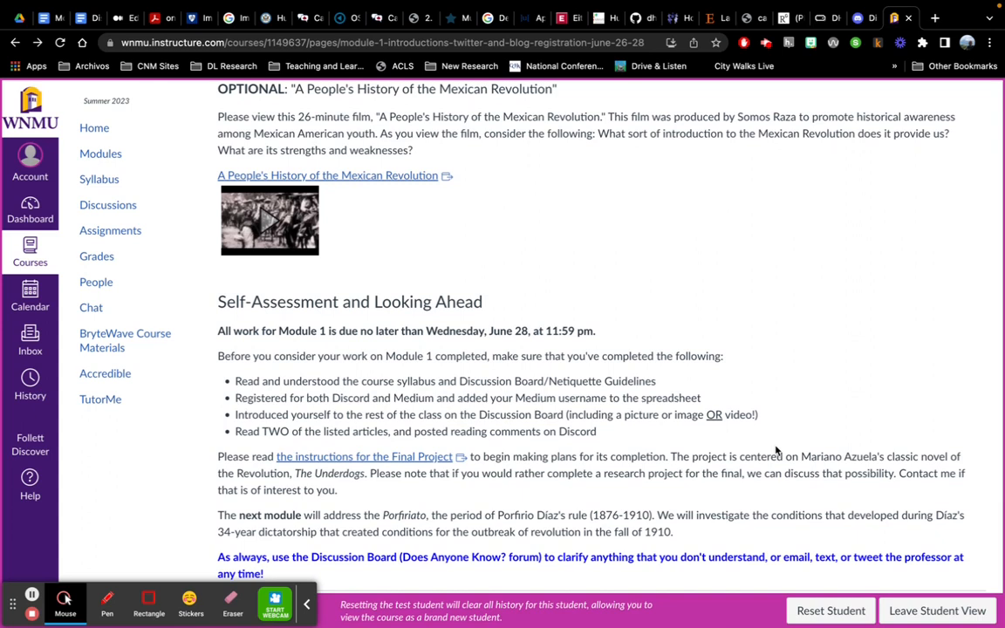
pyautogui.scroll(-3)
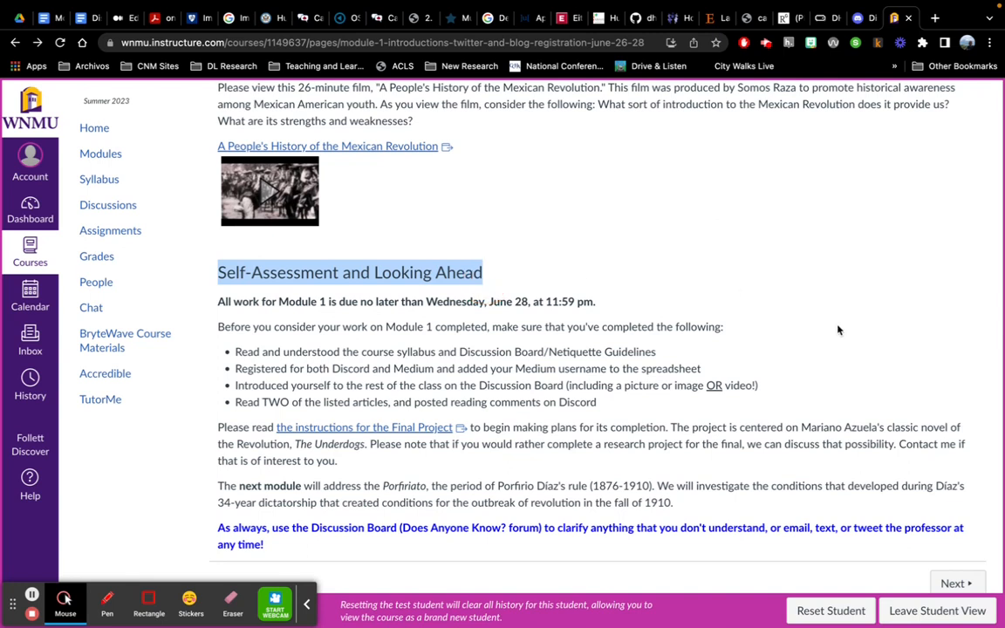
pyautogui.moveTo(462, 356)
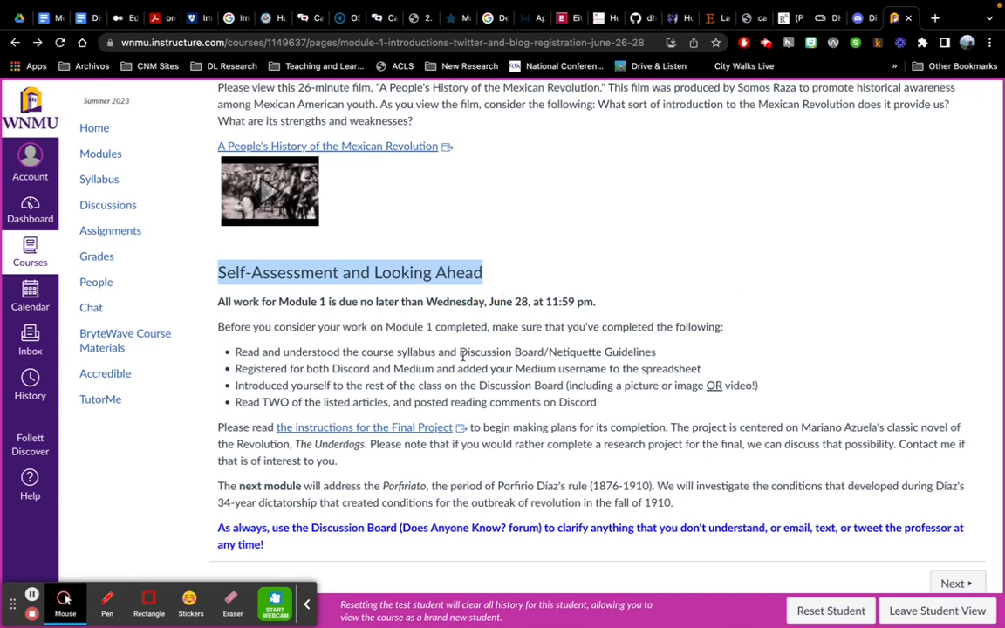
pyautogui.moveTo(627, 342)
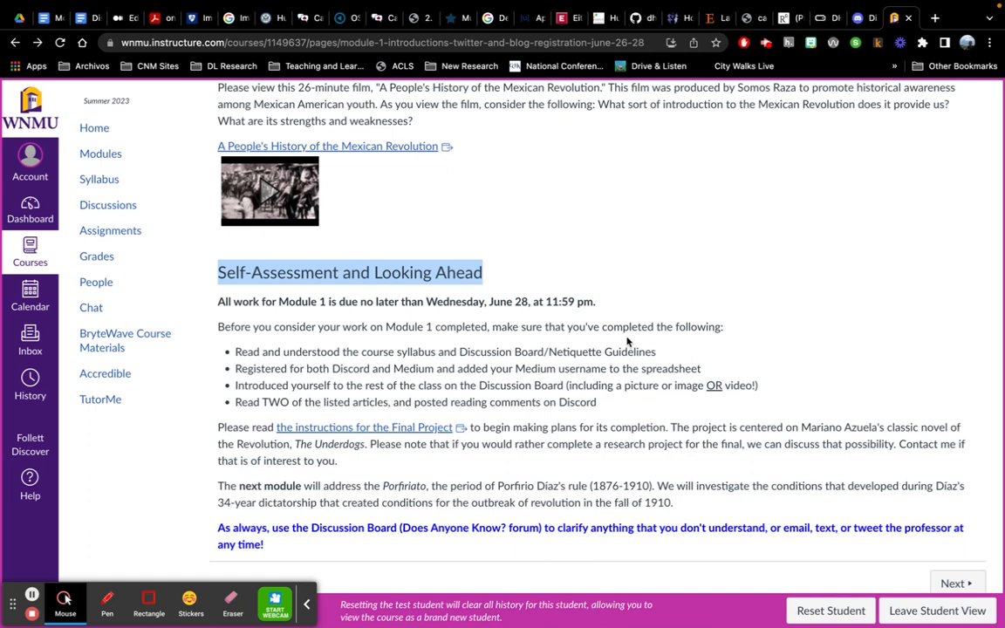
pyautogui.moveTo(745, 352)
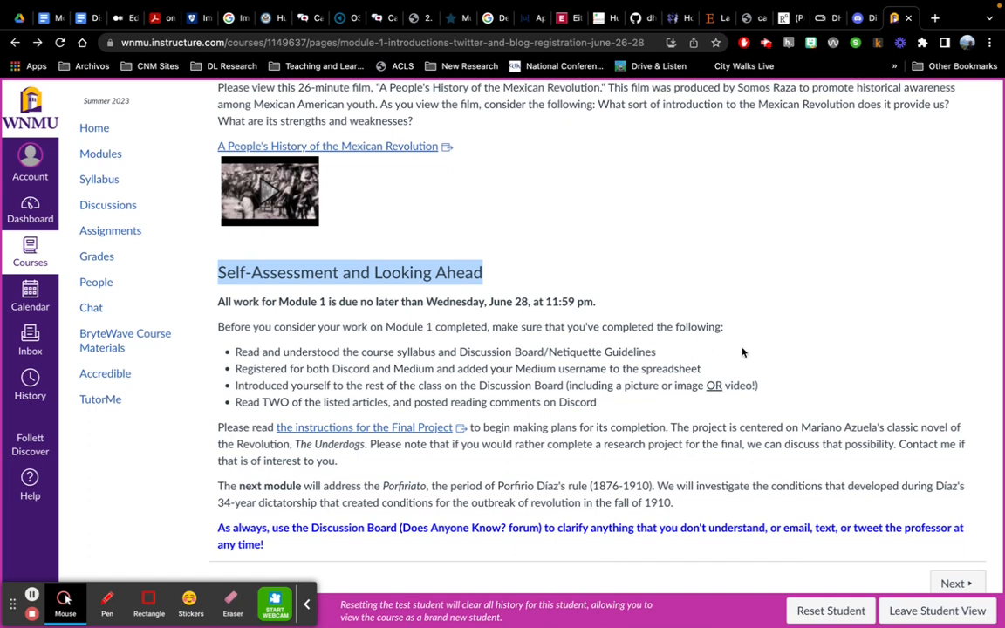
pyautogui.moveTo(562, 430)
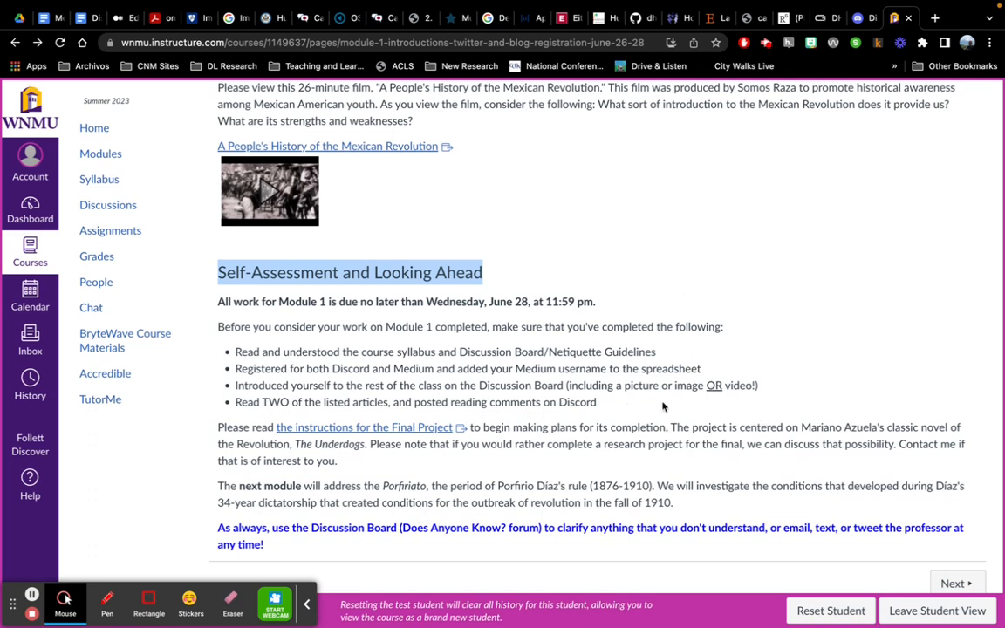
pyautogui.scroll(-3)
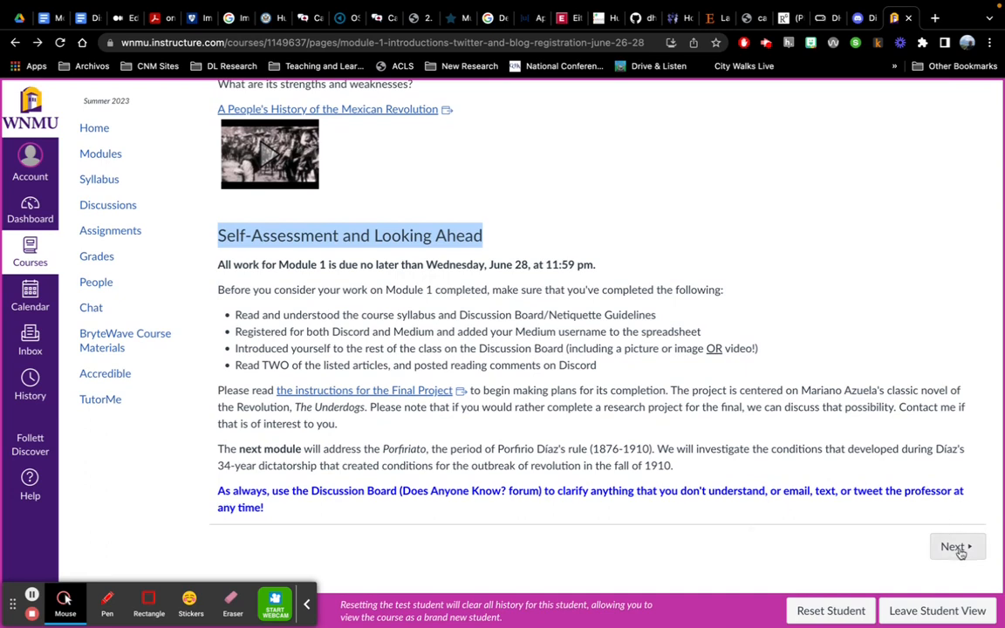
# - Advance to the Module 2 Porfiriato page and read its objectives, readings and guidance video
pyautogui.click(957, 546)
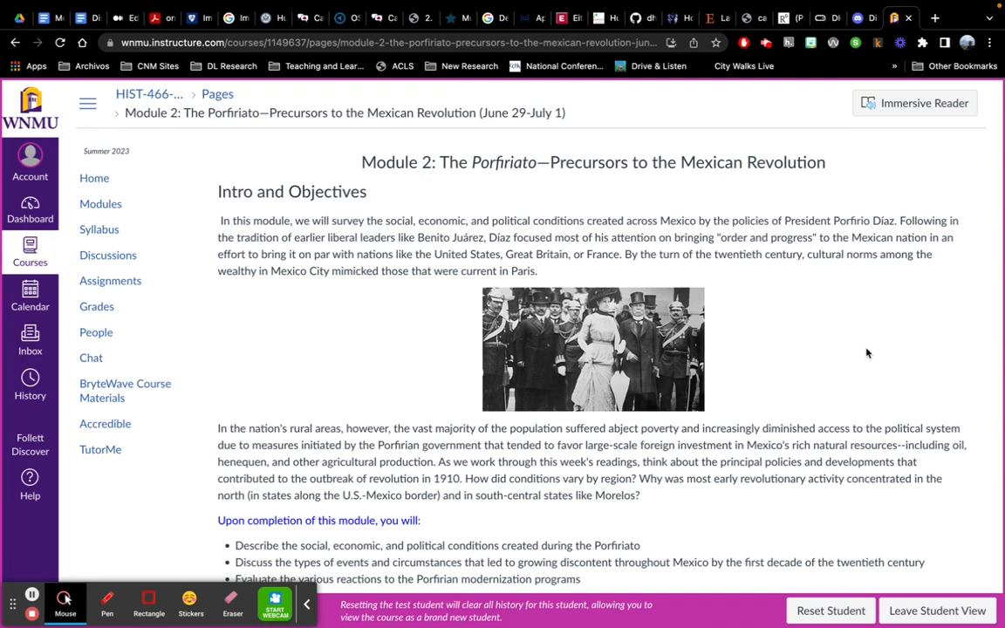
pyautogui.scroll(-3)
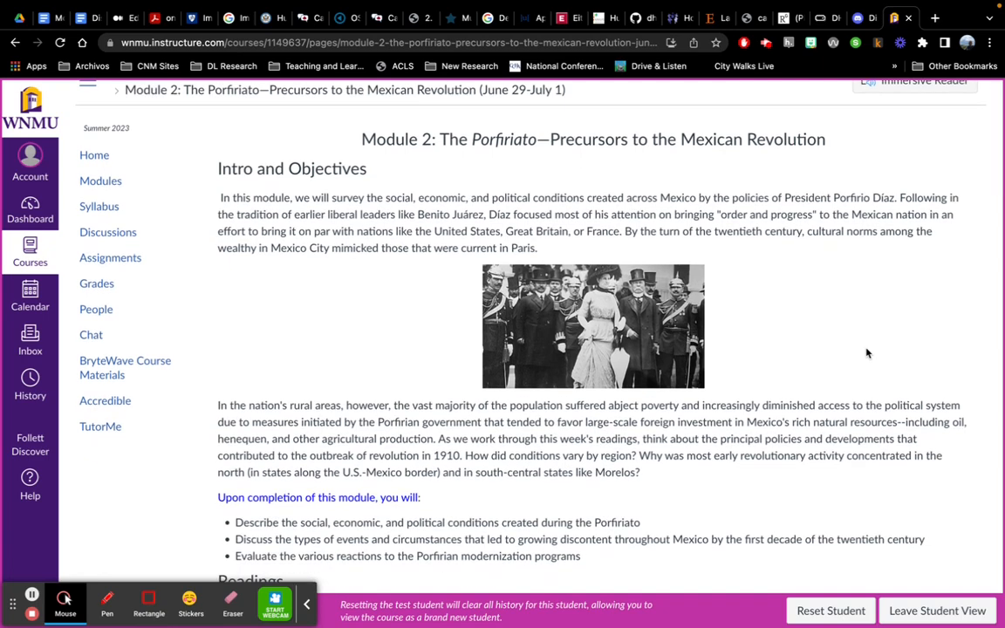
pyautogui.scroll(-3)
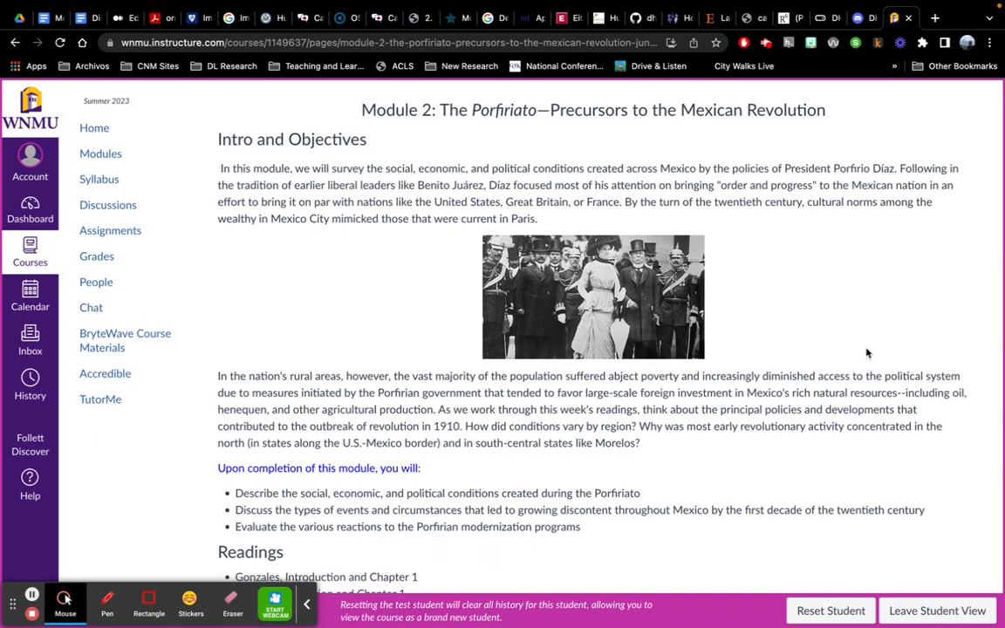
pyautogui.scroll(-3)
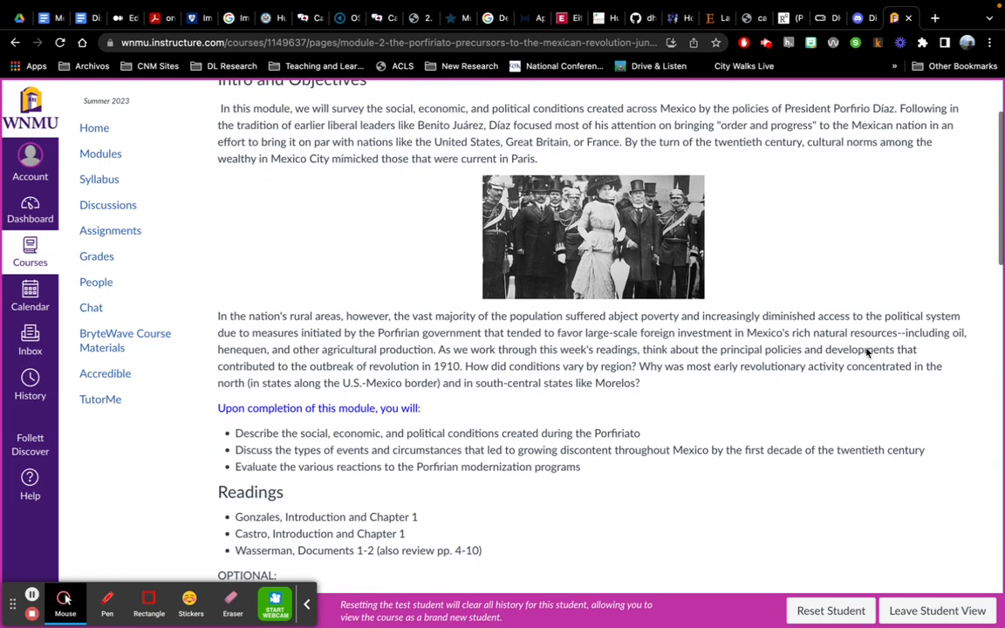
pyautogui.scroll(-3)
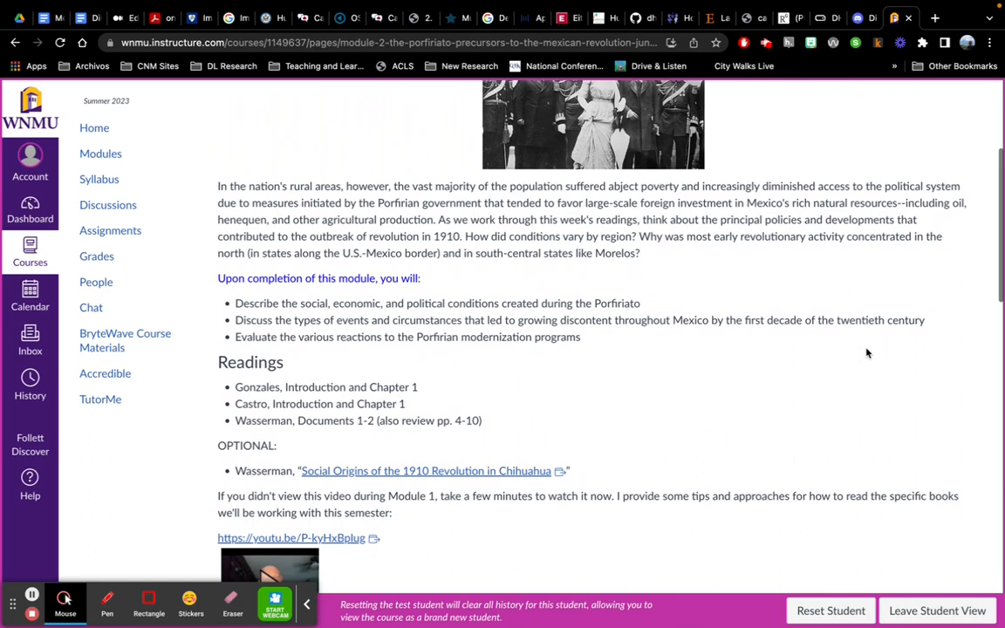
pyautogui.scroll(-3)
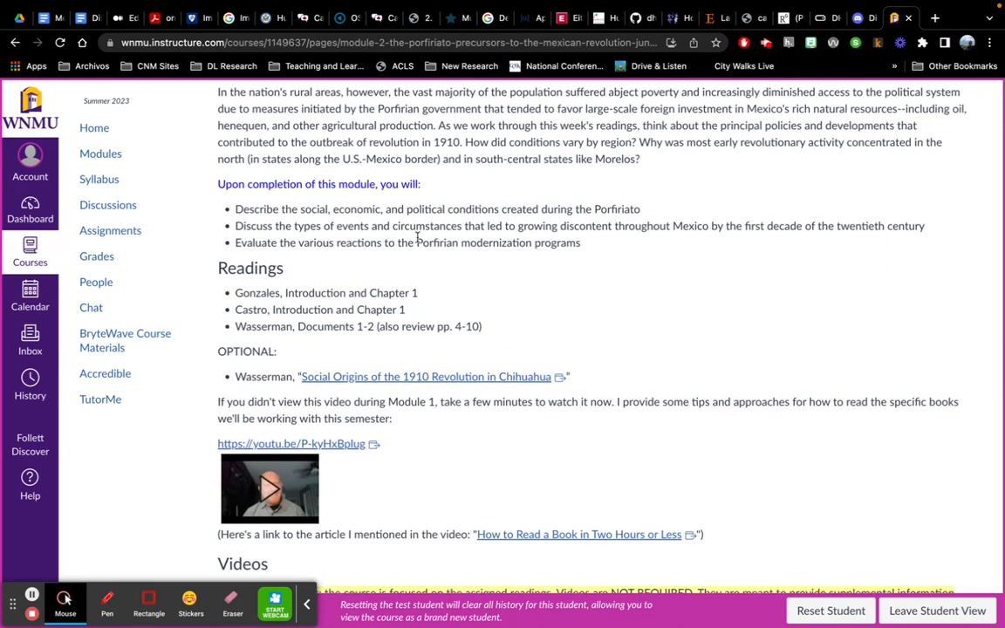
pyautogui.moveTo(500, 301)
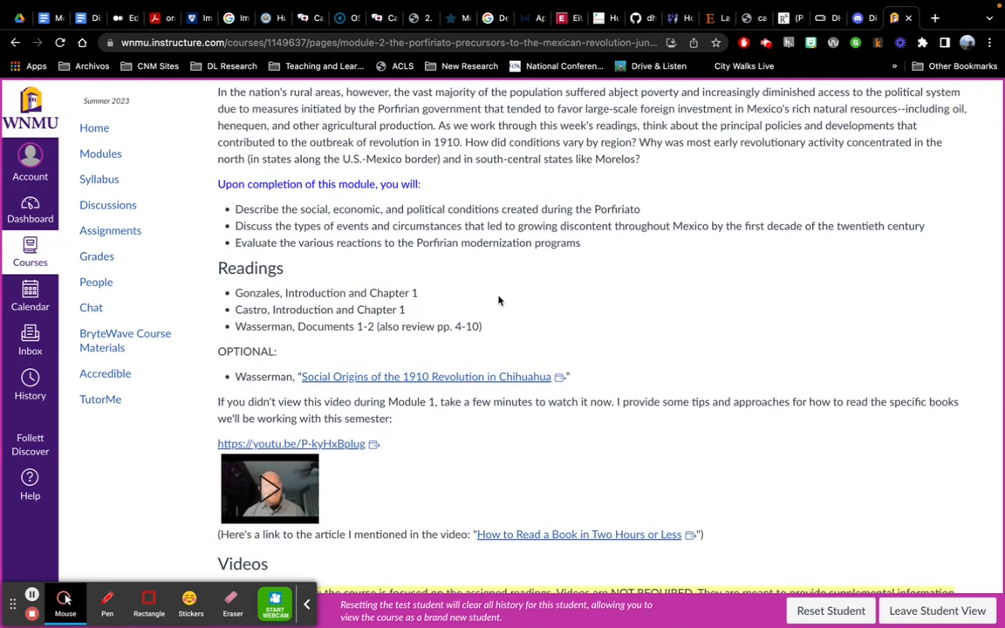
pyautogui.moveTo(548, 303)
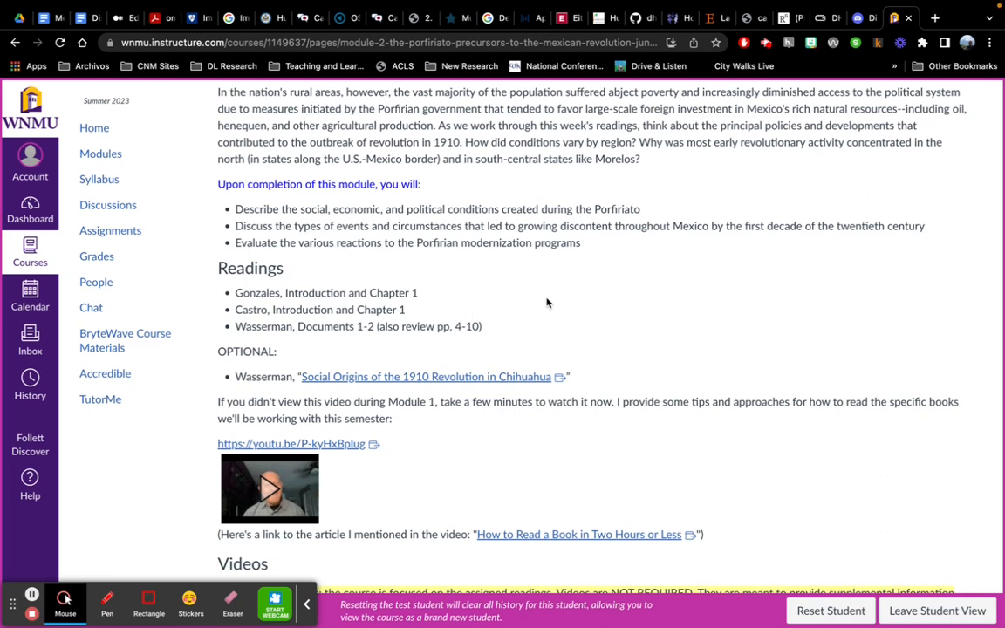
pyautogui.moveTo(573, 316)
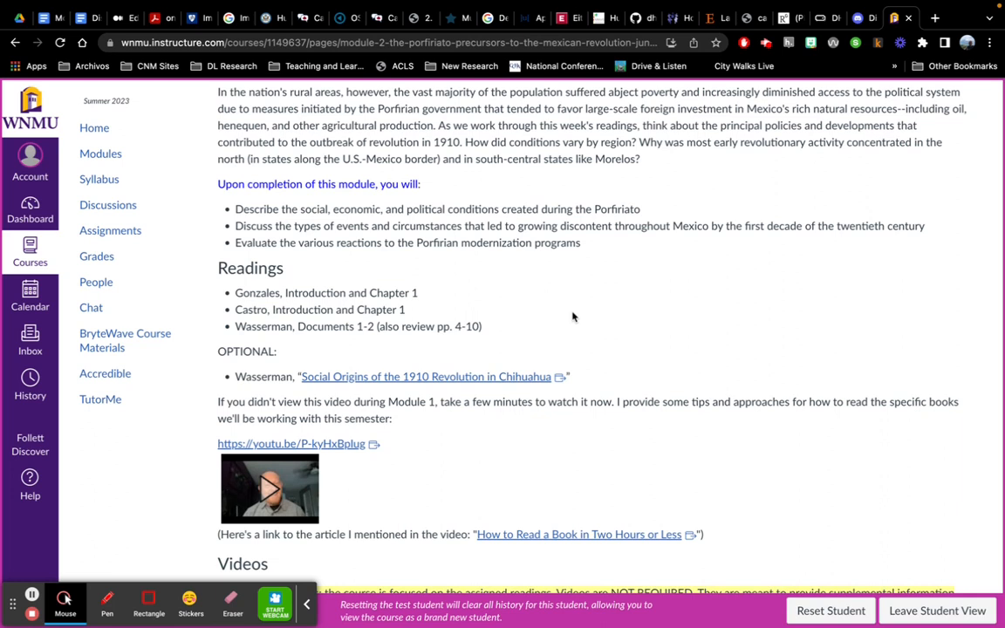
pyautogui.moveTo(589, 311)
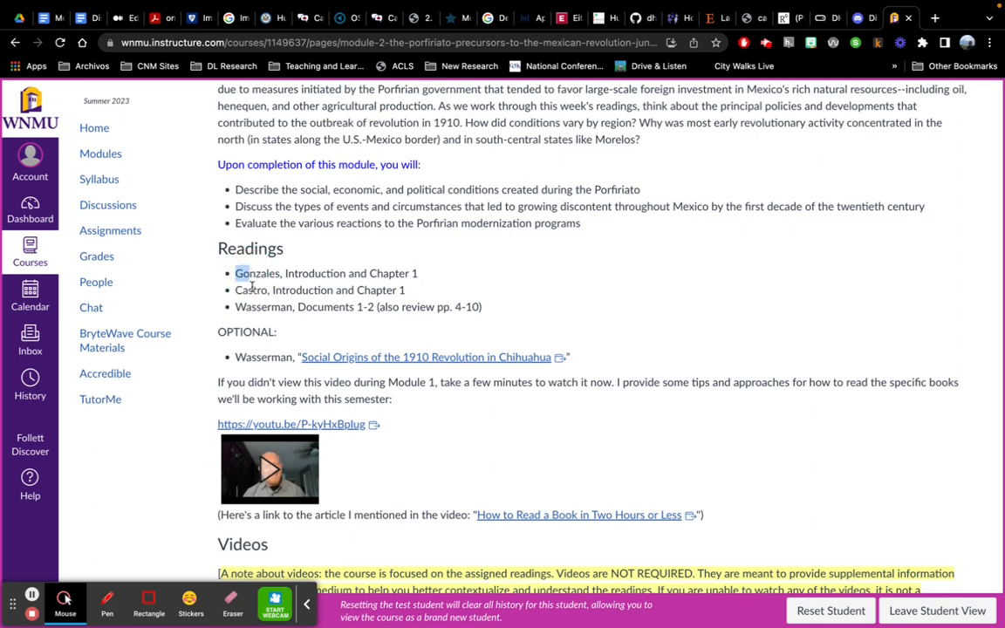
pyautogui.moveTo(402, 310)
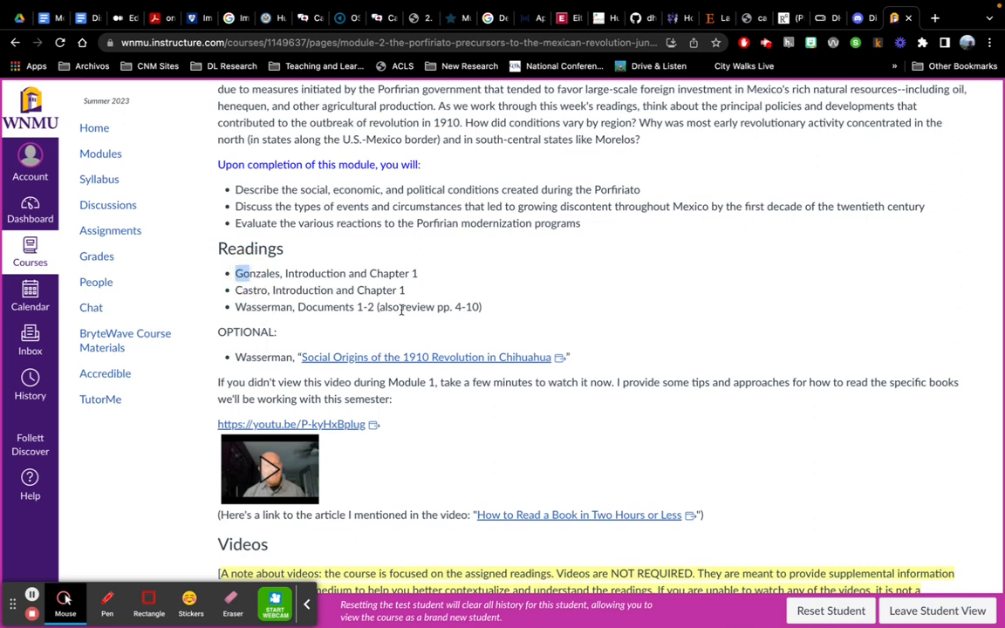
pyautogui.moveTo(643, 334)
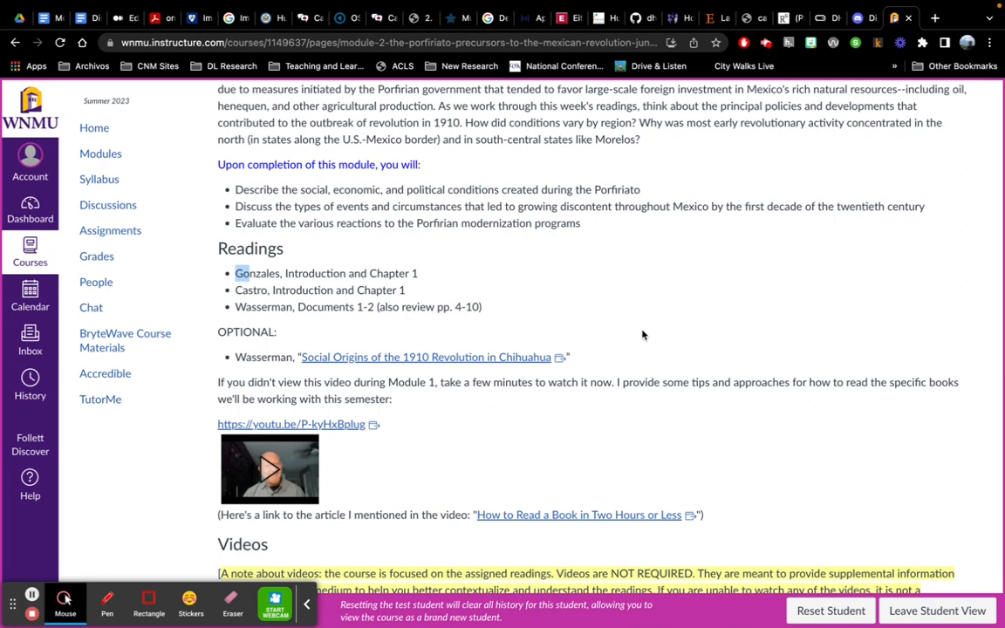
pyautogui.scroll(-3)
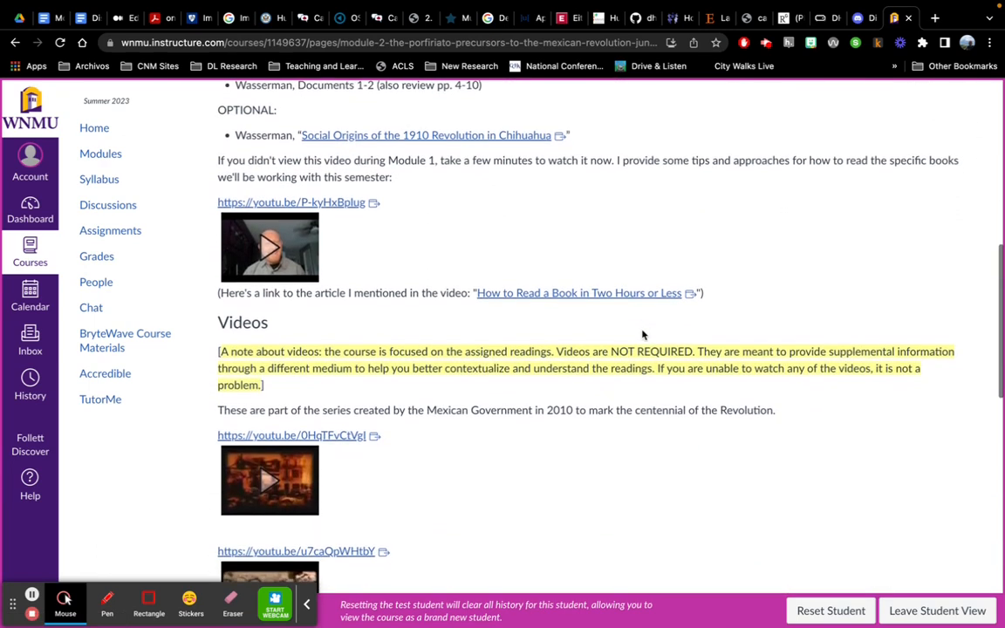
# - Read past the Module 2 videos to Discord comments, Discussion link and Self-Assessment and Looking Ahead
pyautogui.scroll(-3)
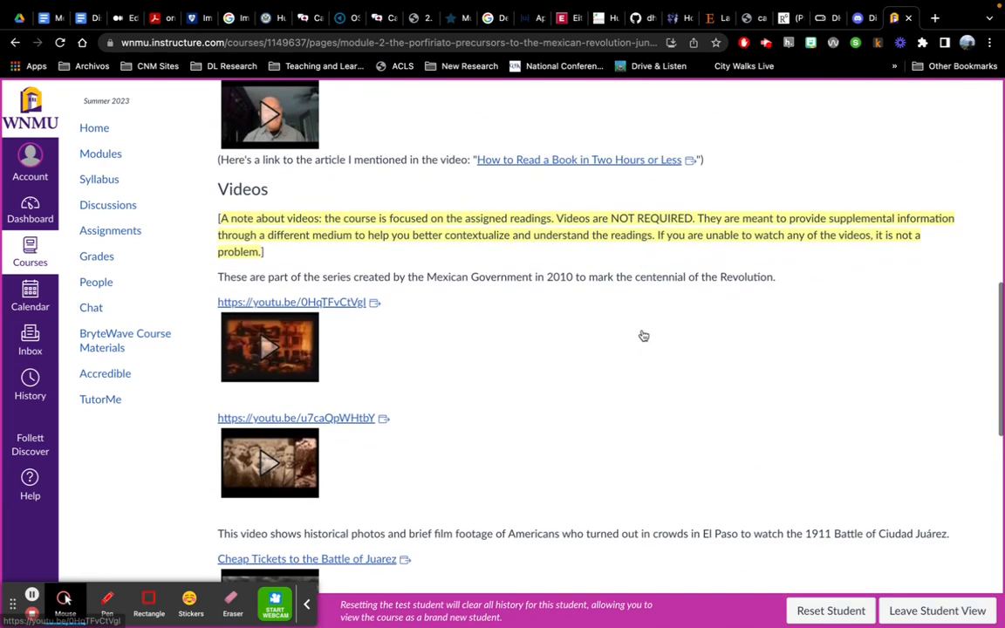
pyautogui.scroll(-3)
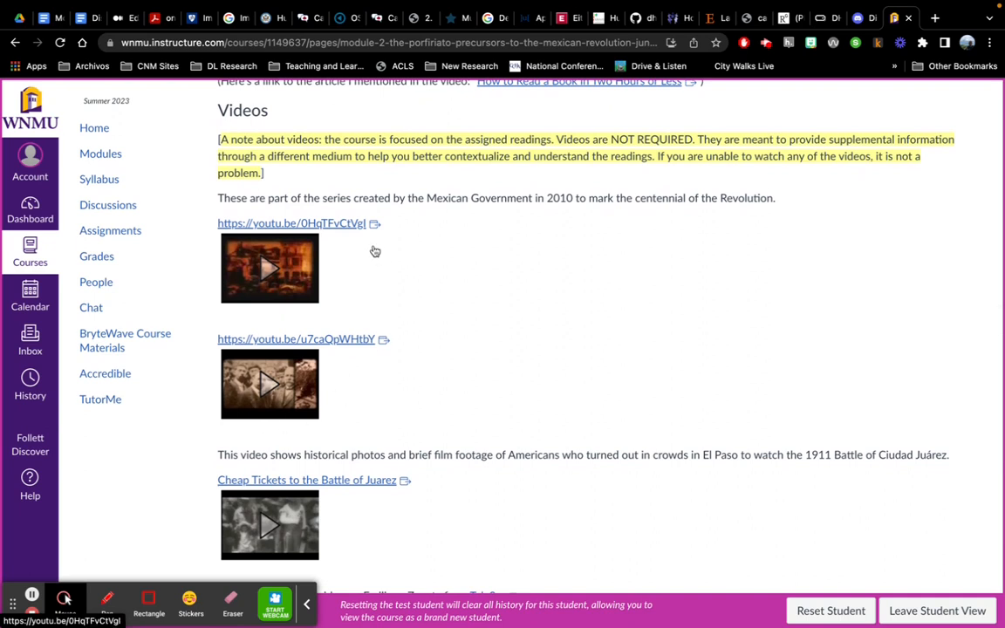
pyautogui.scroll(-3)
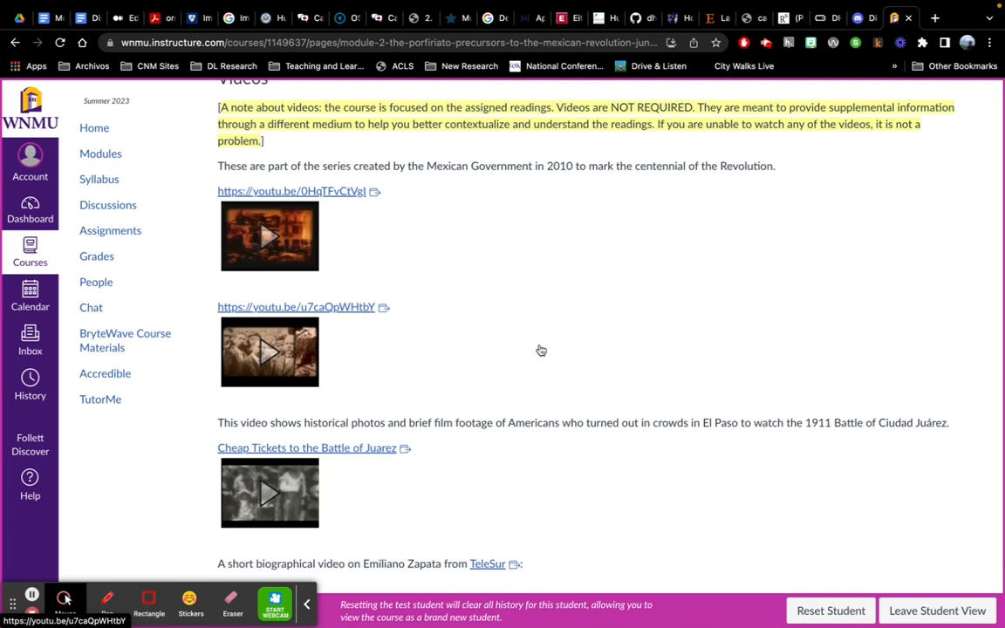
pyautogui.moveTo(611, 386)
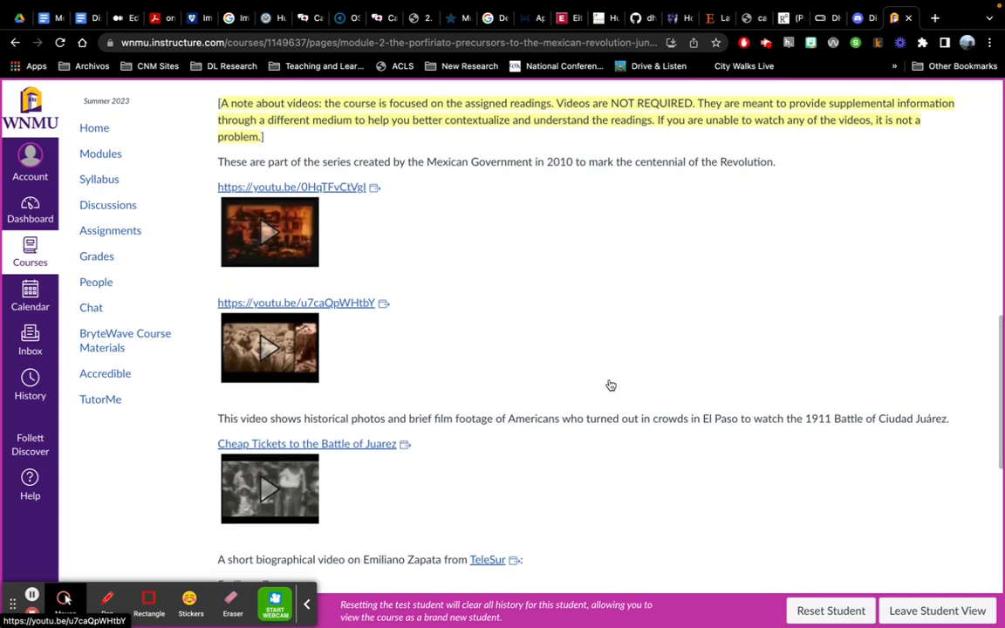
pyautogui.scroll(-3)
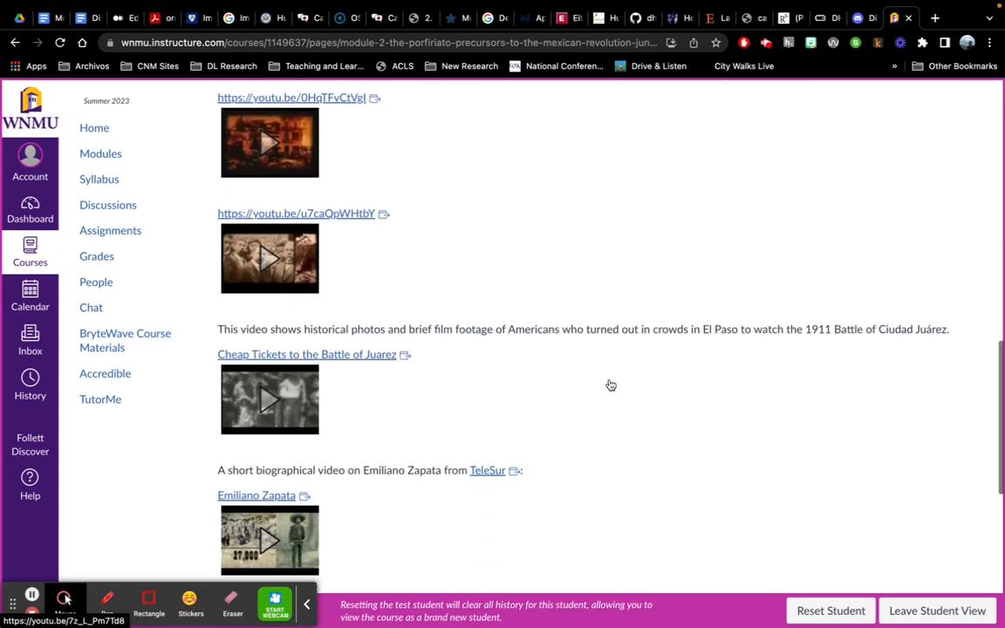
pyautogui.scroll(-3)
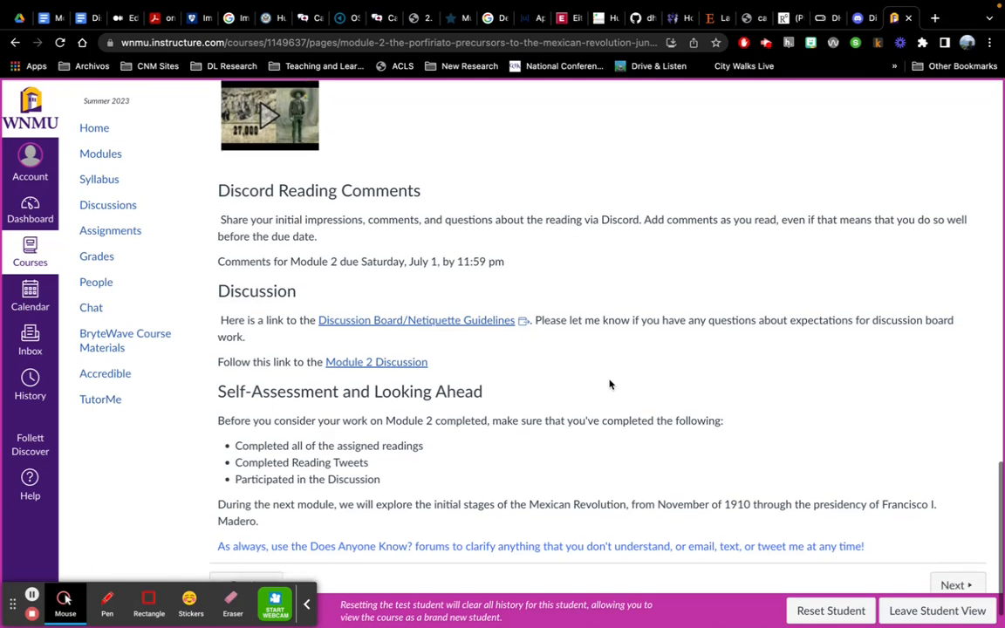
pyautogui.scroll(-3)
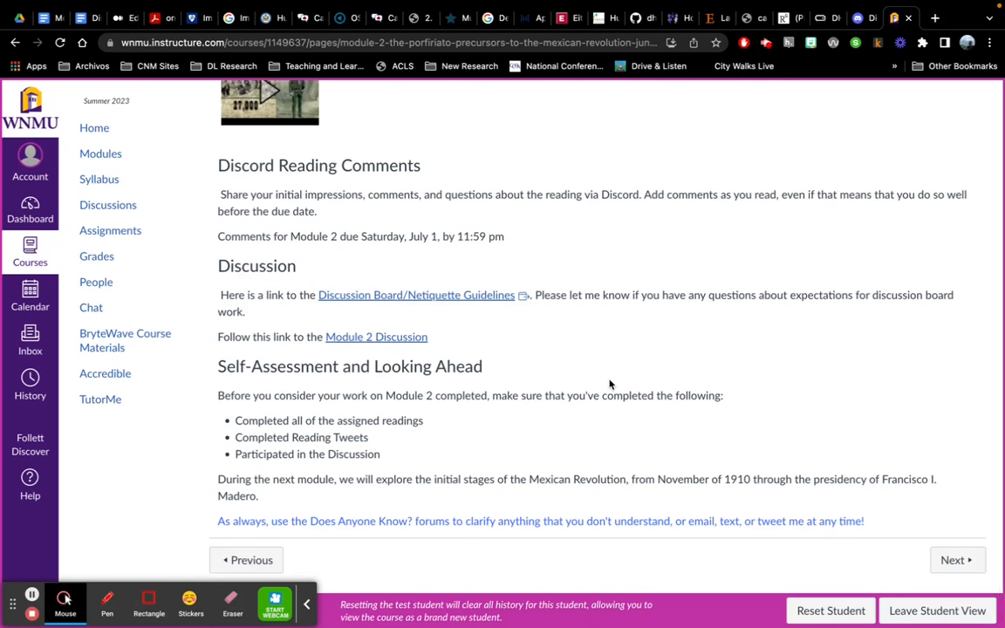
pyautogui.moveTo(234, 167)
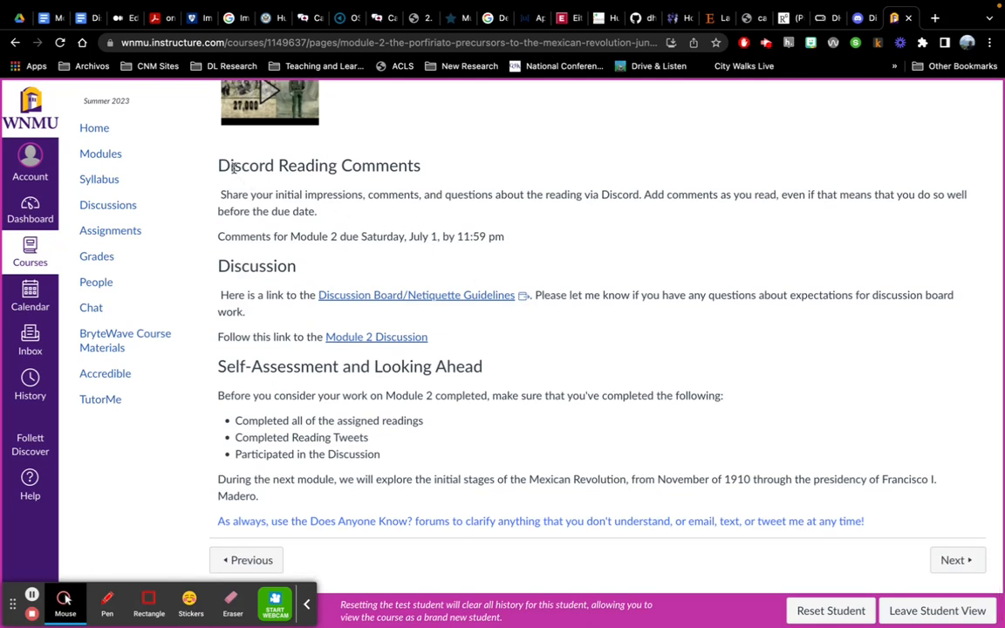
pyautogui.doubleClick(251, 165)
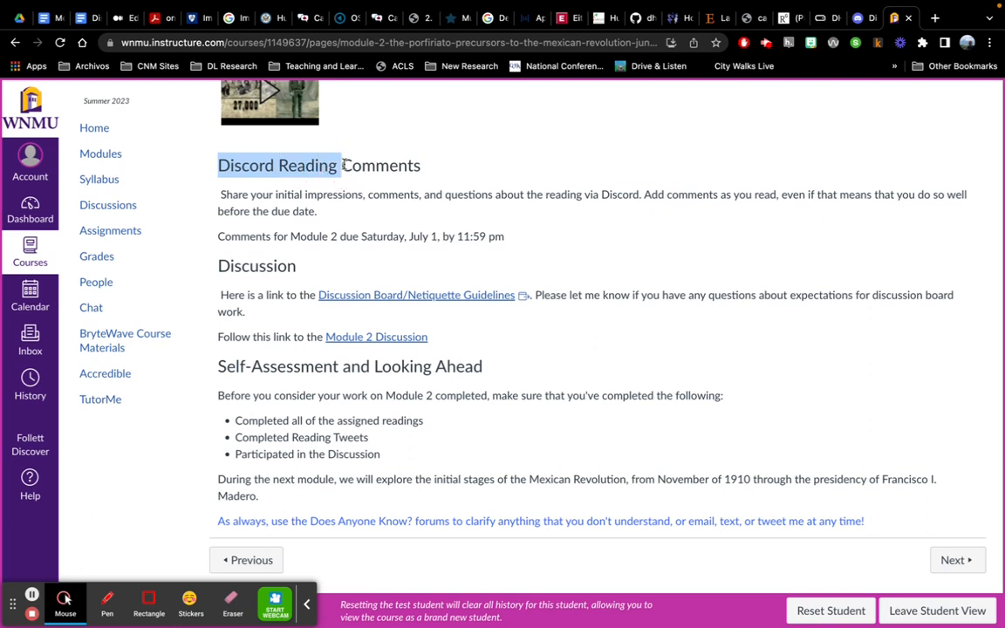
pyautogui.moveTo(730, 140)
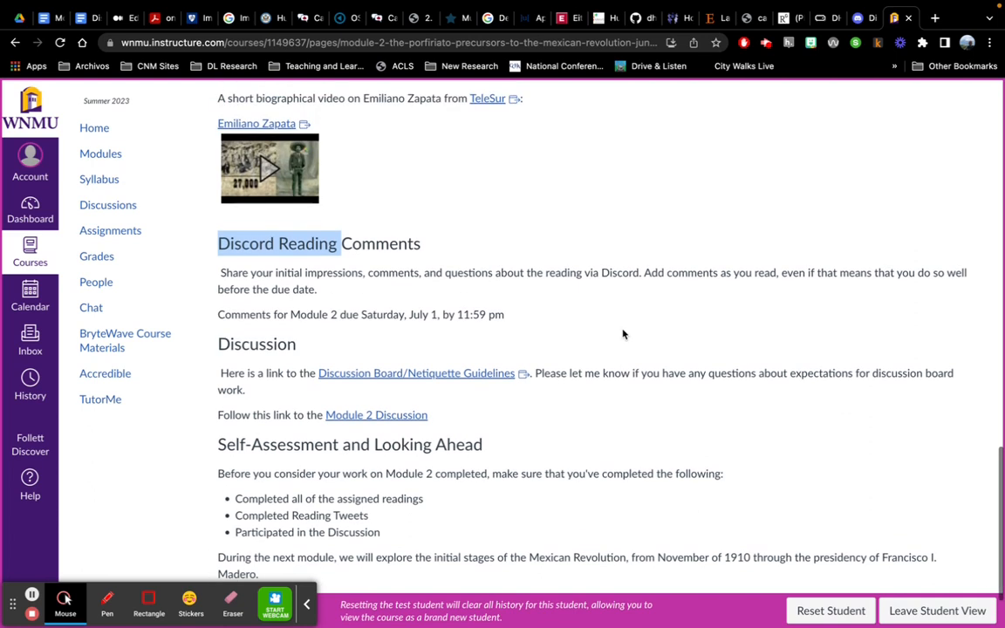
pyautogui.scroll(-3)
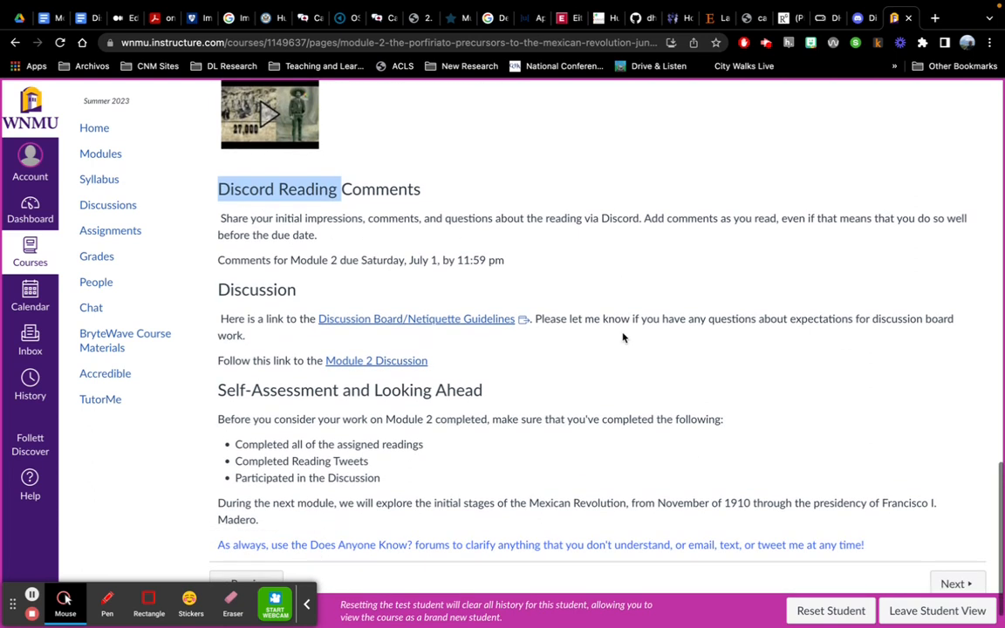
pyautogui.scroll(-3)
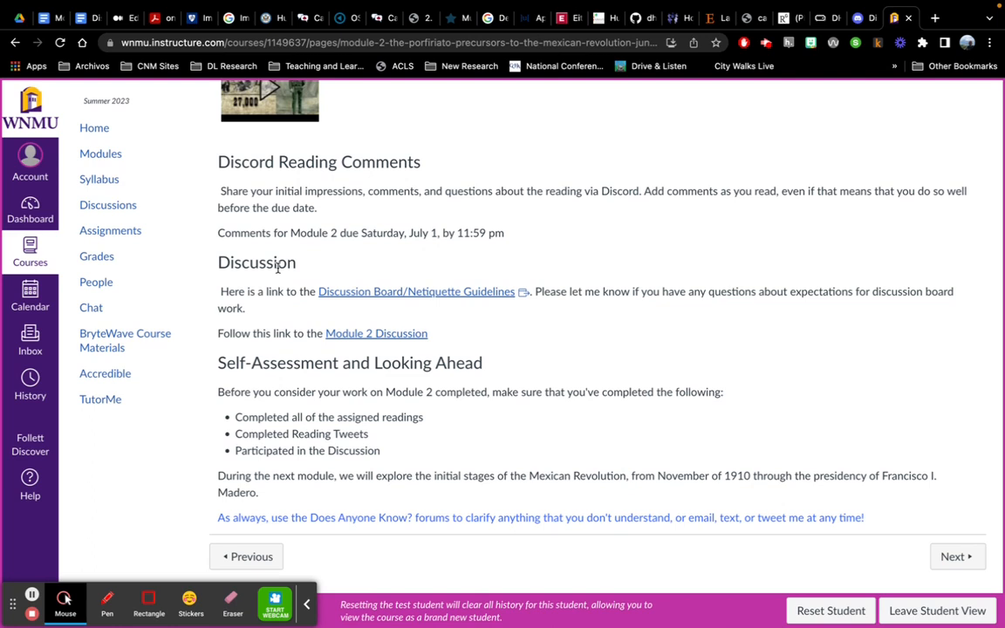
pyautogui.moveTo(349, 319)
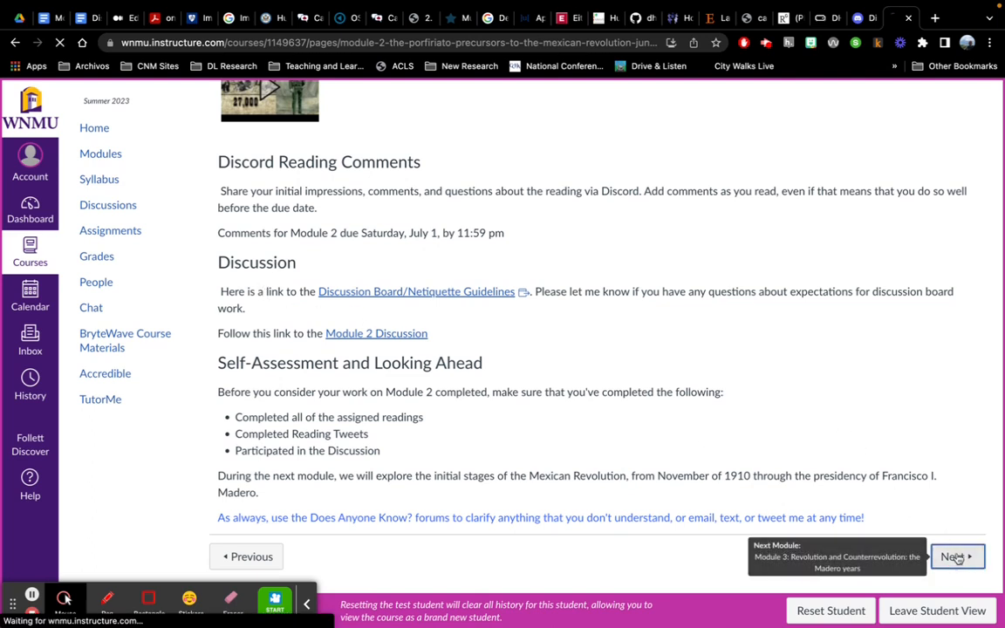
pyautogui.click(957, 557)
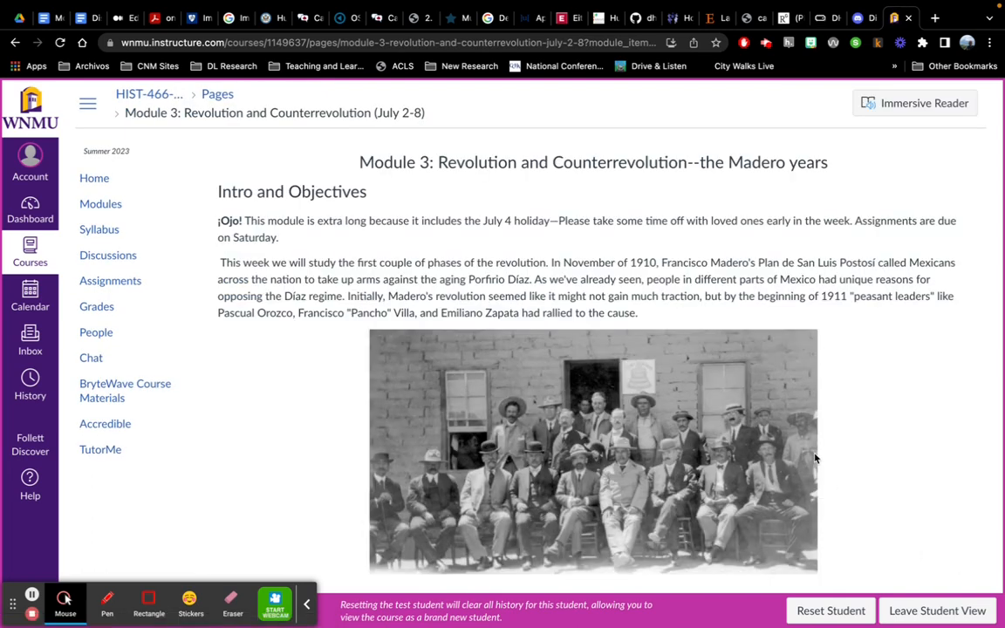
# - Read Module 3's readings, videos and blog prompt down to Self-Assessment and Looking Ahead
pyautogui.scroll(-3)
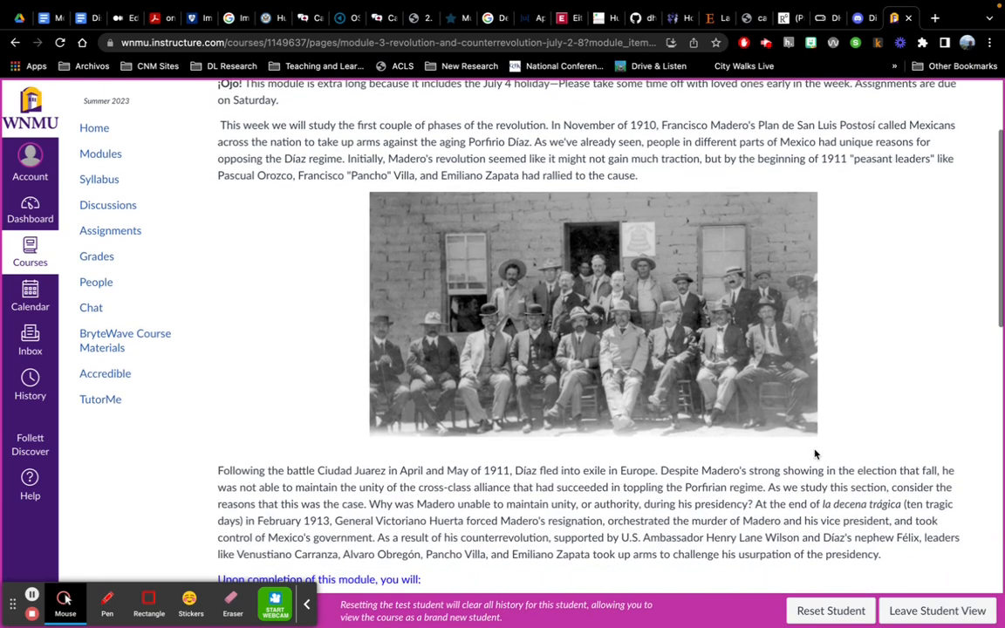
pyautogui.scroll(-3)
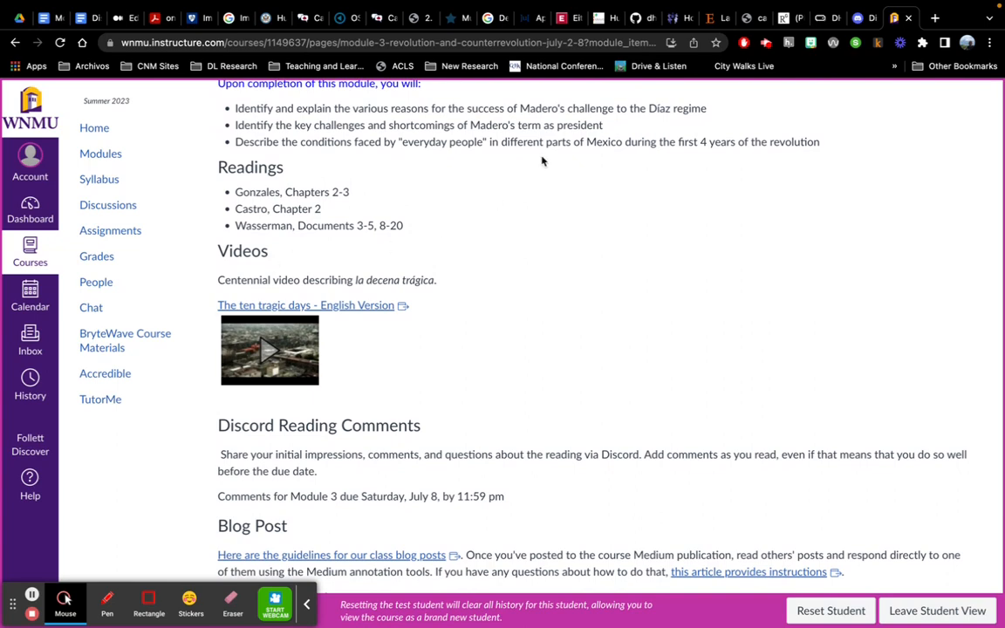
pyautogui.scroll(-3)
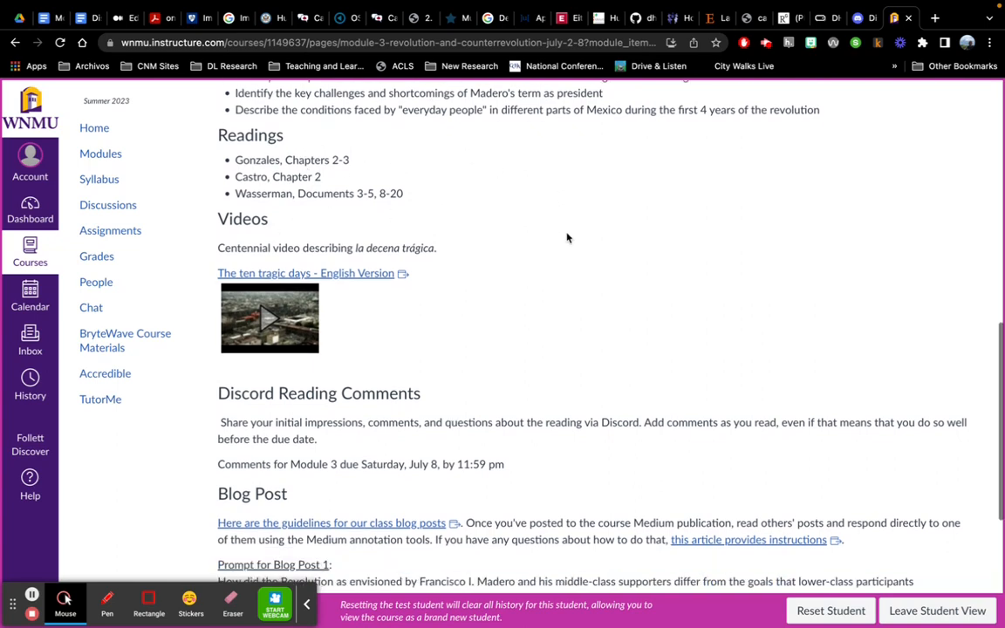
pyautogui.scroll(-3)
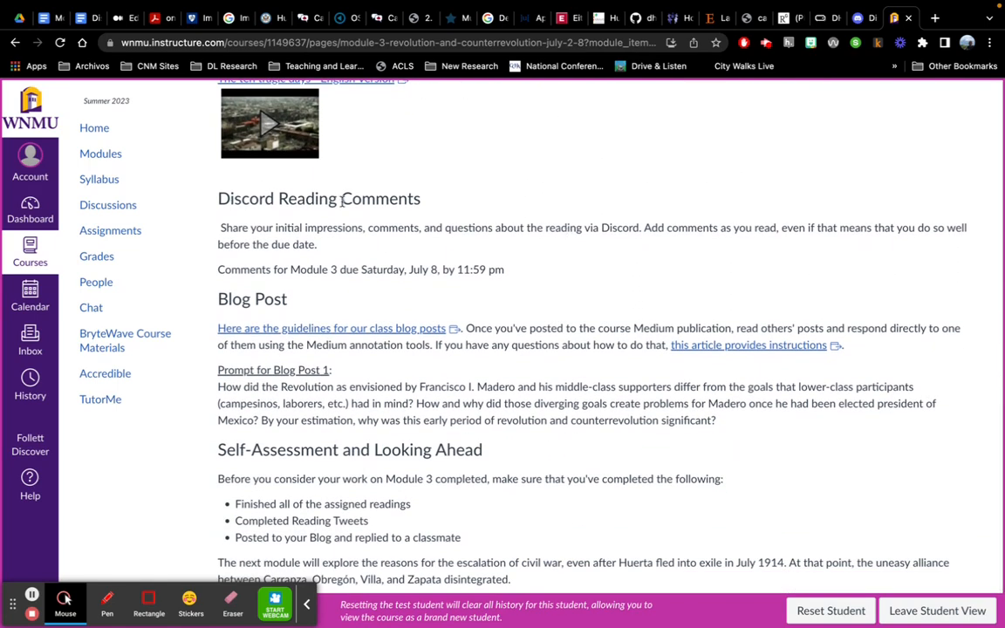
pyautogui.moveTo(332, 311)
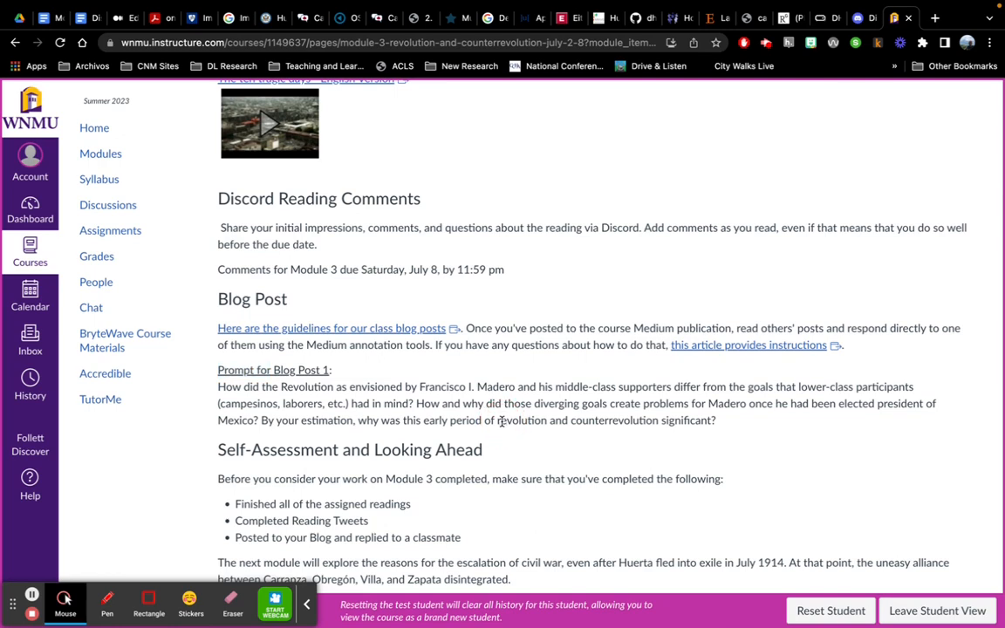
pyautogui.scroll(-3)
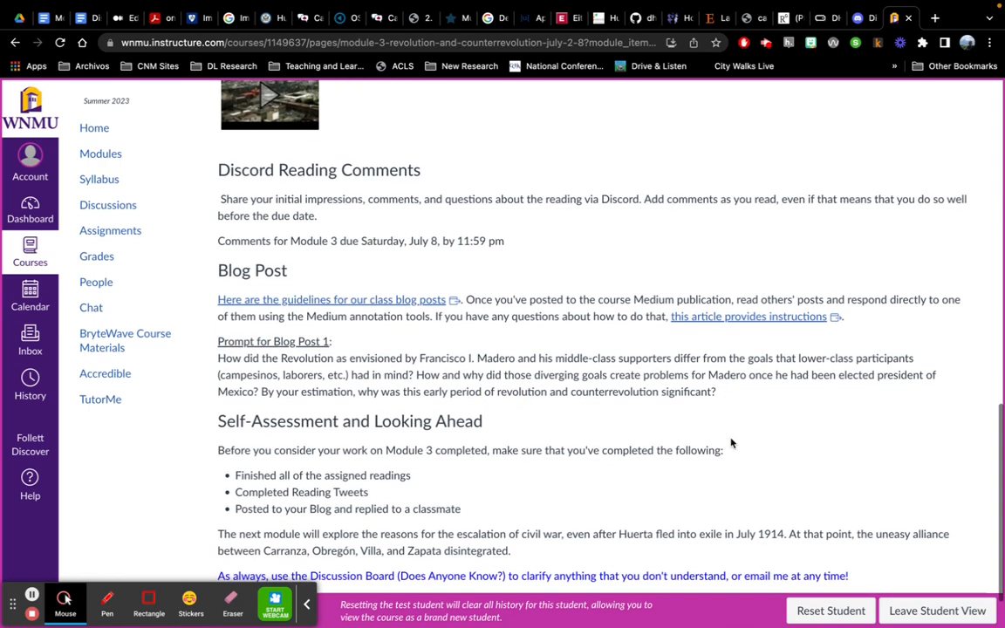
pyautogui.scroll(-3)
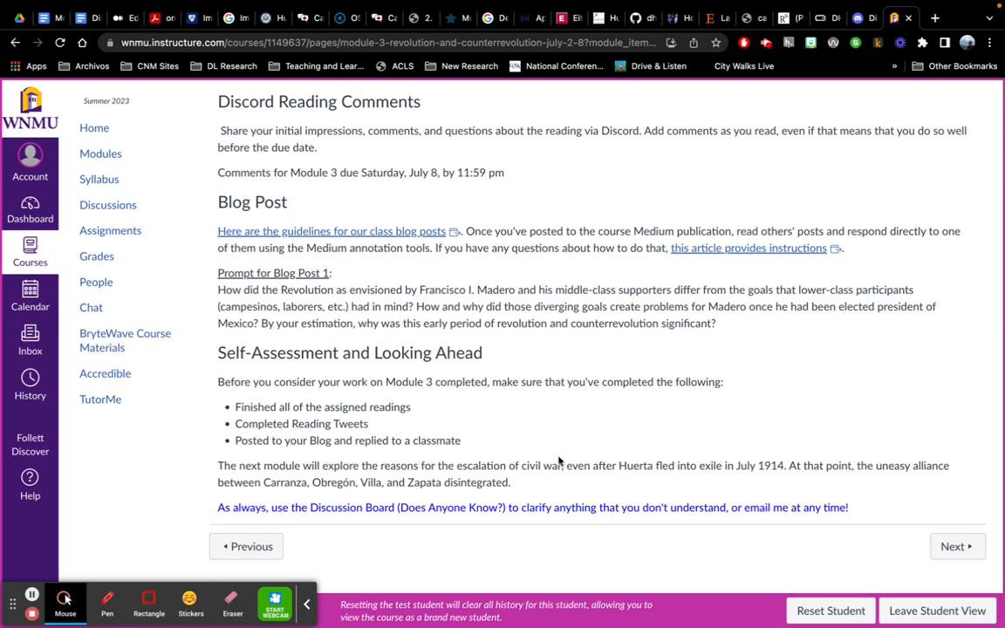
pyautogui.doubleClick(280, 423)
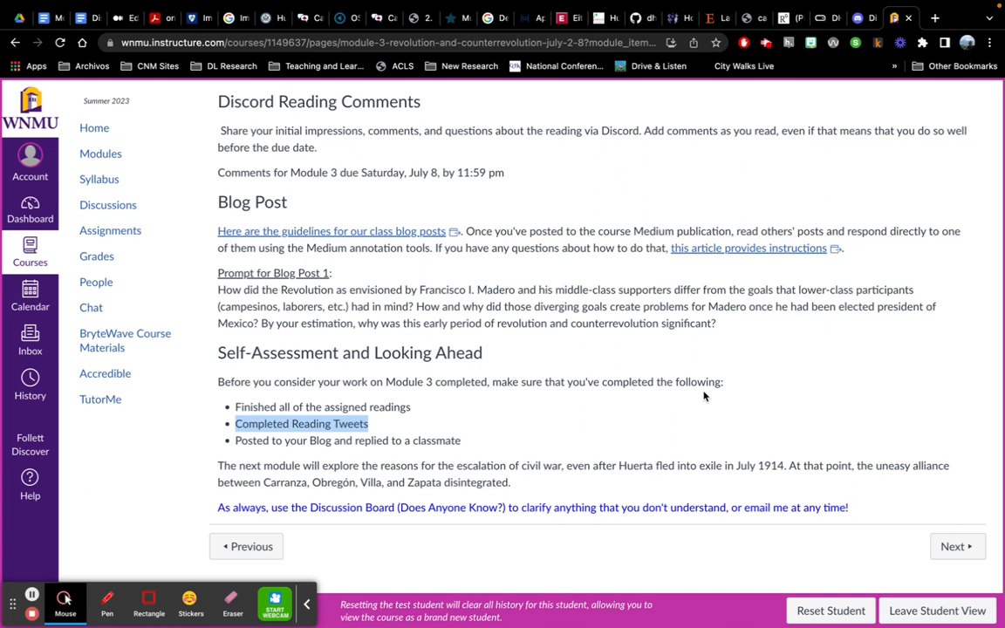
pyautogui.moveTo(797, 425)
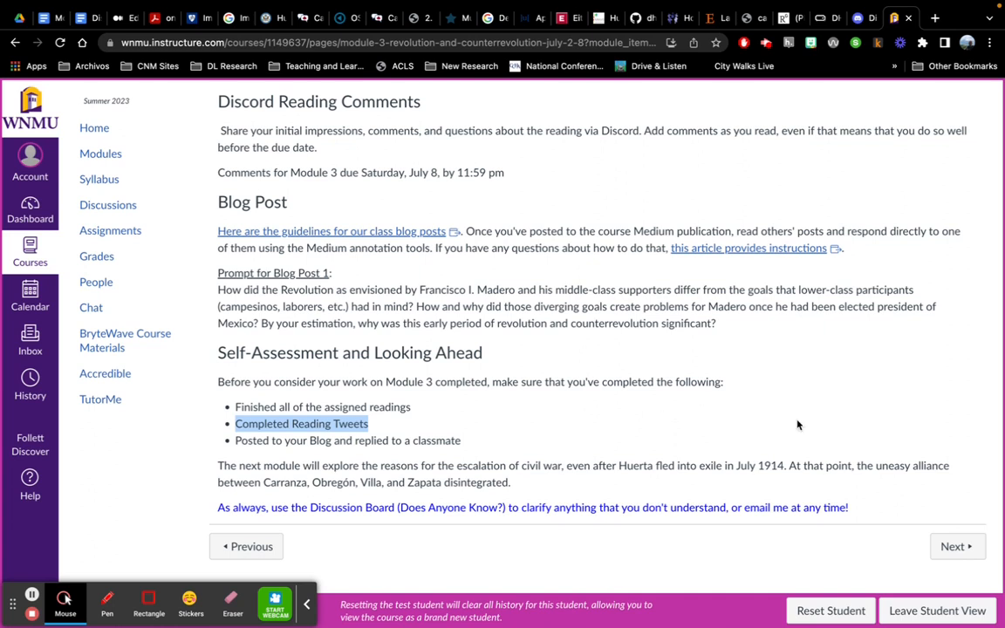
pyautogui.moveTo(503, 354)
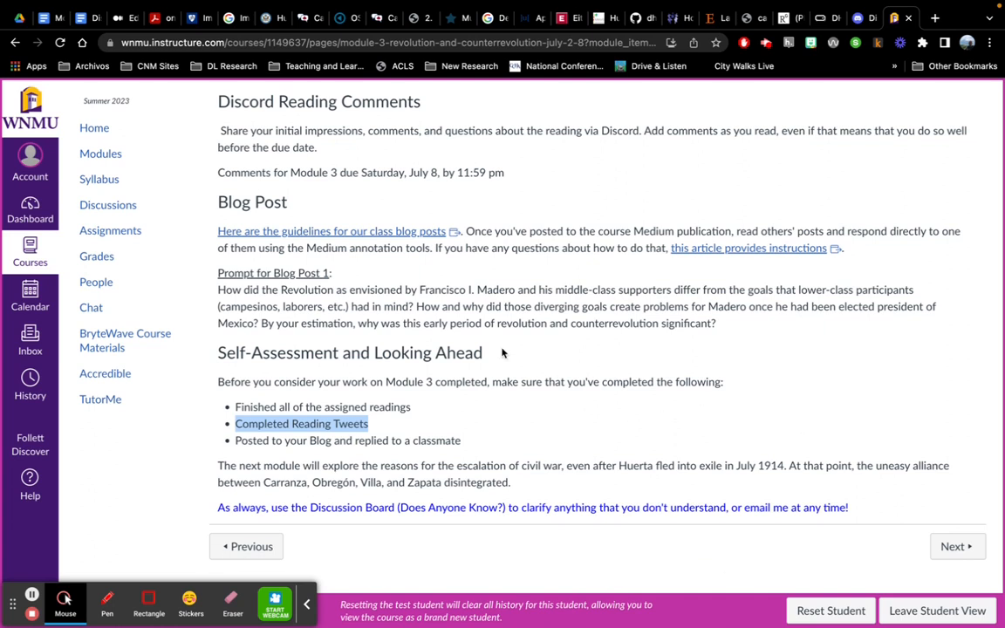
pyautogui.scroll(3)
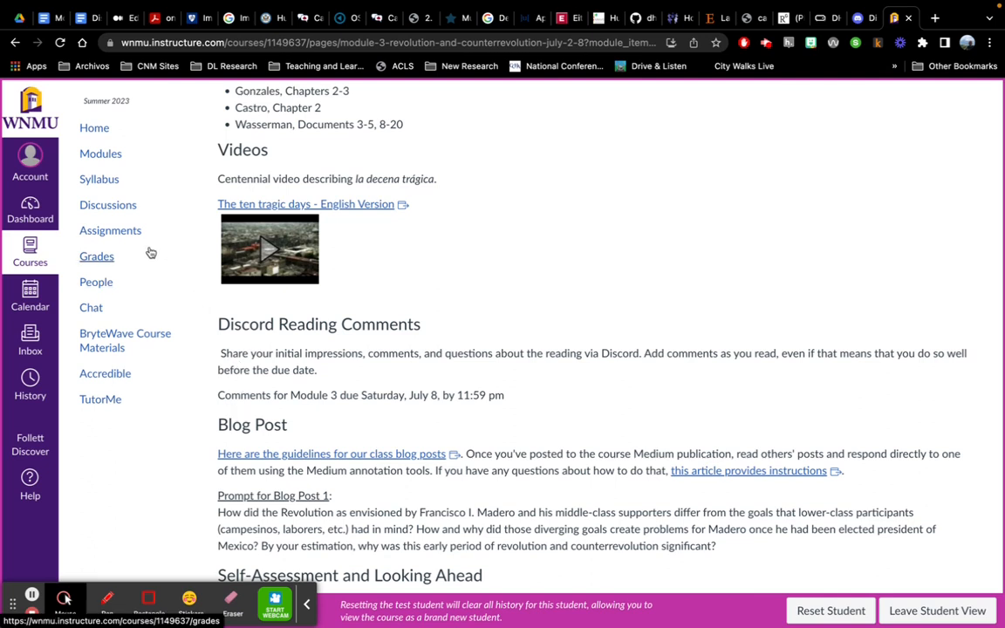
pyautogui.moveTo(97, 256)
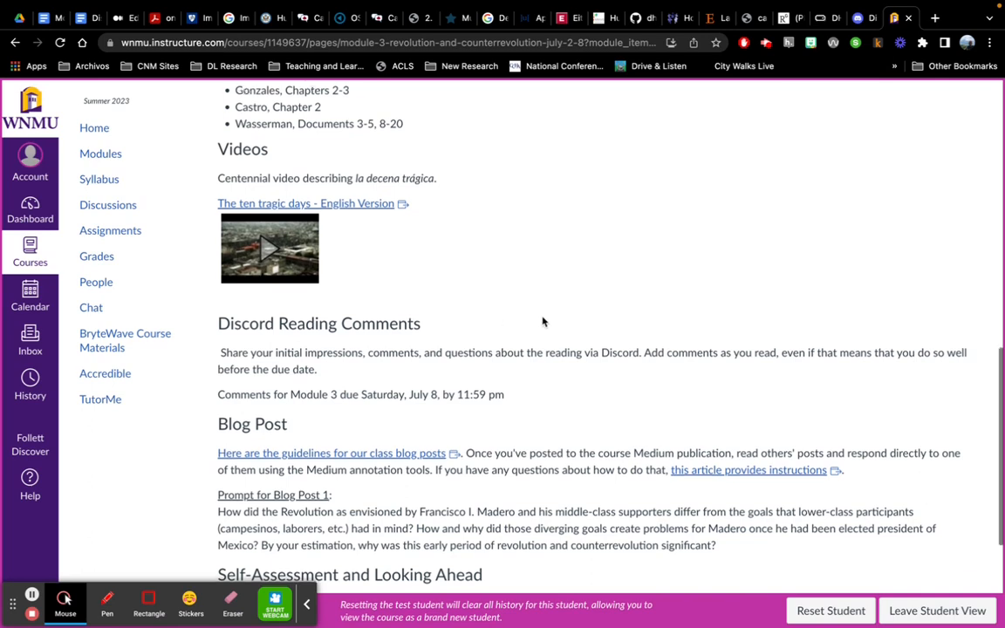
# - Scroll back up Module 3 to its objectives, readings list and ten tragic days video
pyautogui.scroll(-3)
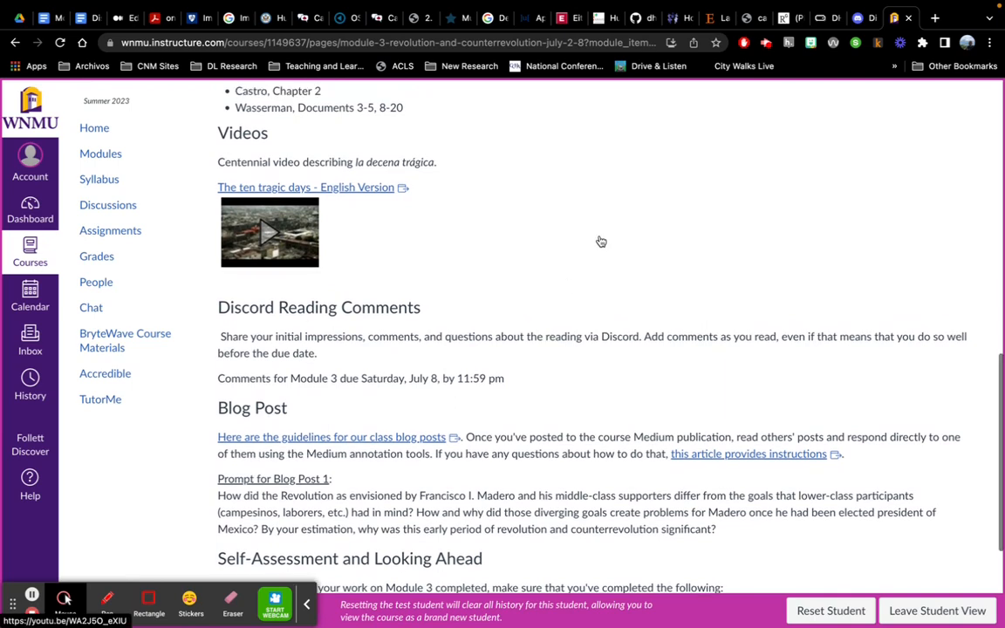
pyautogui.scroll(3)
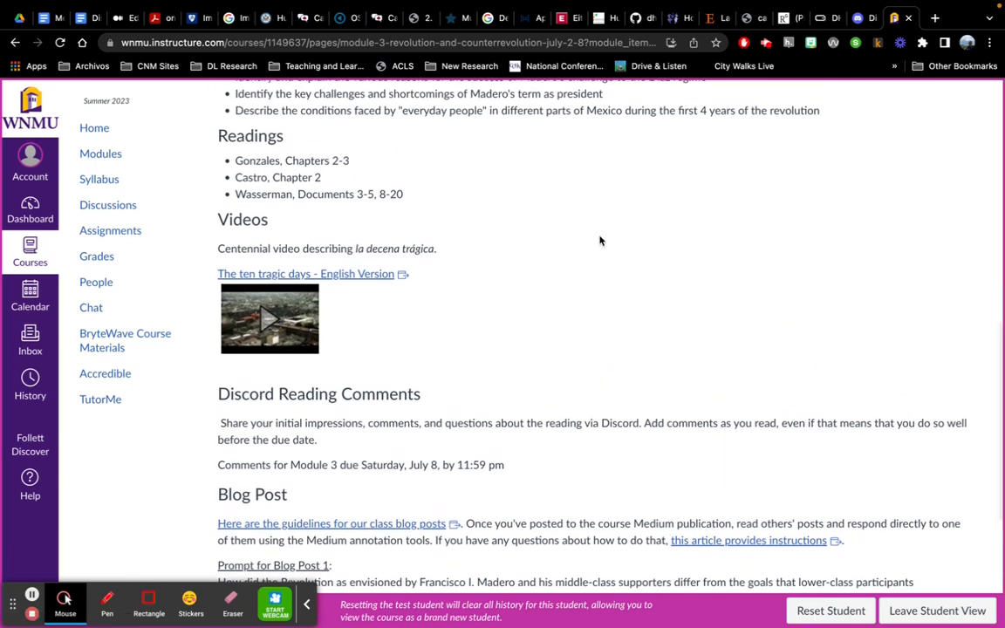
pyautogui.moveTo(445, 437)
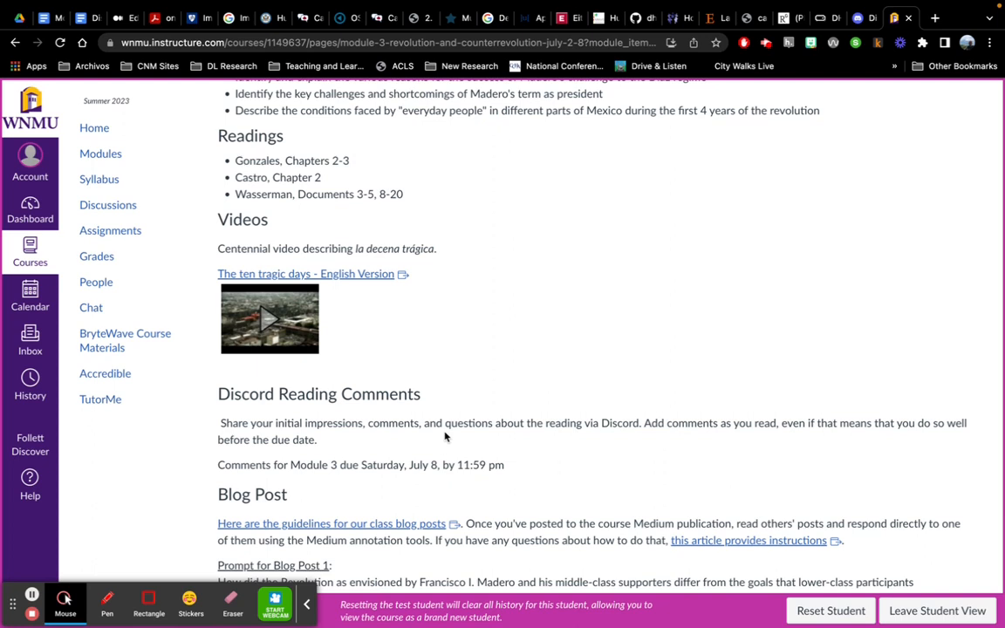
pyautogui.moveTo(32, 604)
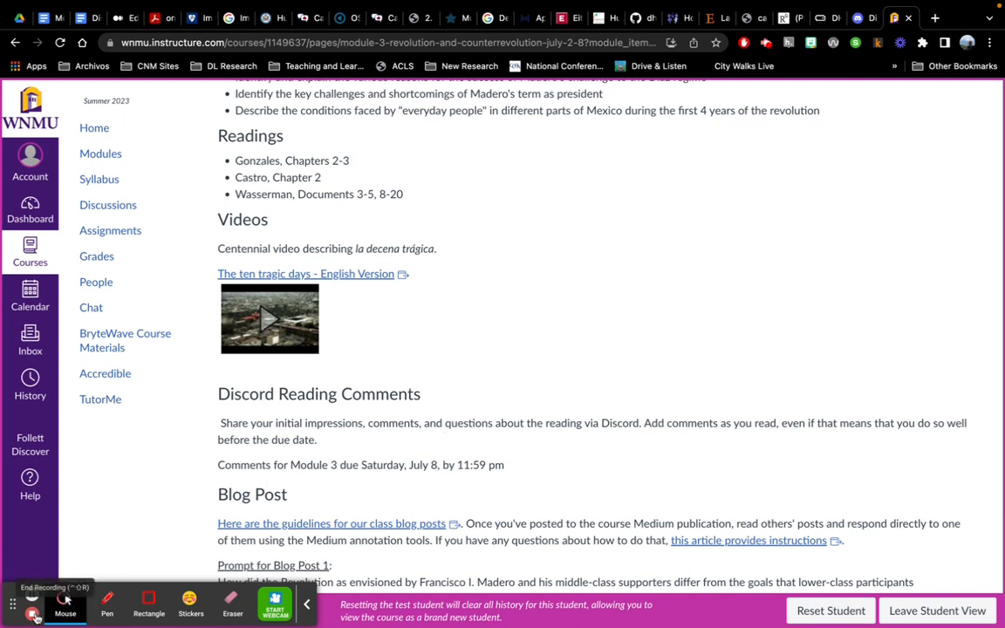